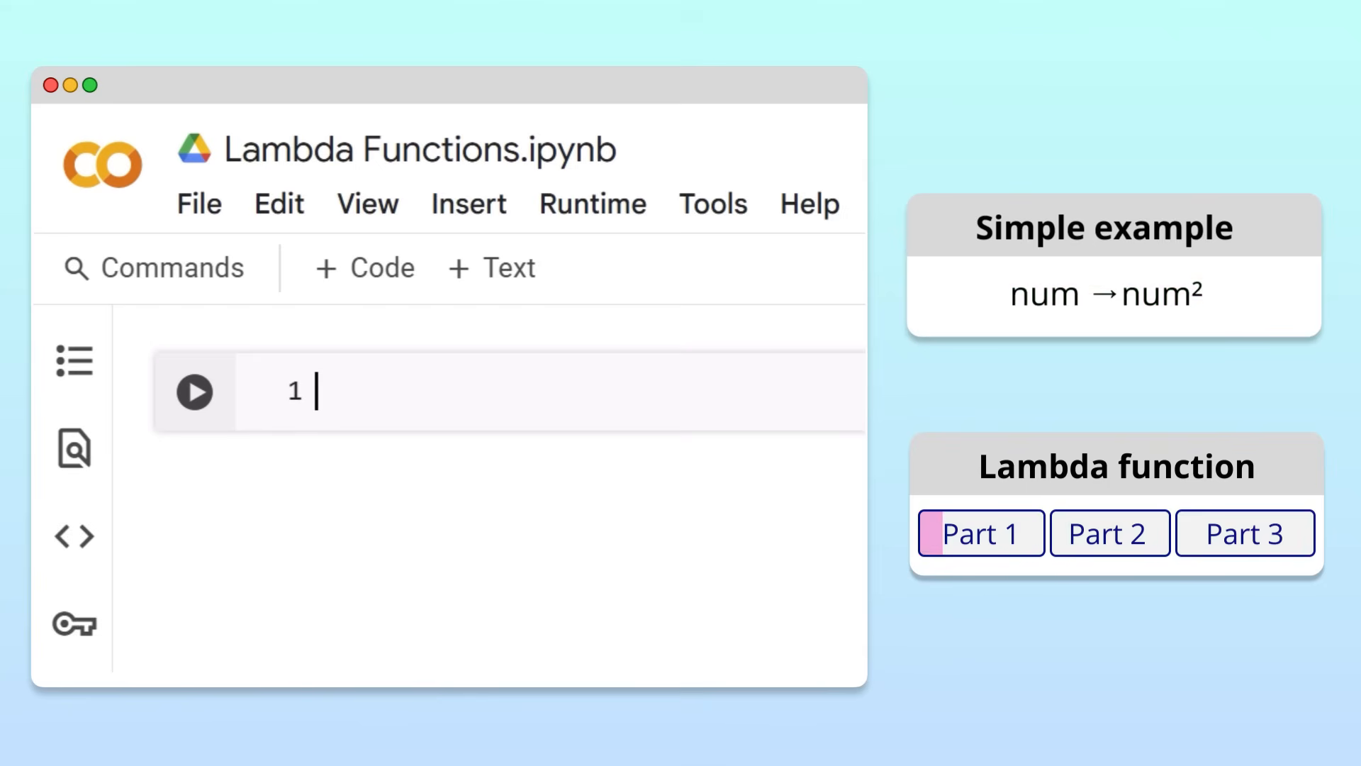
Enter the squaring lambda 'lambda num: num ** 2' in the first code cell.
type("lam")
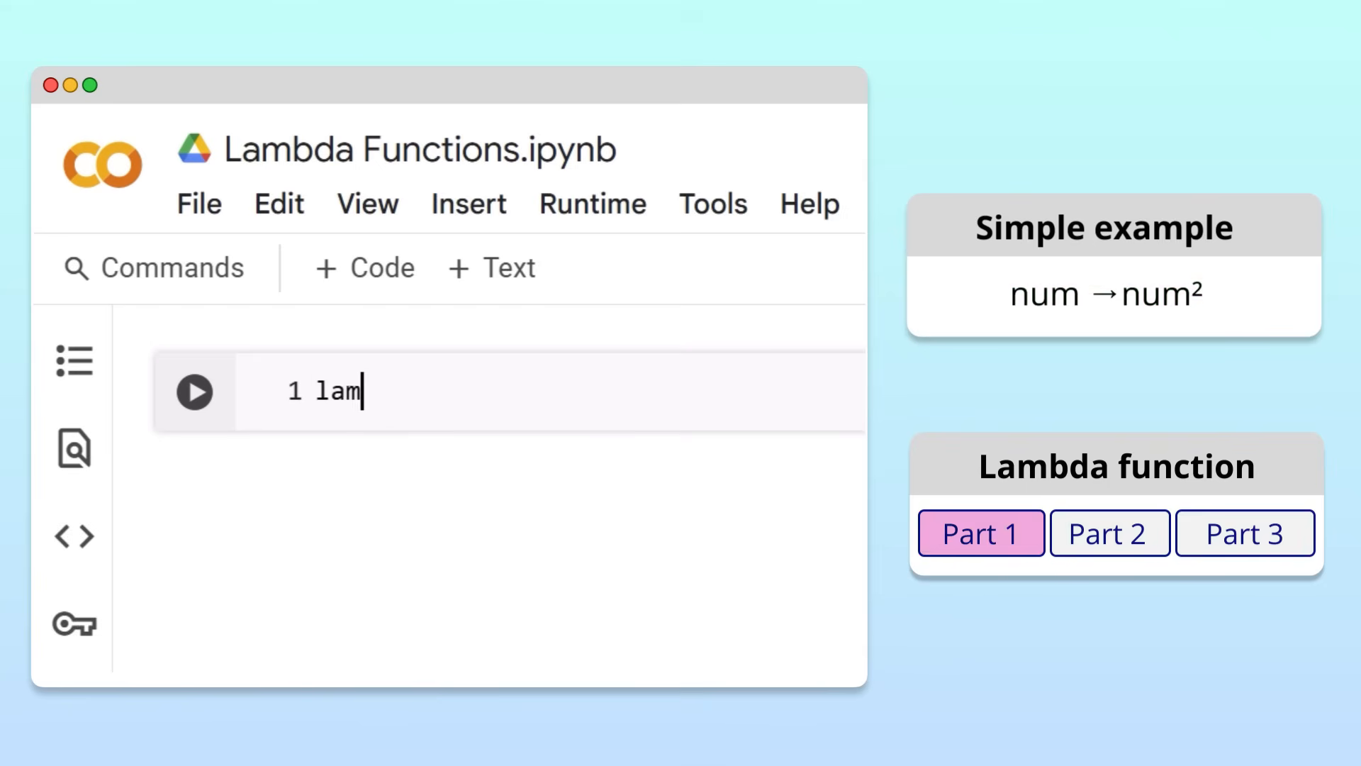
type("bda")
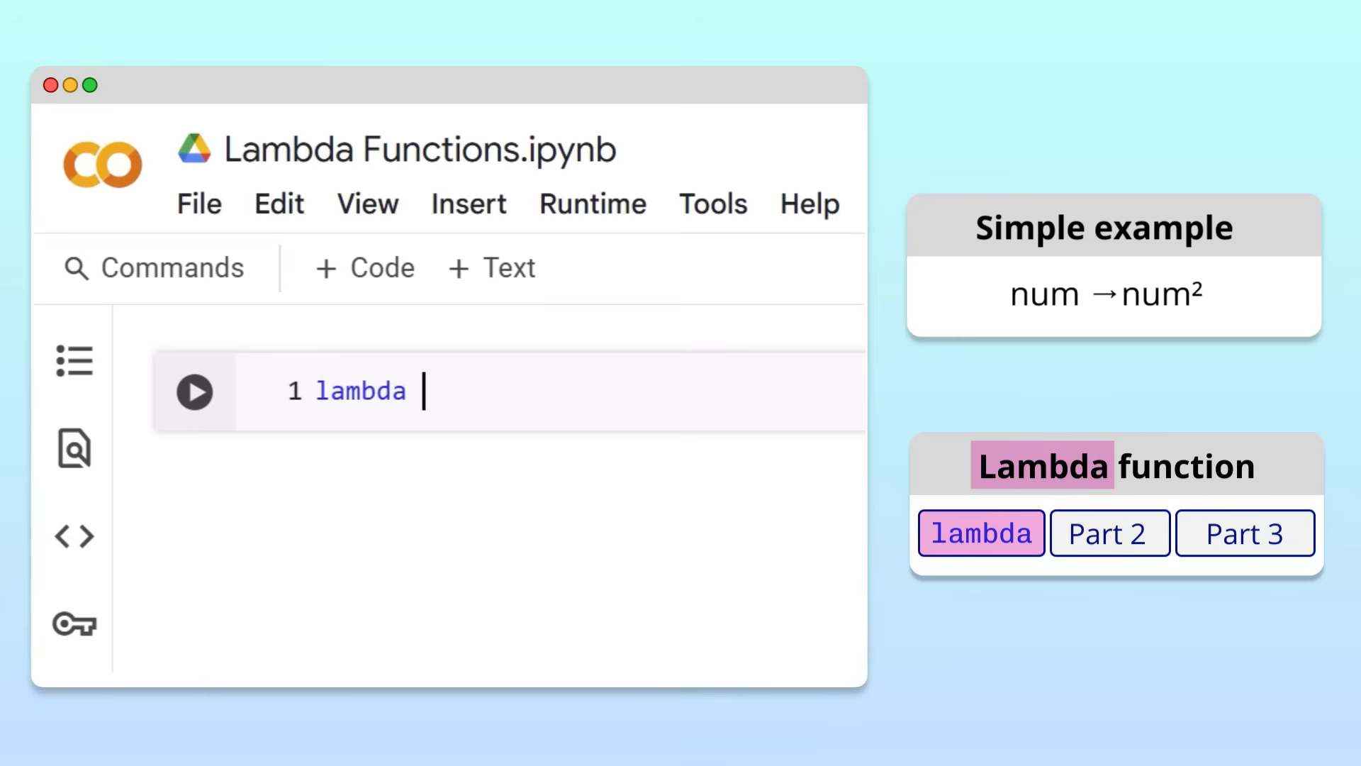
left_click(1109, 532)
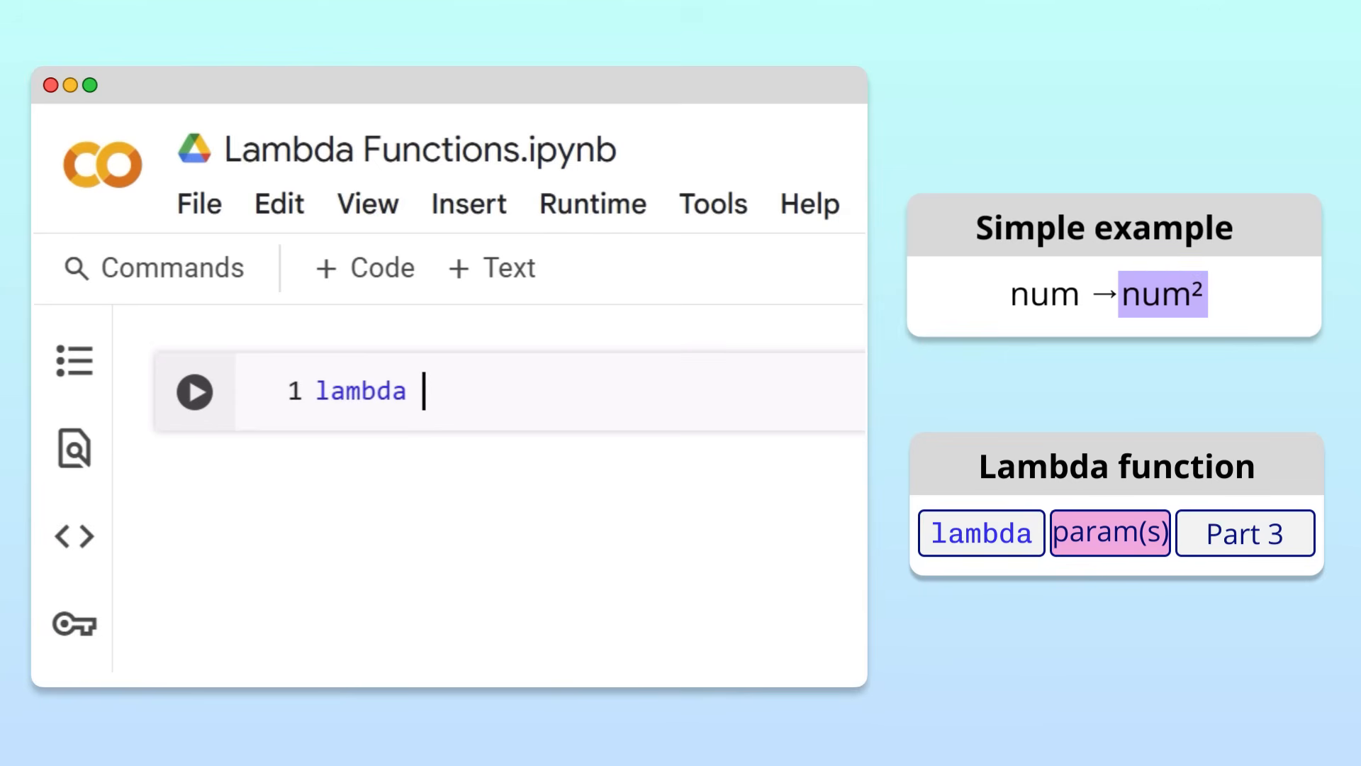
type("num")
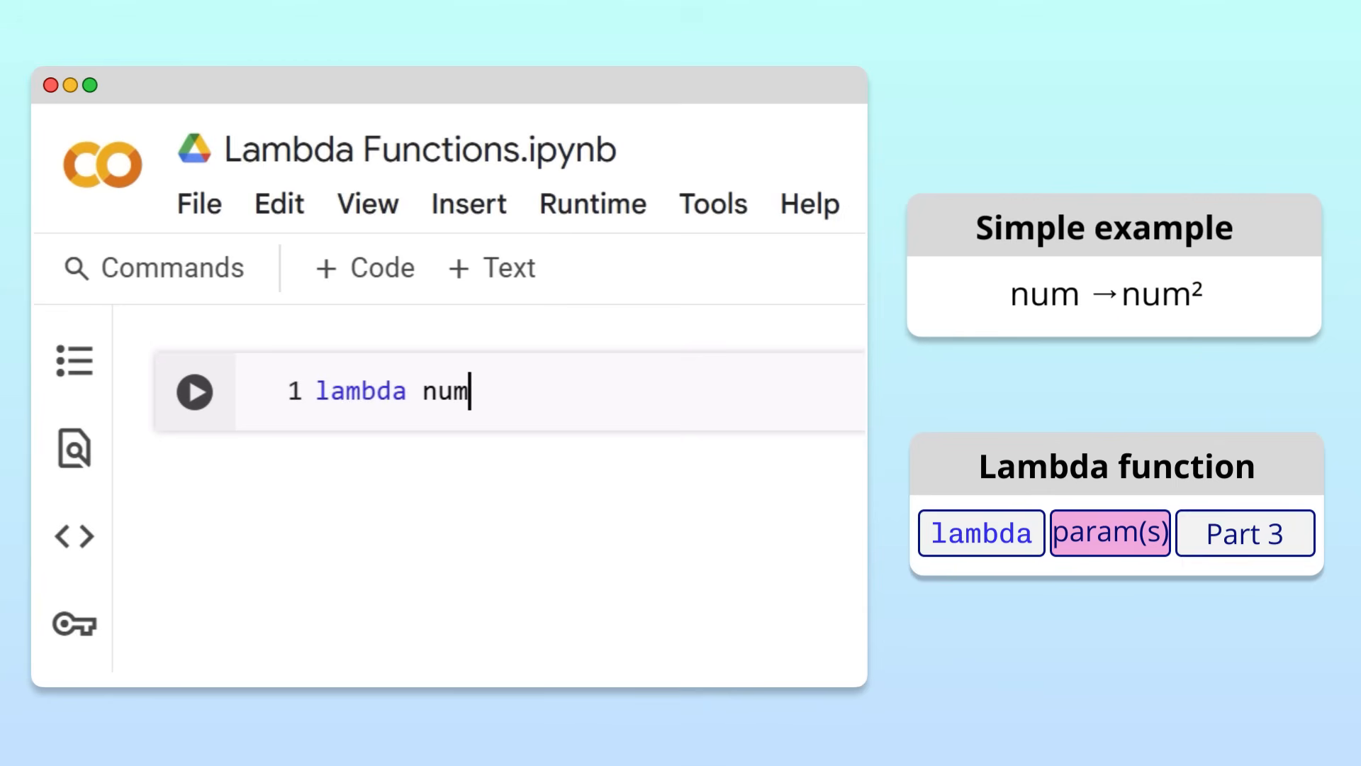
type(":")
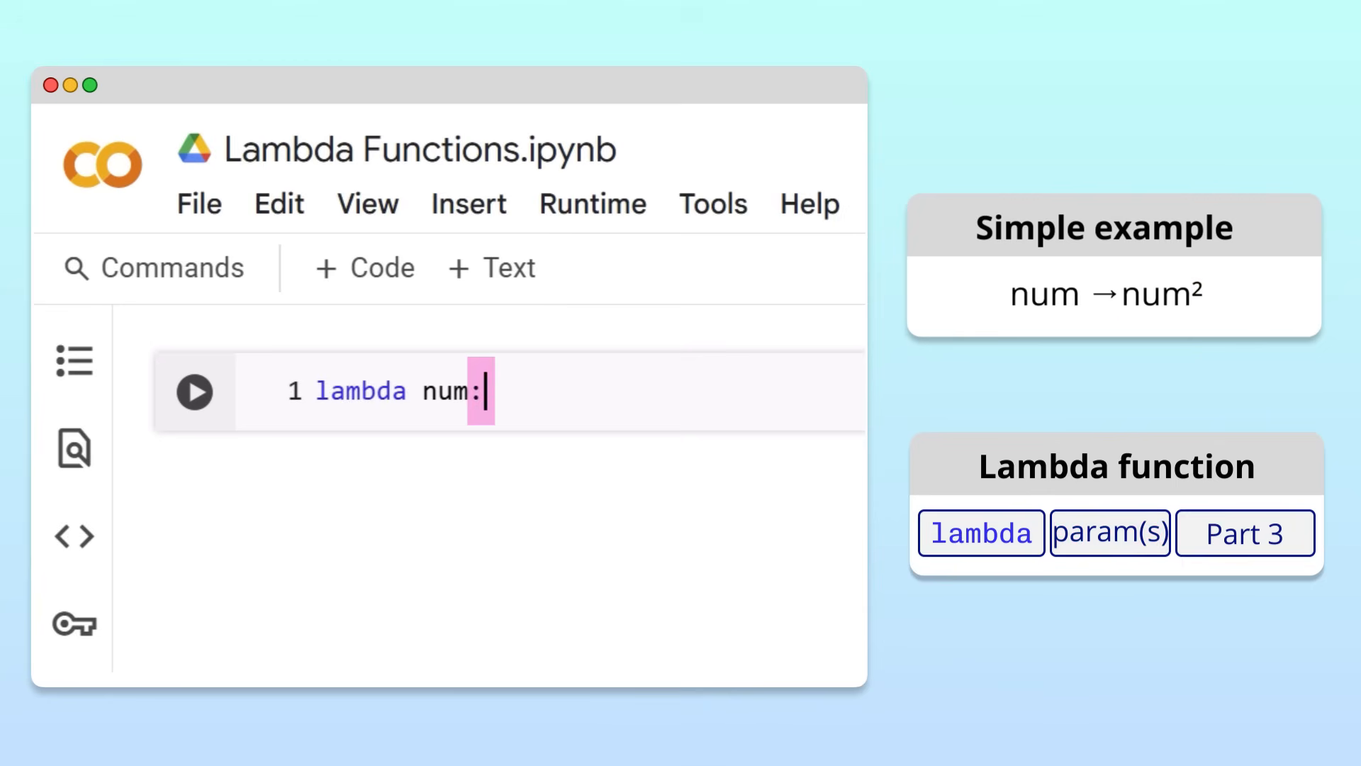
left_click(1242, 532)
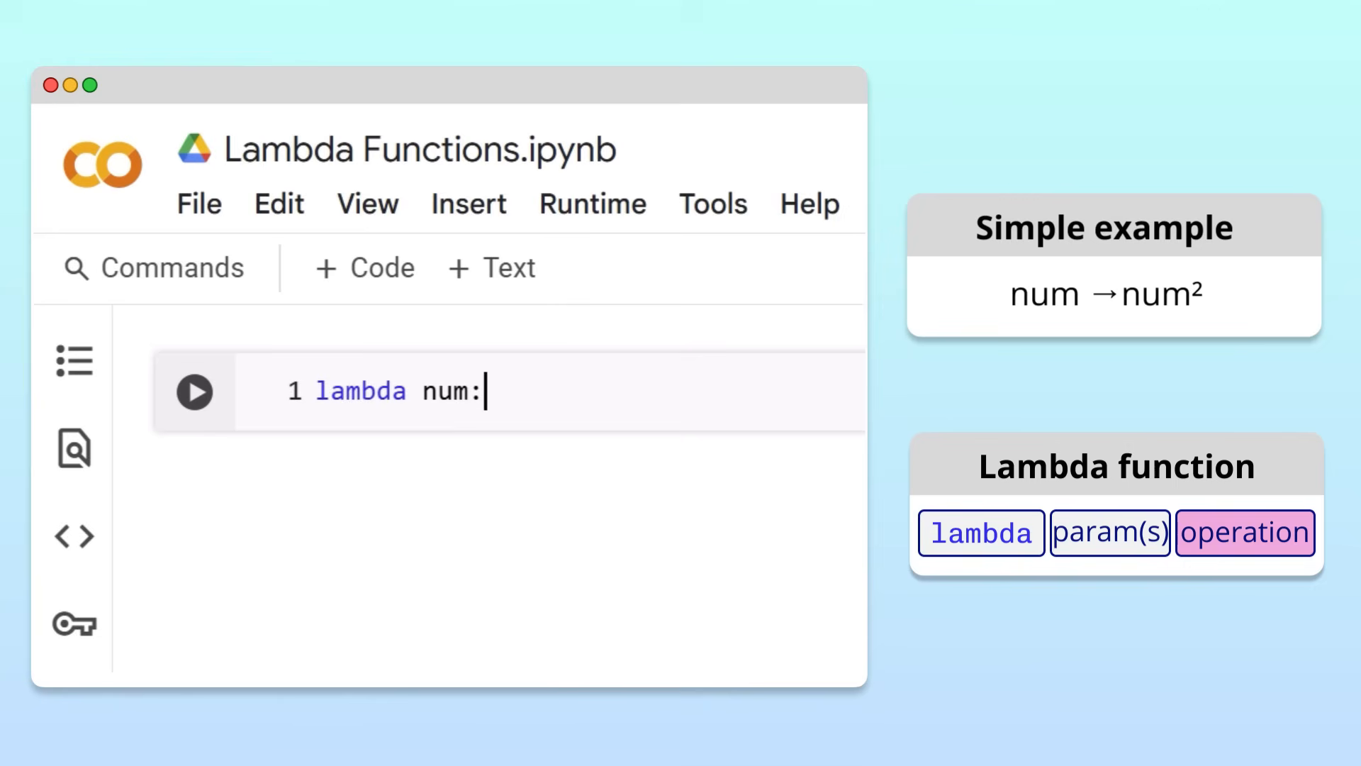
type("num ** 2")
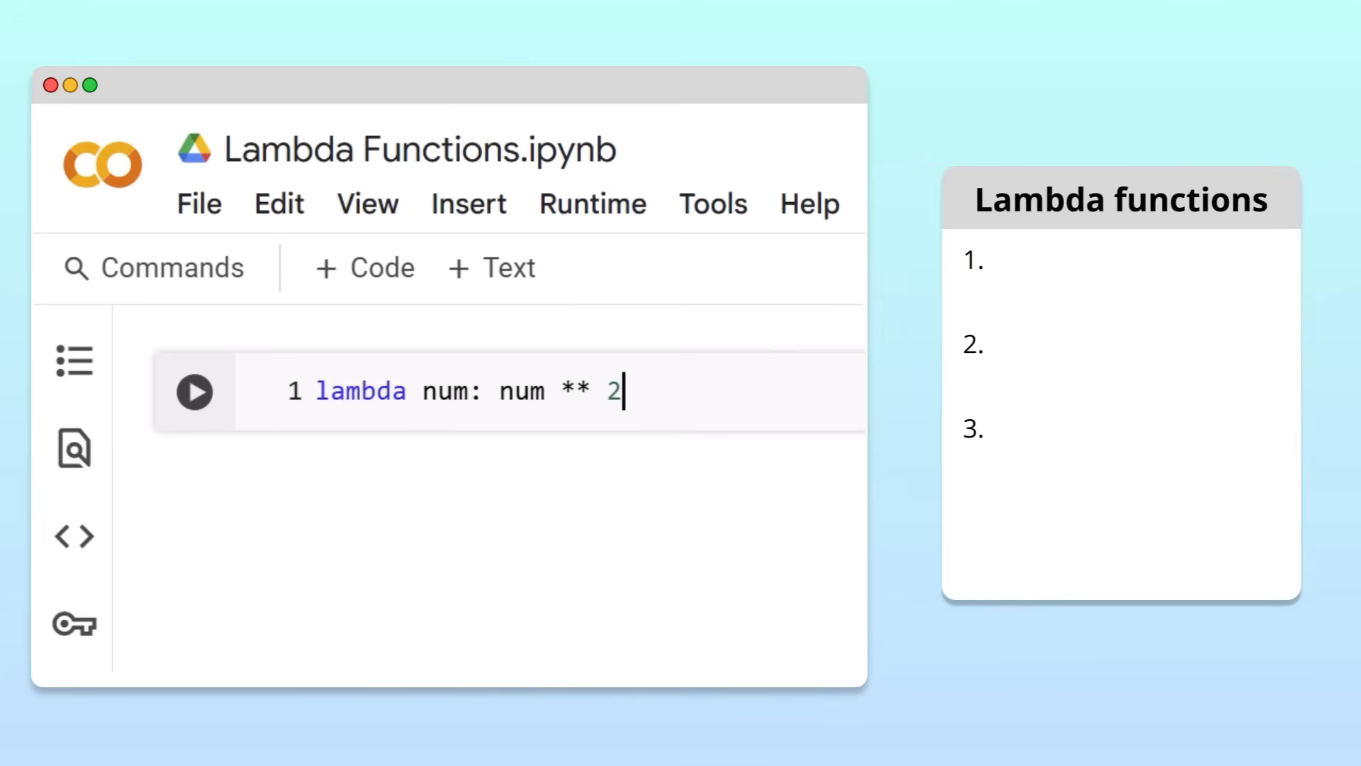
Write 'lambda num_1, num_2: (num_1 + num_2) ** 2' in a new second cell.
double_click(448, 391)
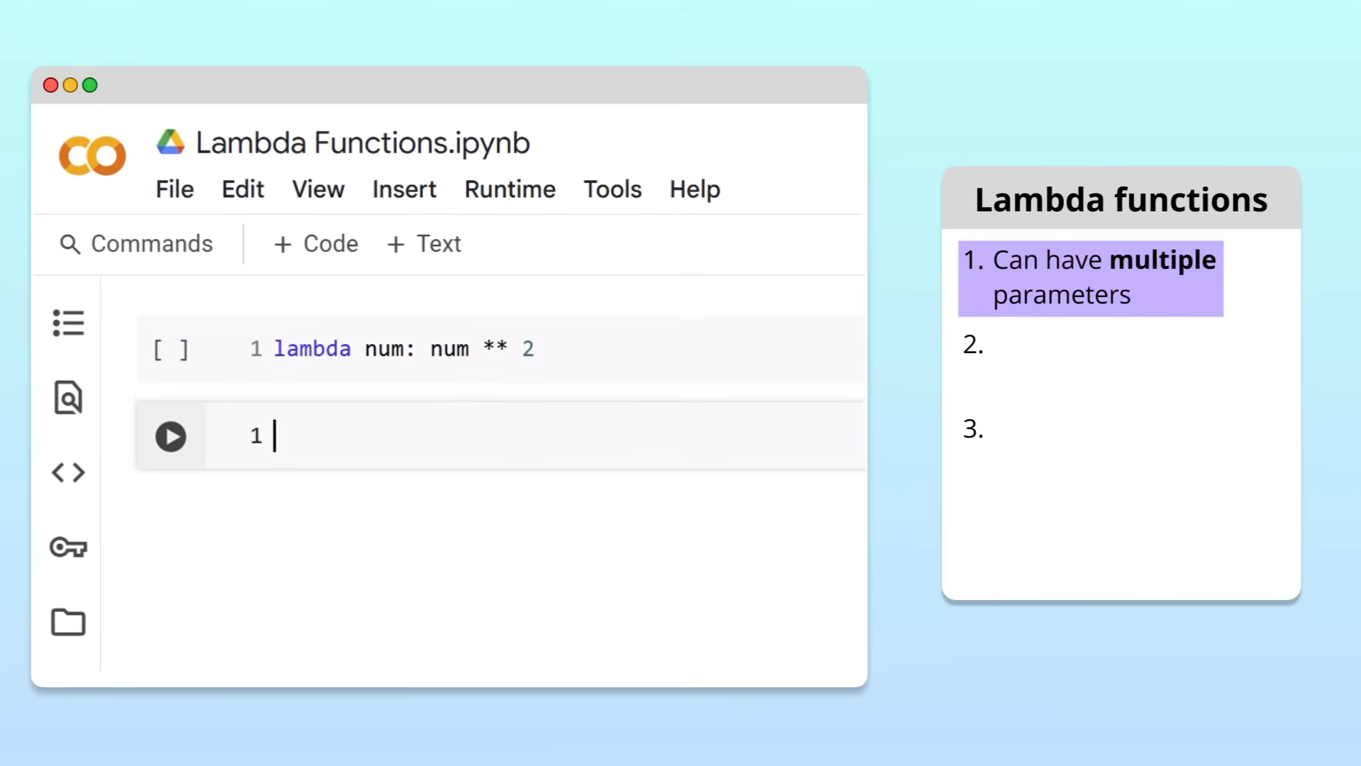
type("lambda")
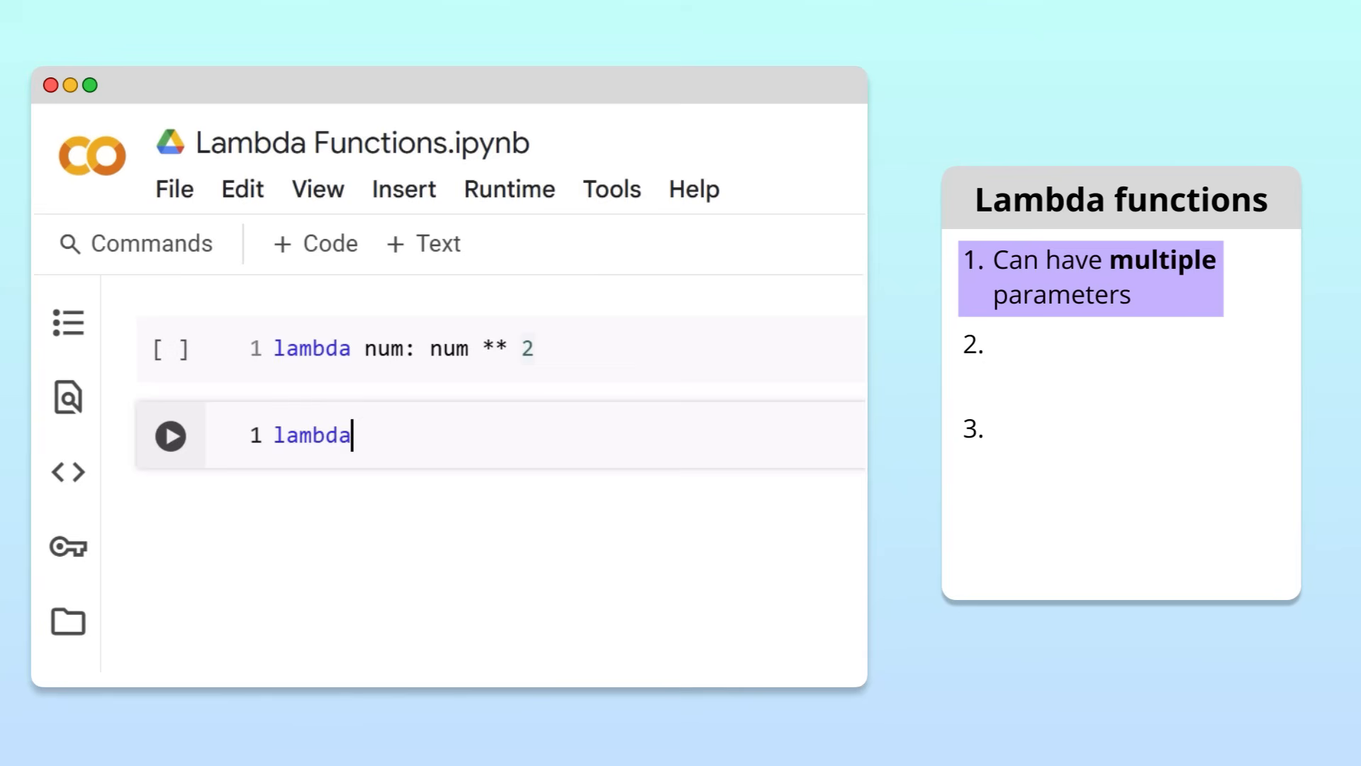
type("num_1,")
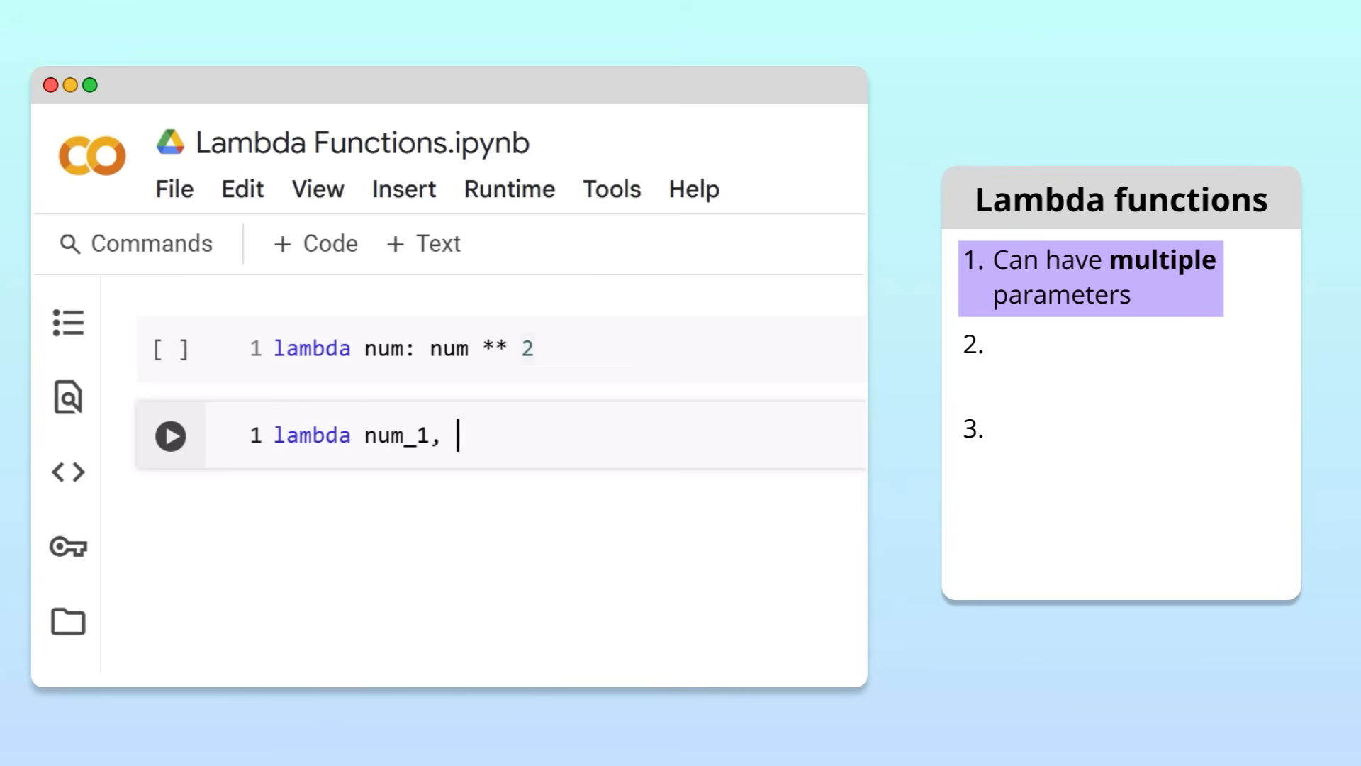
type("num_2")
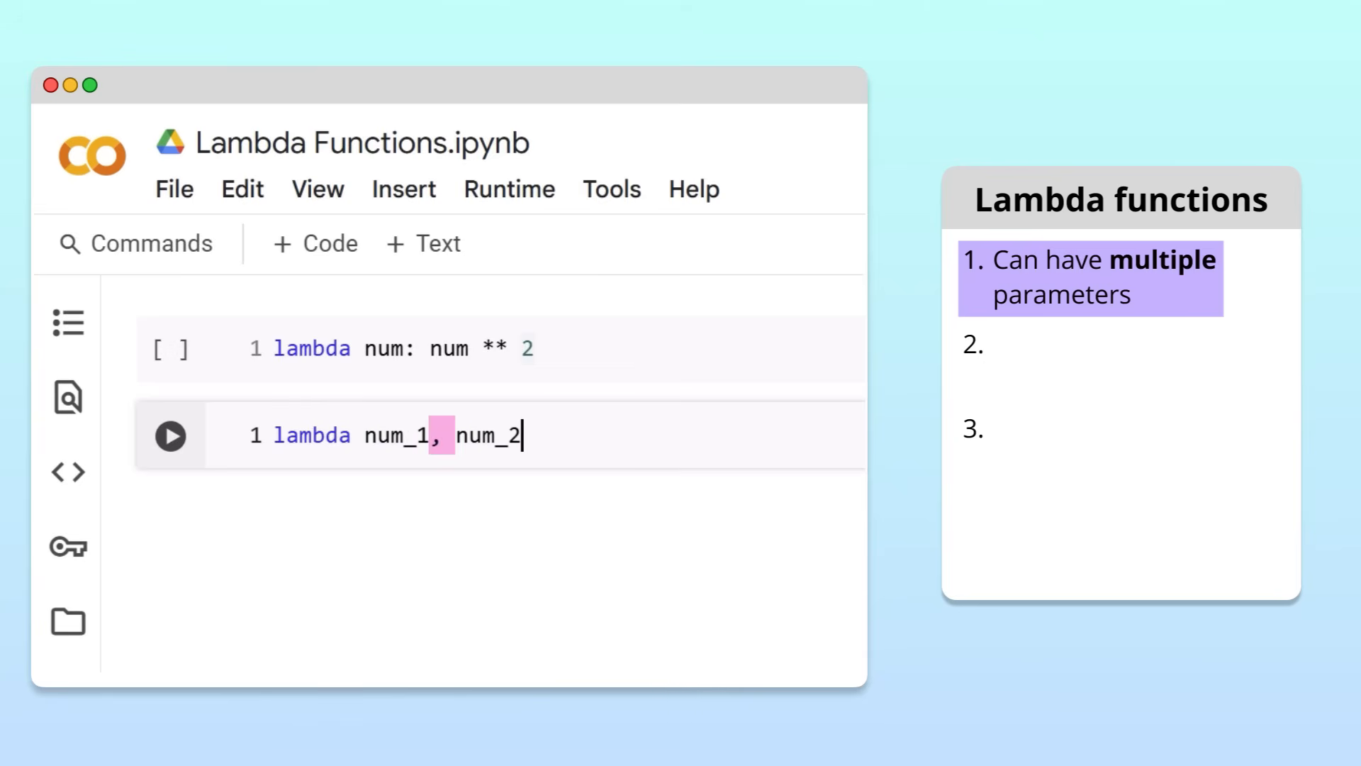
type(": (n")
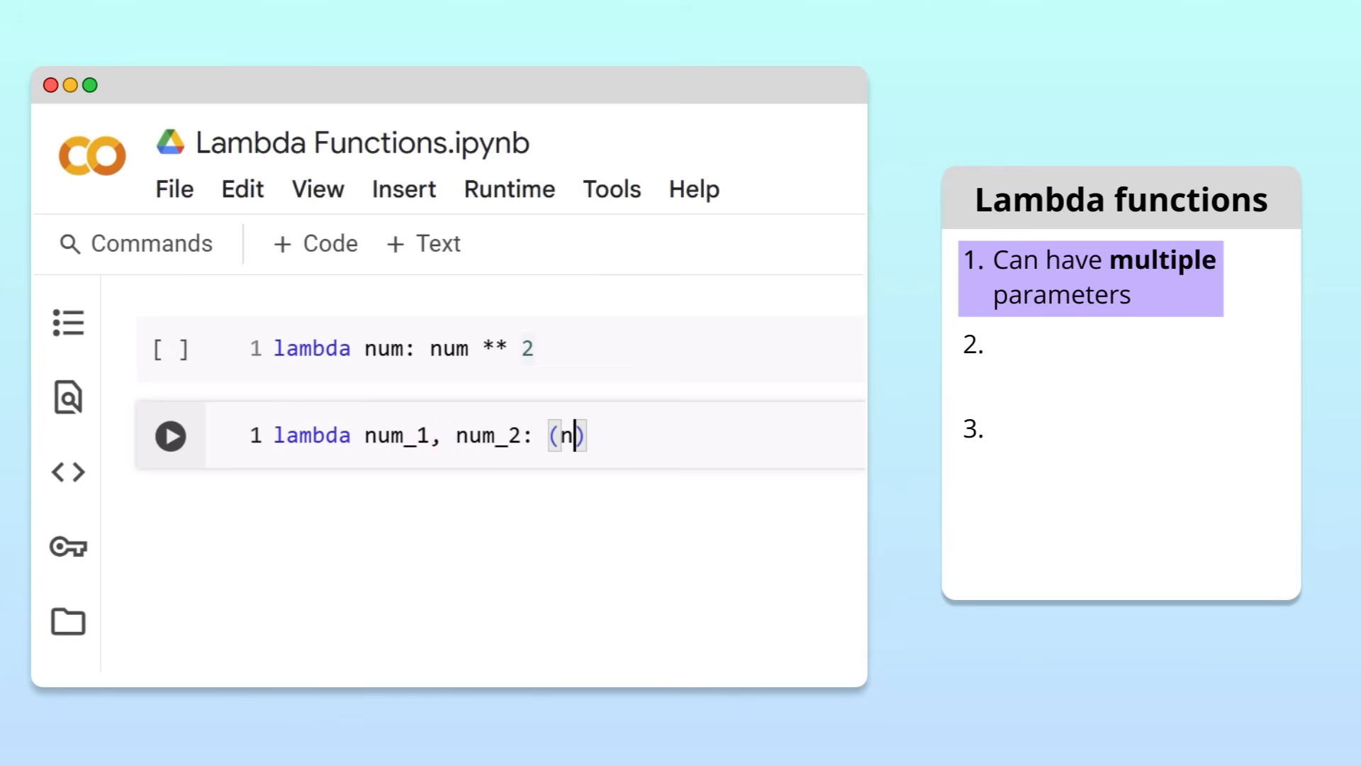
type("um_1 + num")
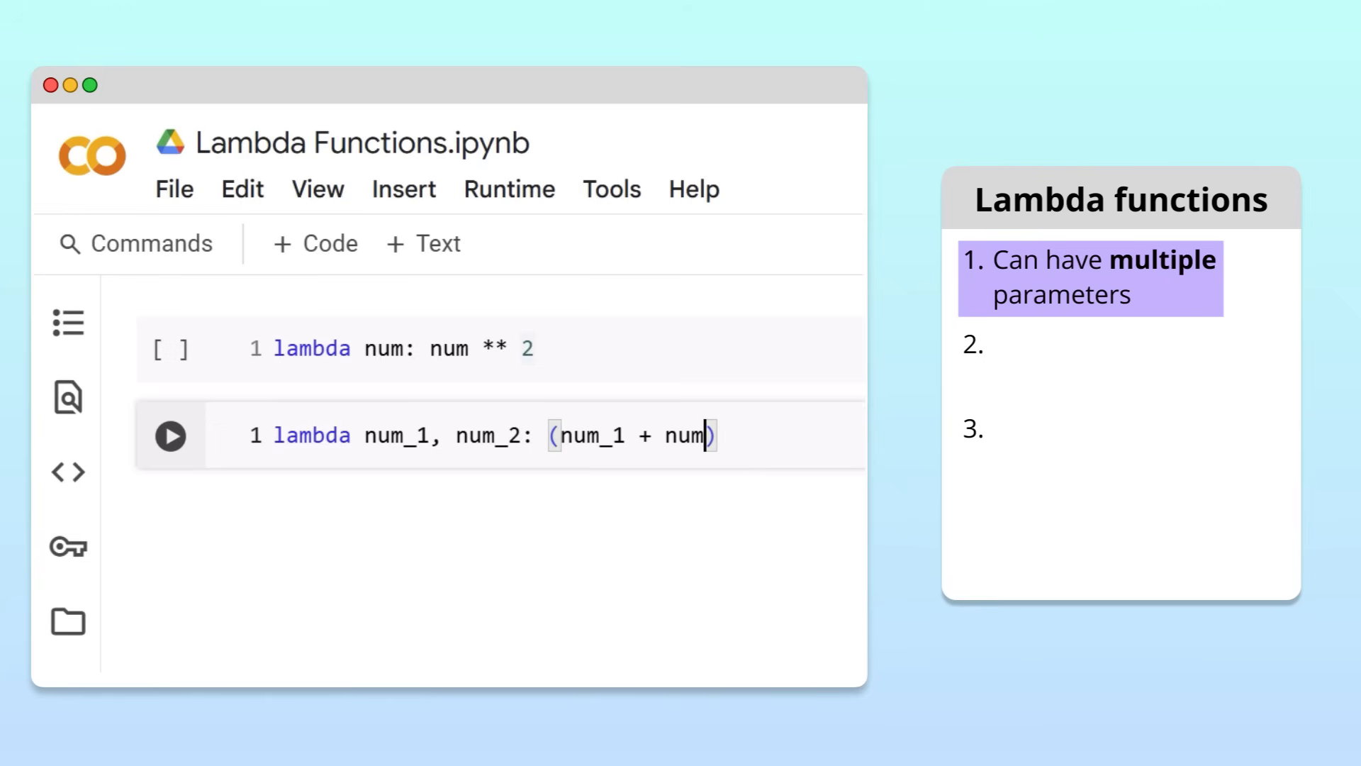
type("_2) ** 2")
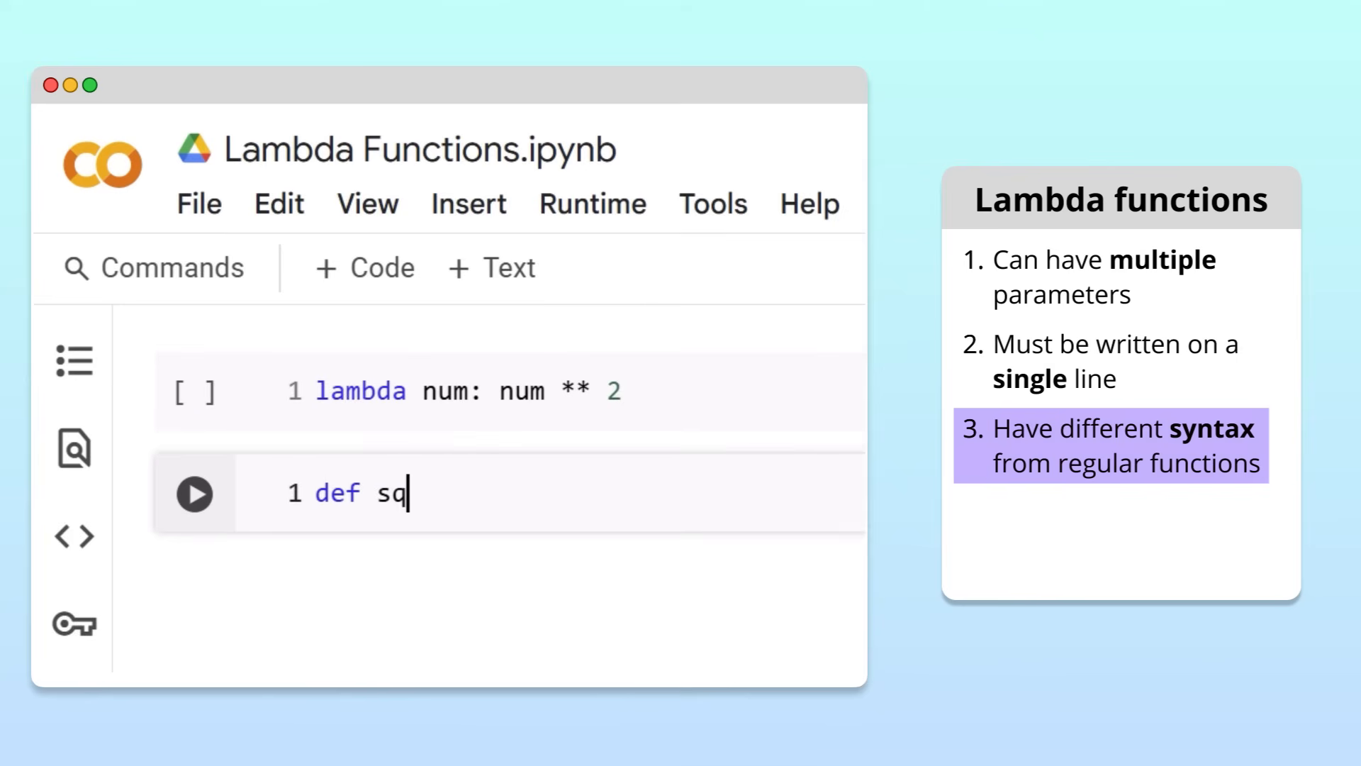
Finish 'def square(num):' returning num ** 2, then clear the notebook to one empty cell.
type("uare(num)")
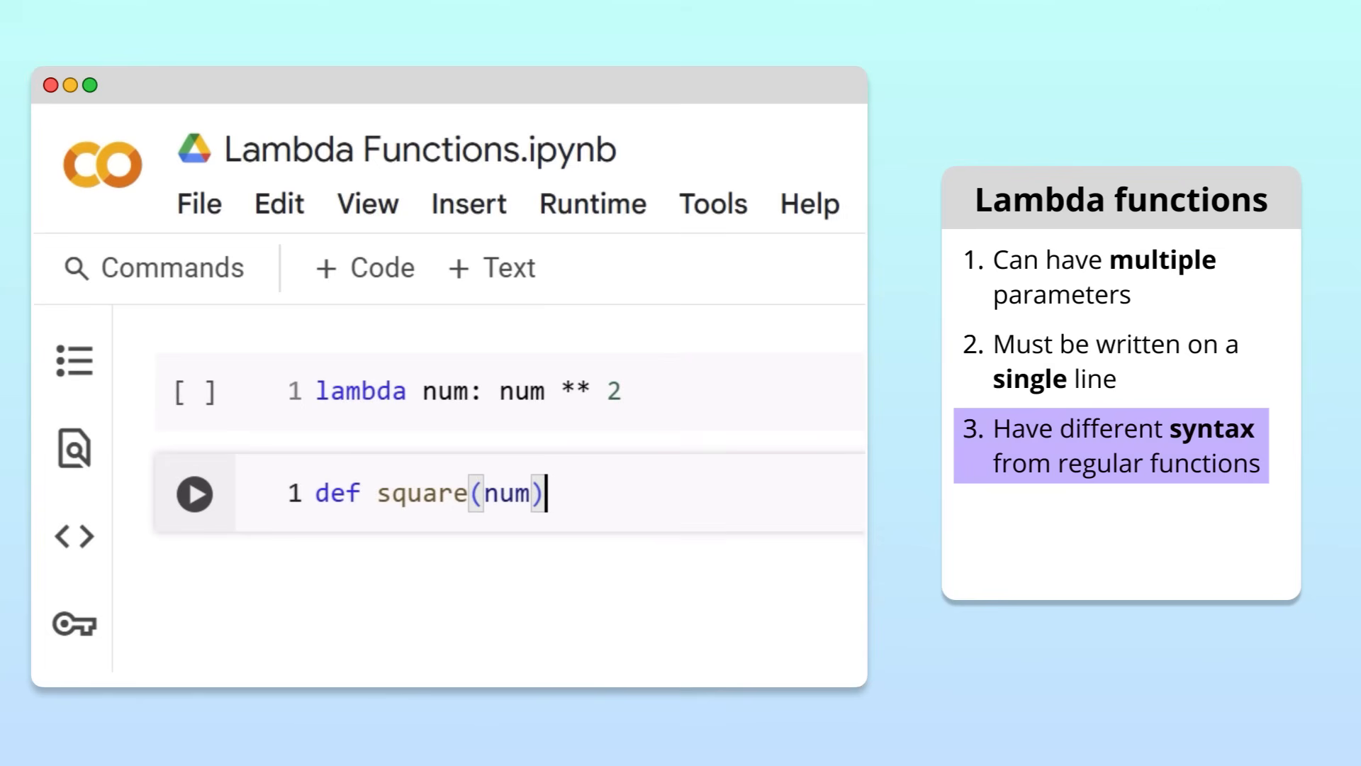
type(":")
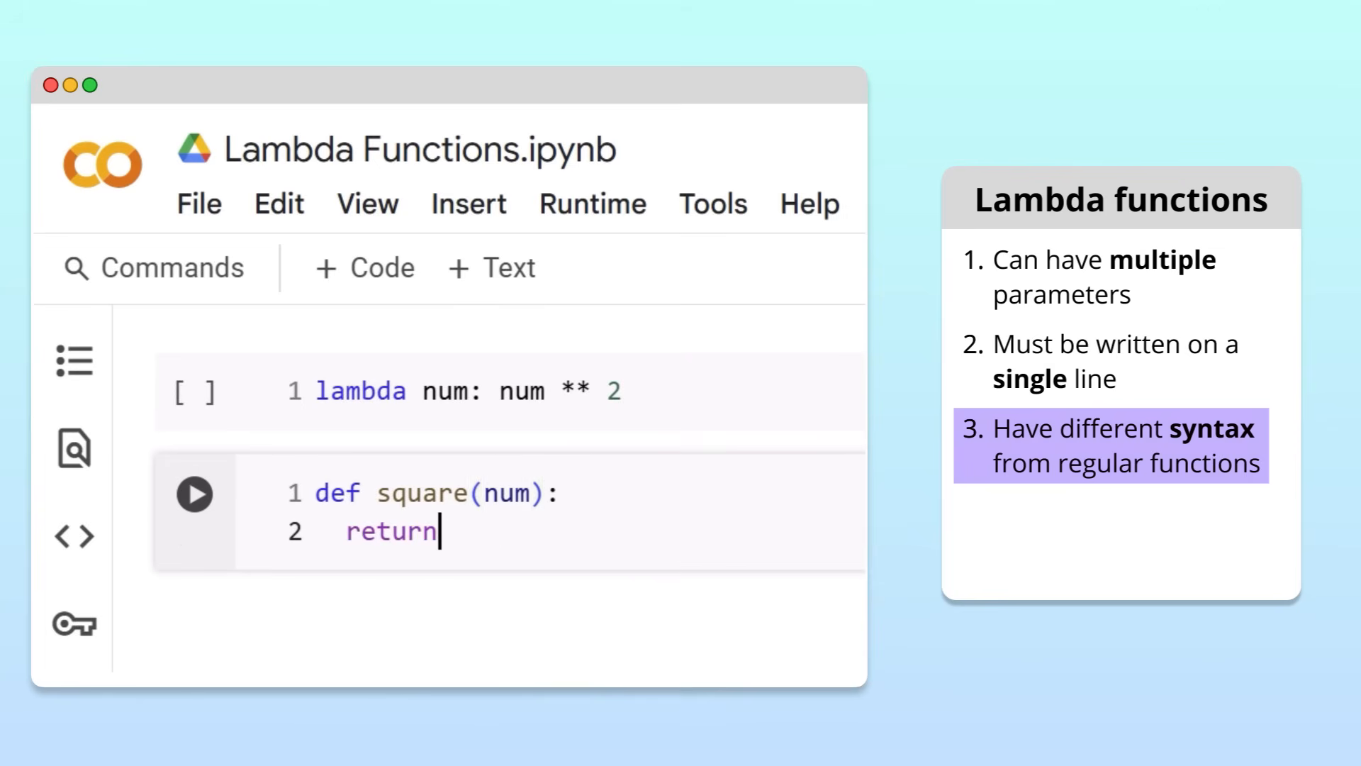
type("num ** 2")
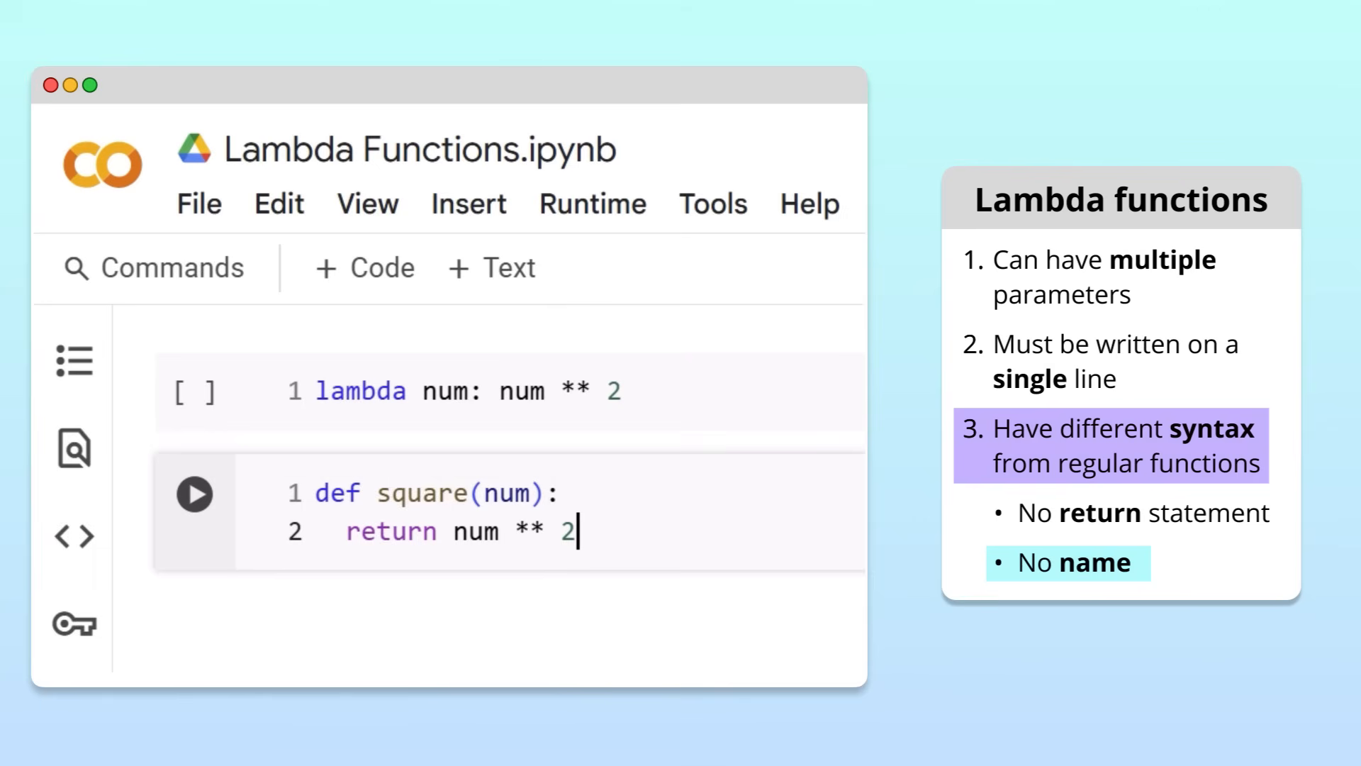
double_click(421, 494)
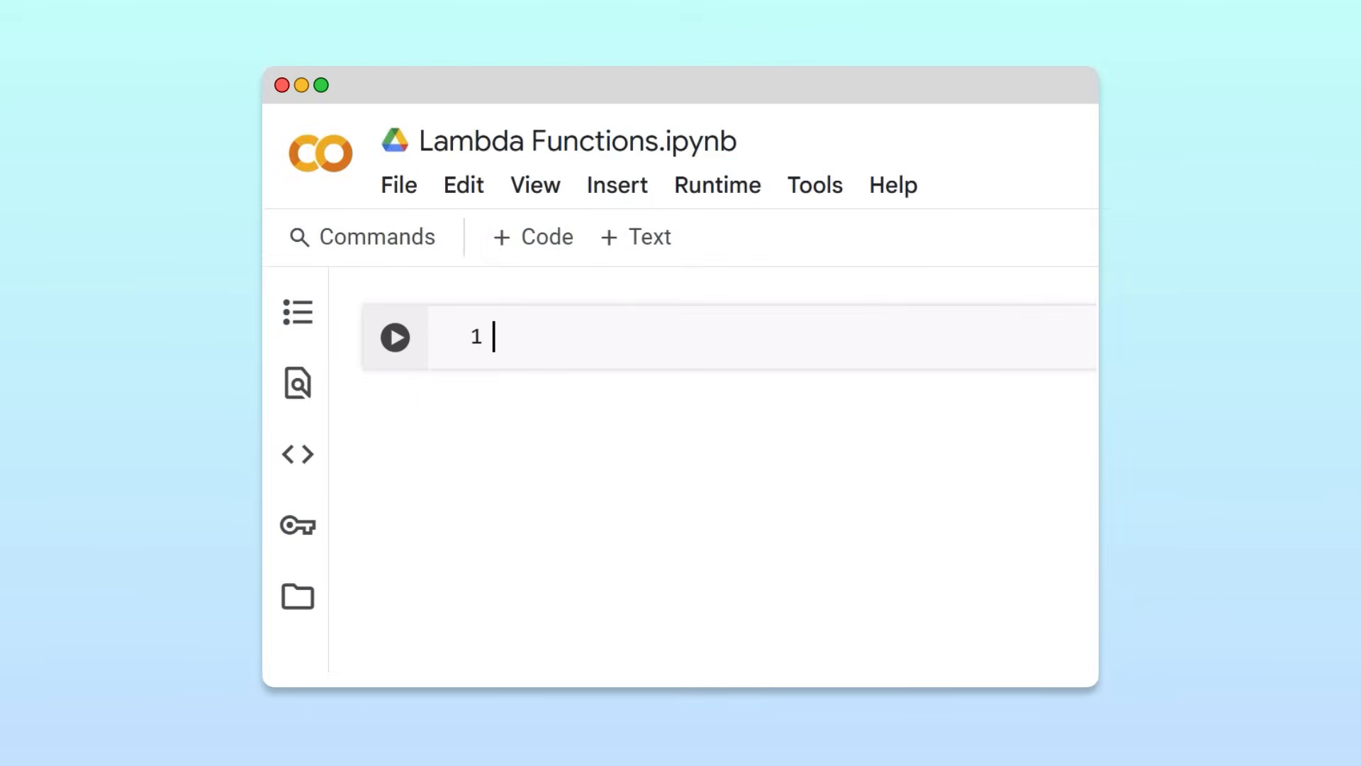
Write my_list = [2, 3] plus square and cube functions returning num ** 2 and num ** 3.
type("my_list = [")
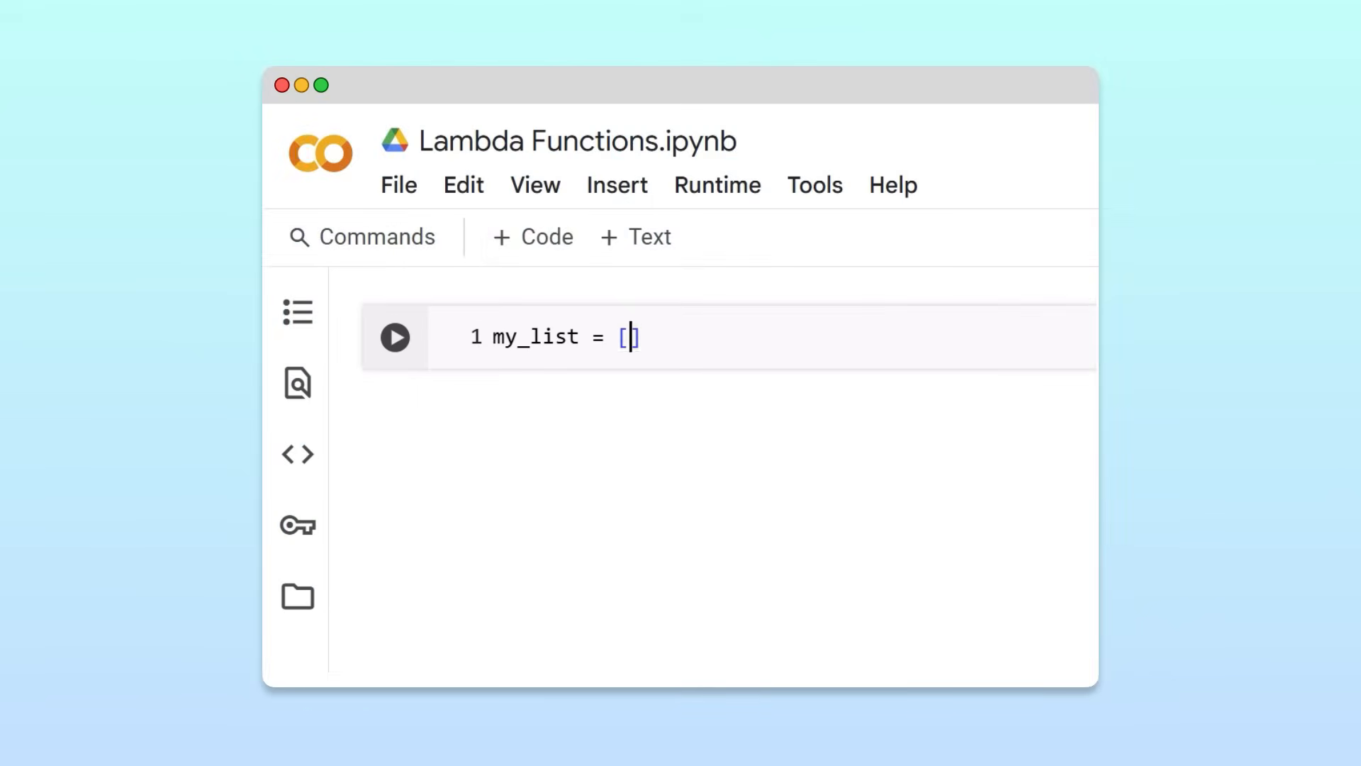
type("2, 3")
type("def")
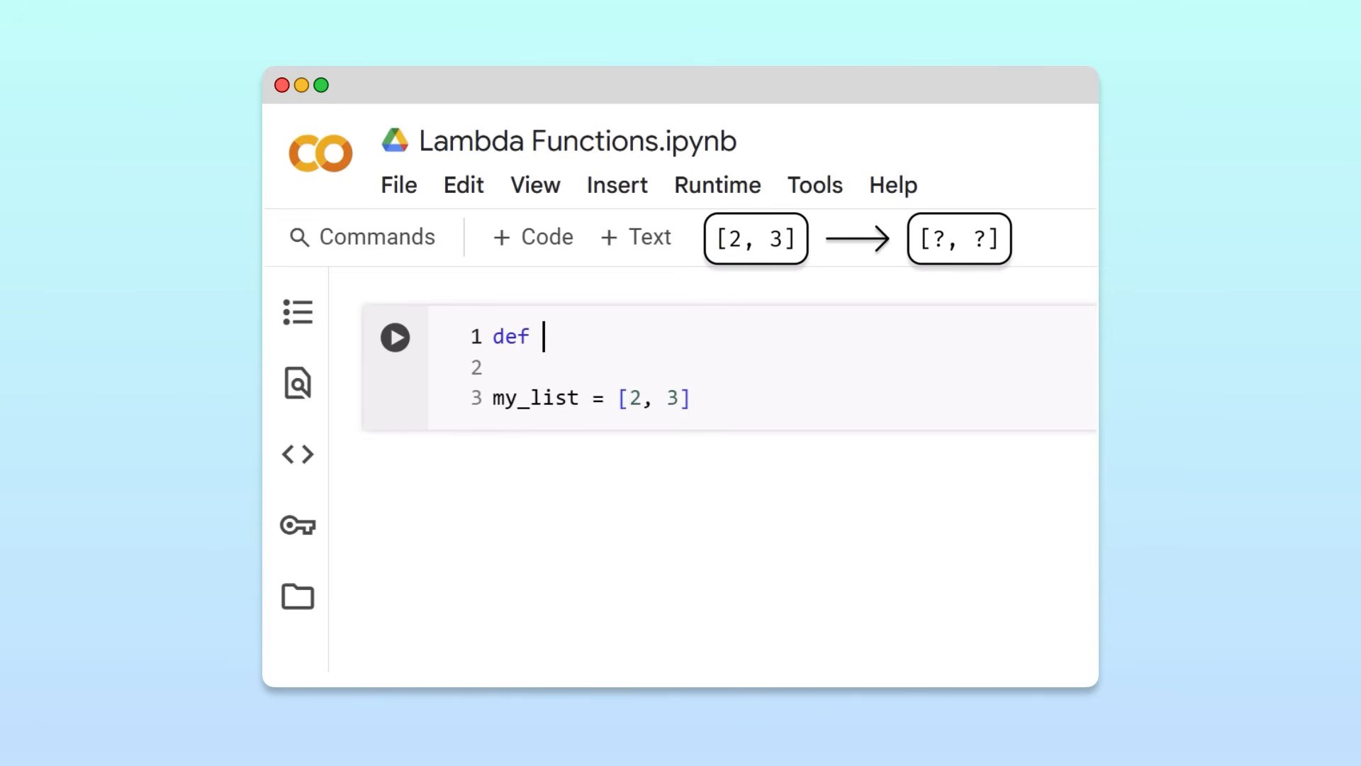
type("square(num):")
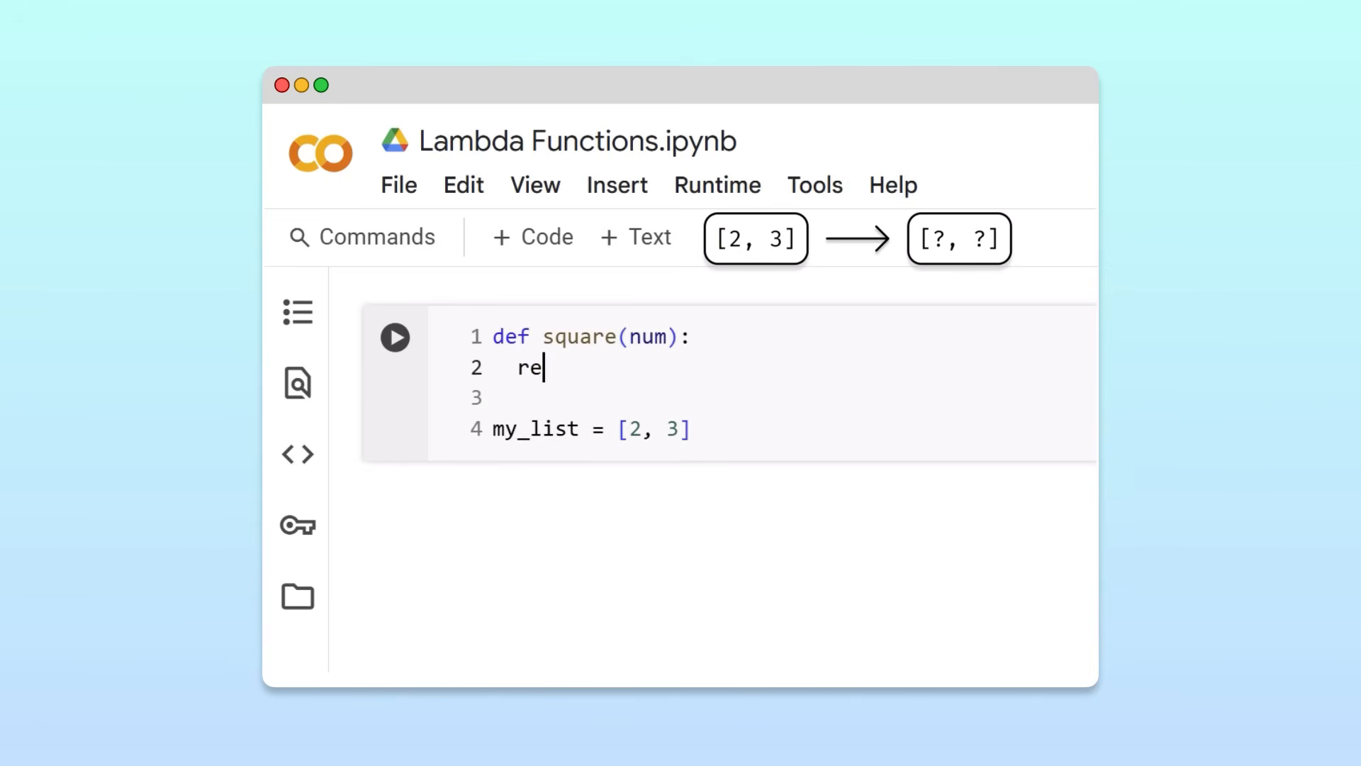
type("turn num ** 2")
type("return ")
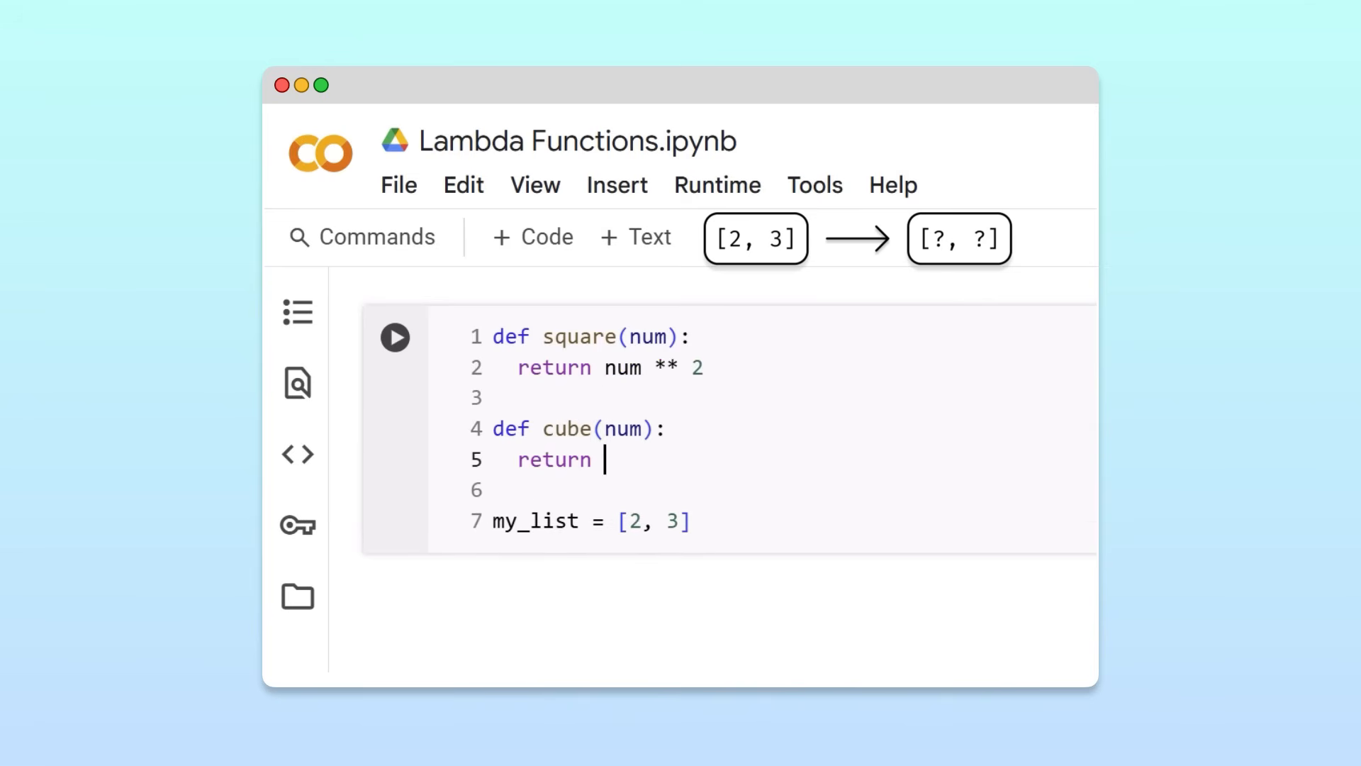
type("num ** 3")
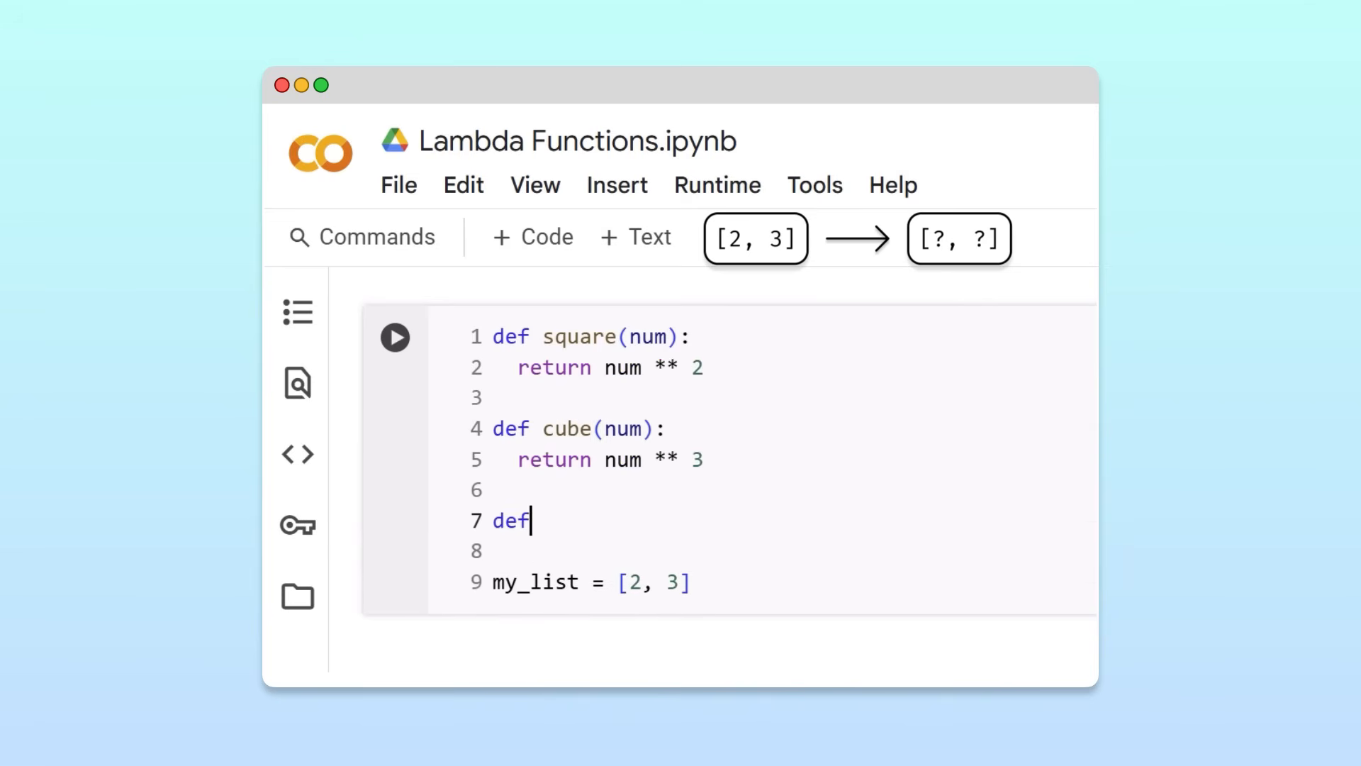
Write the header 'def transform_list(nums_list, transform_item):'.
type("transform_l")
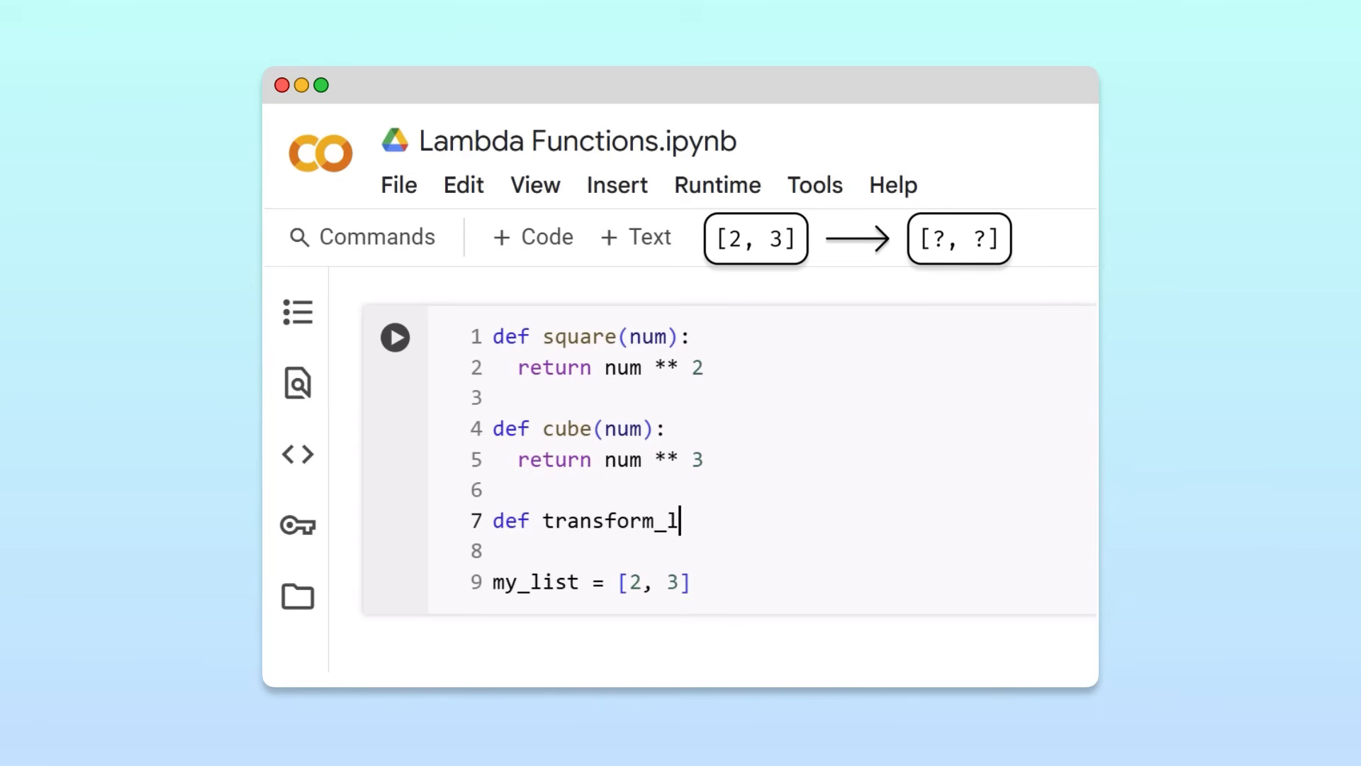
type("ist()")
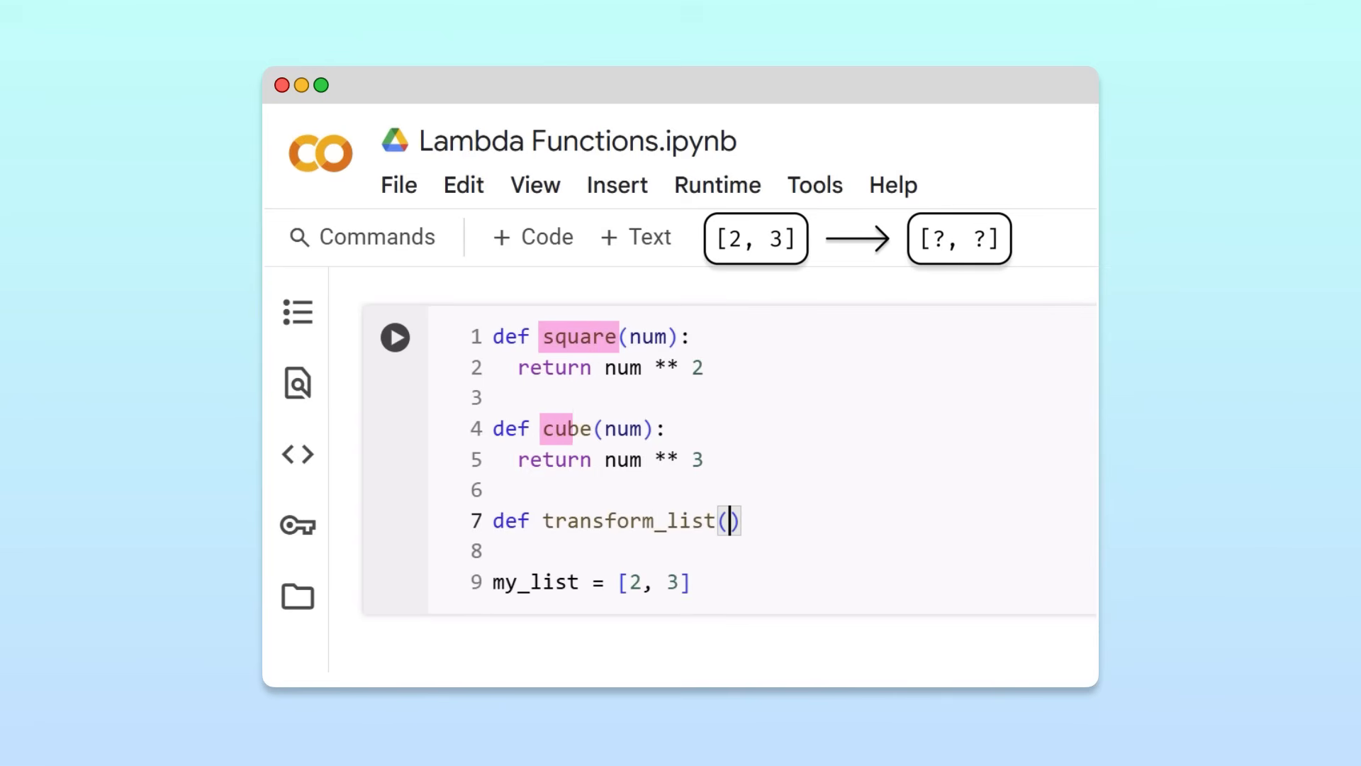
double_click(652, 581)
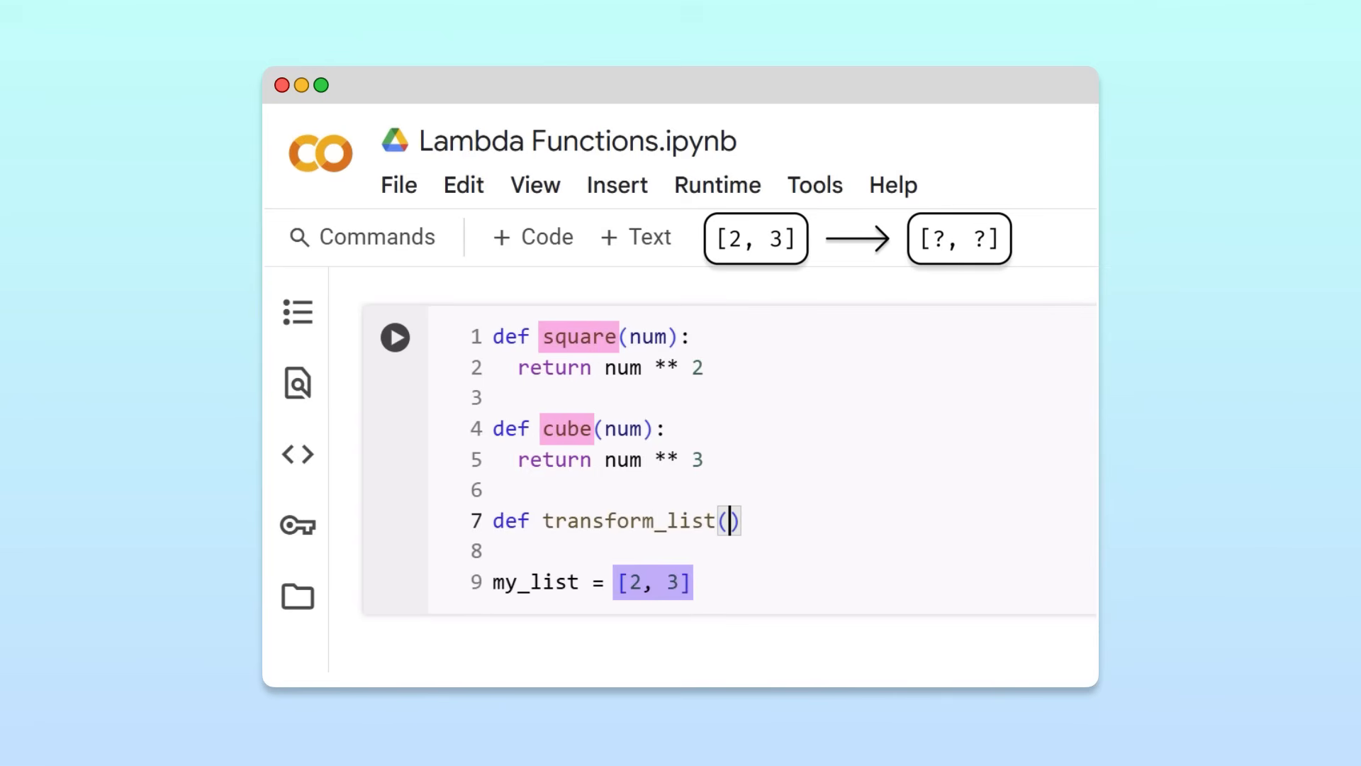
type("nums_list, transf")
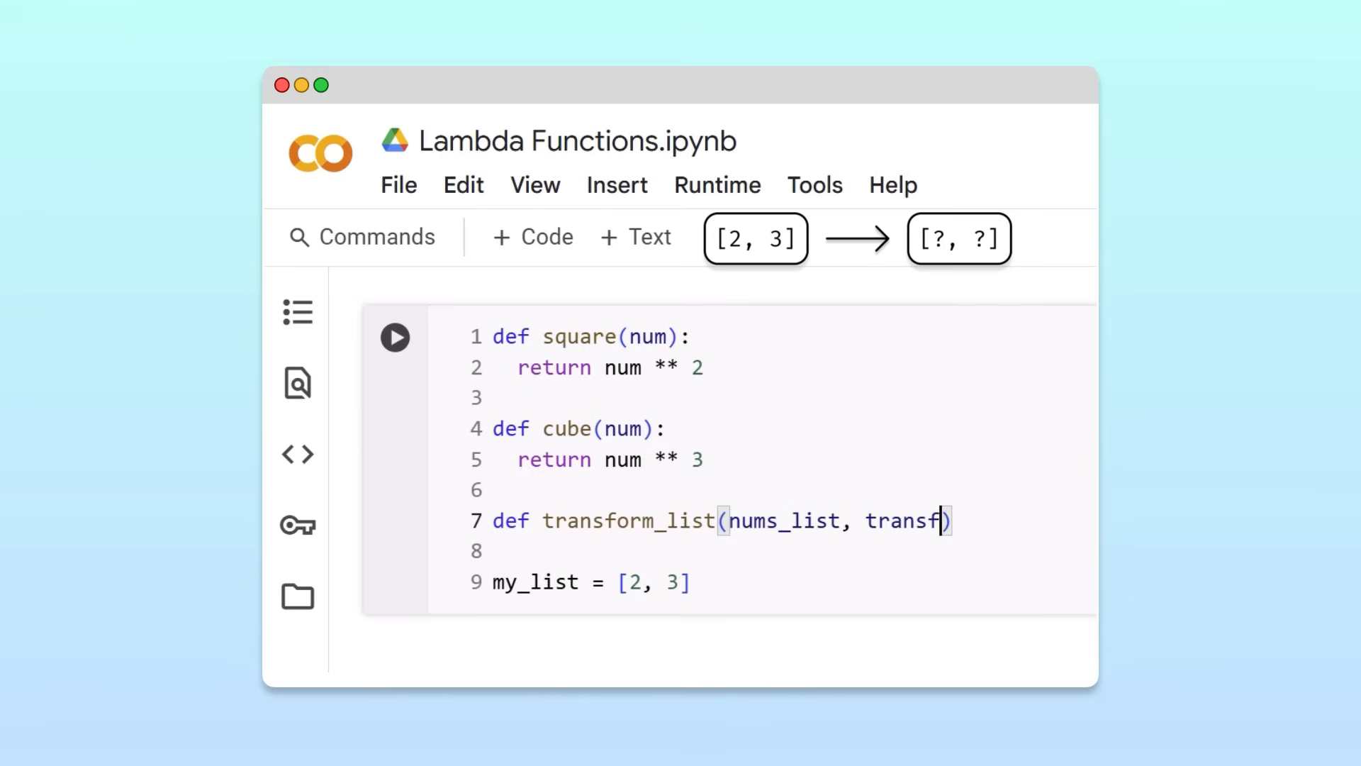
type("orm_item):")
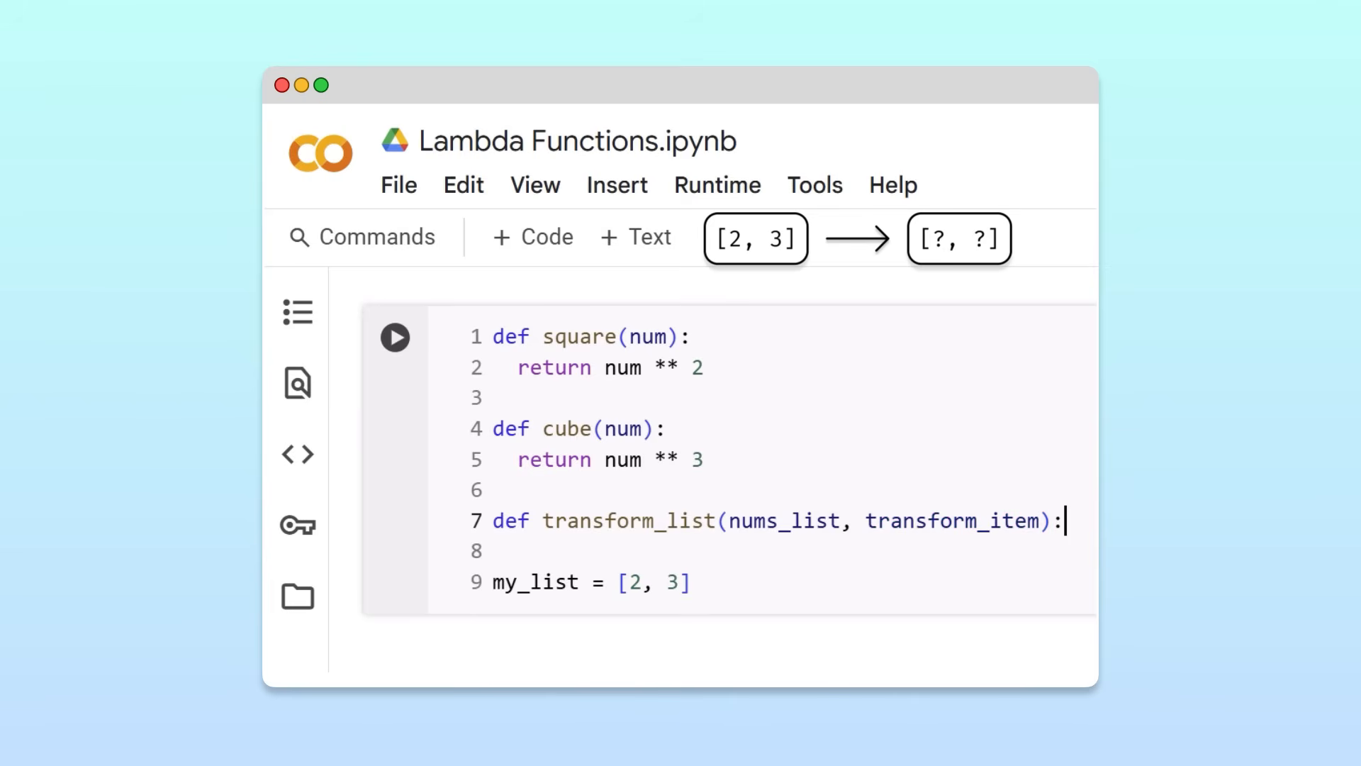
Assign transformed_0 and transformed_1 as transform_item(nums_list[0]) and transform_item(nums_list[1]).
double_click(627, 519)
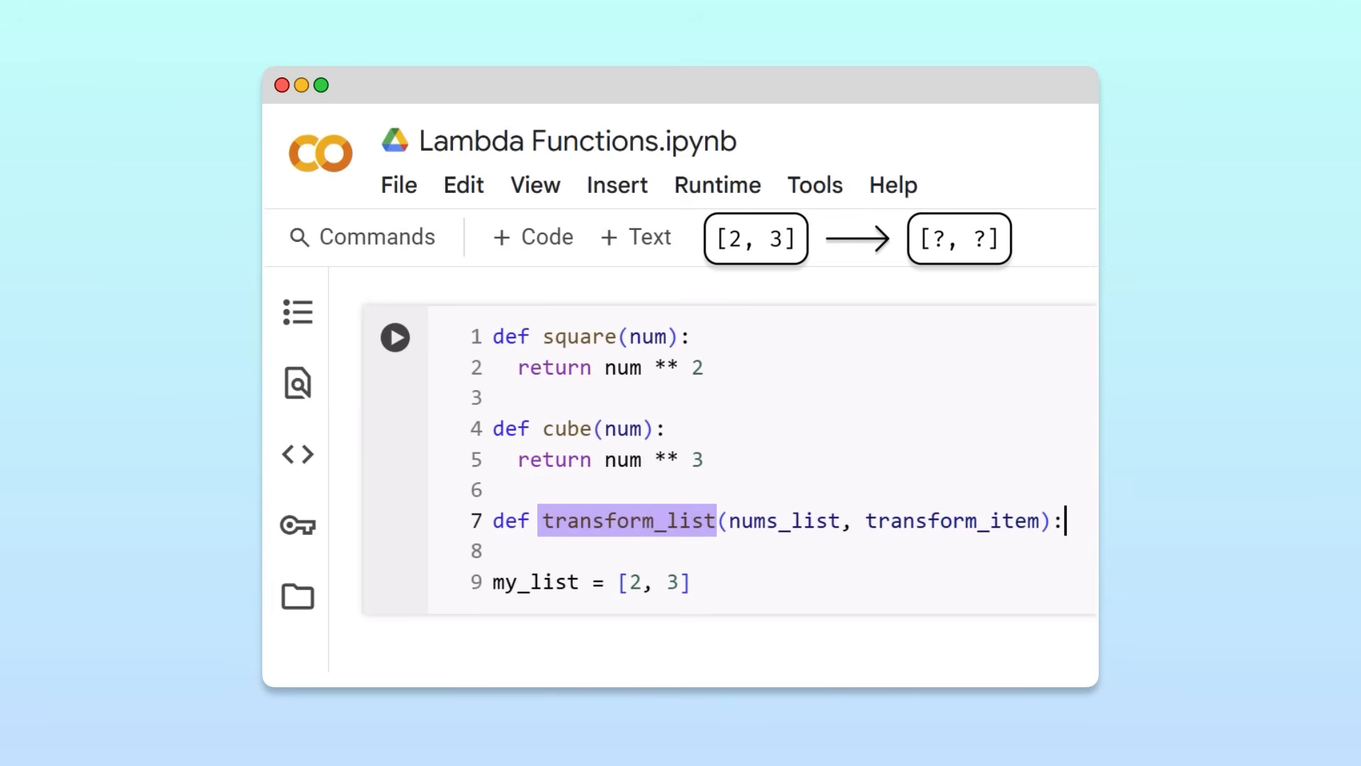
double_click(956, 521)
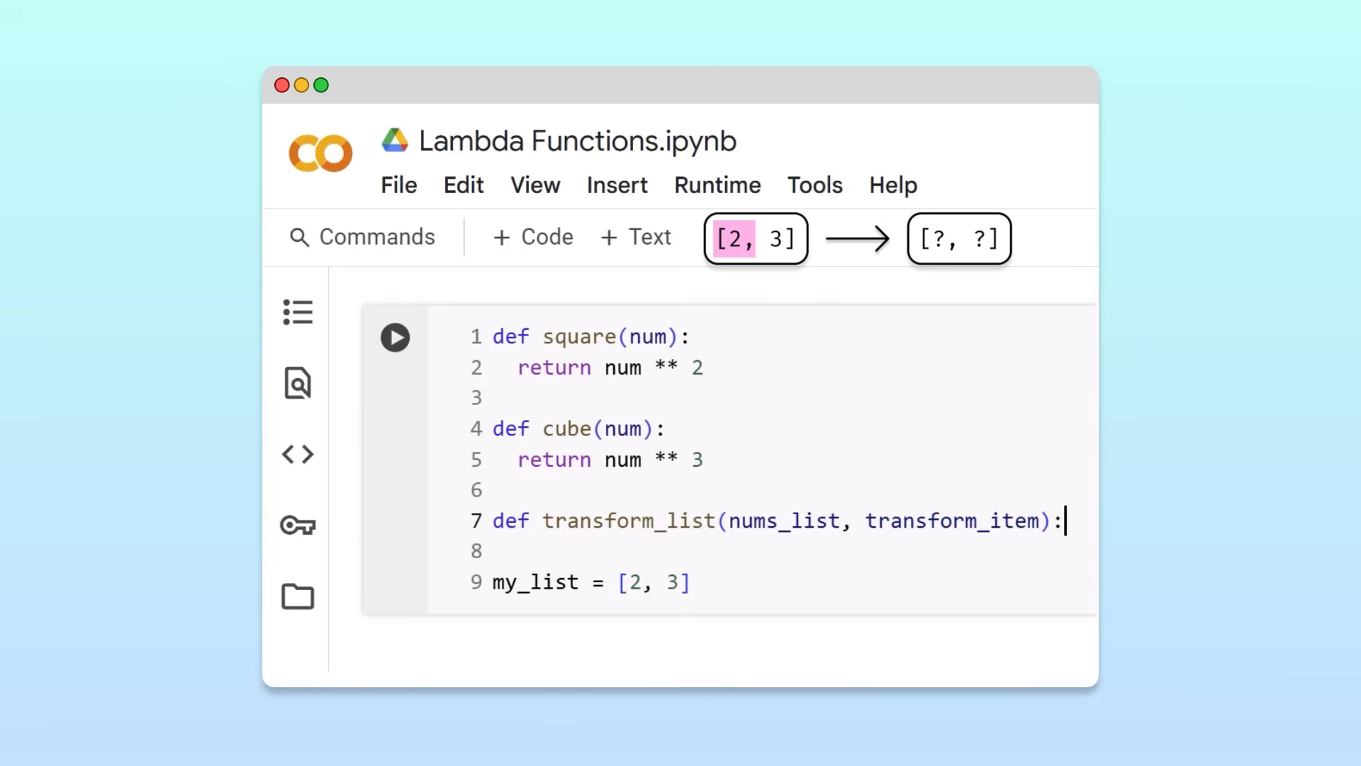
type("tran")
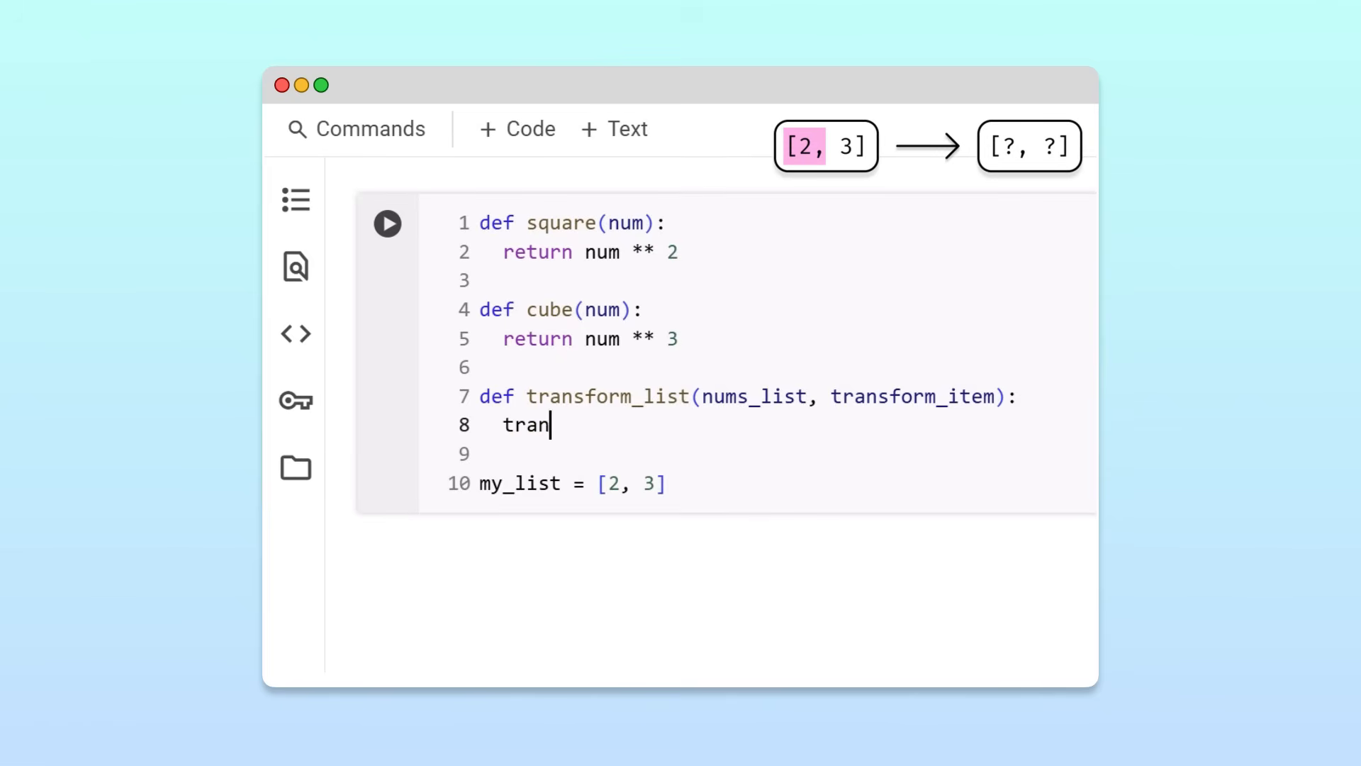
type("sform_item(n")
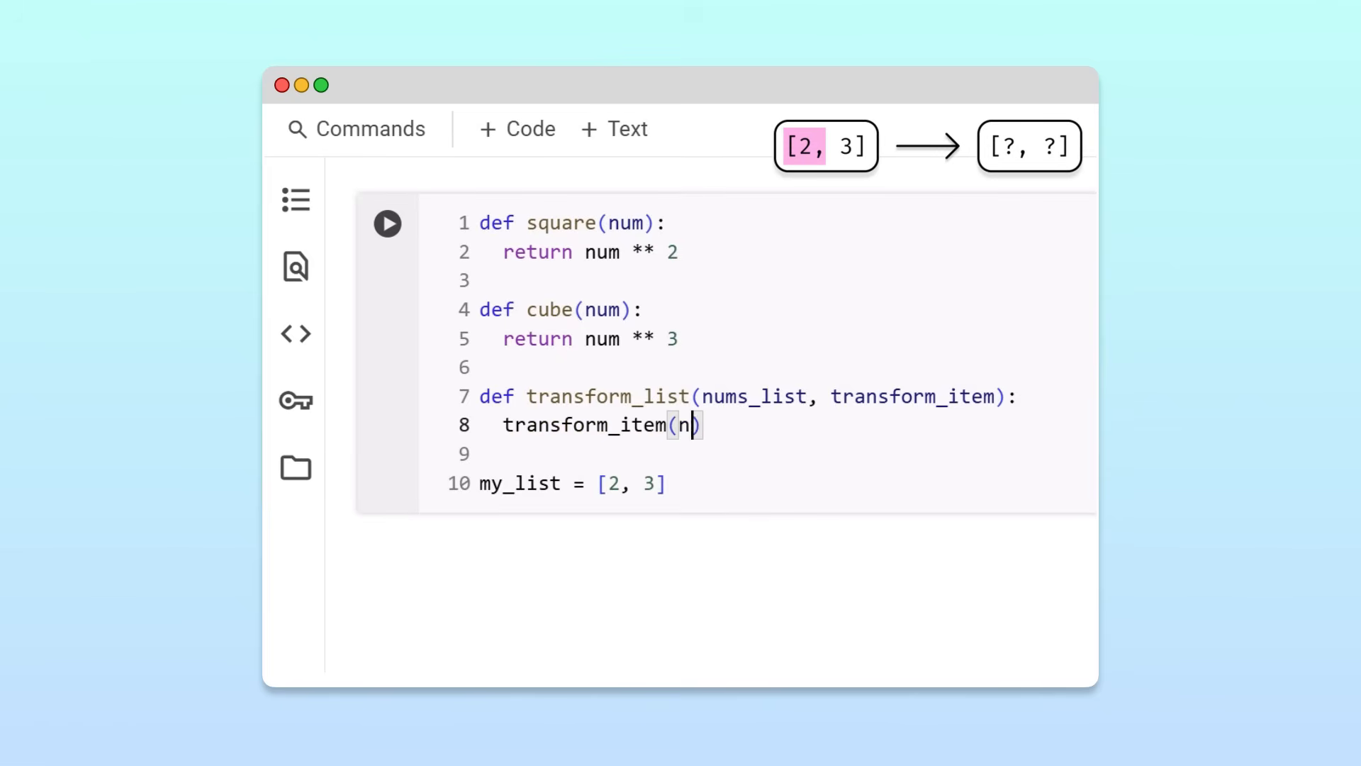
type("ums_list[0])")
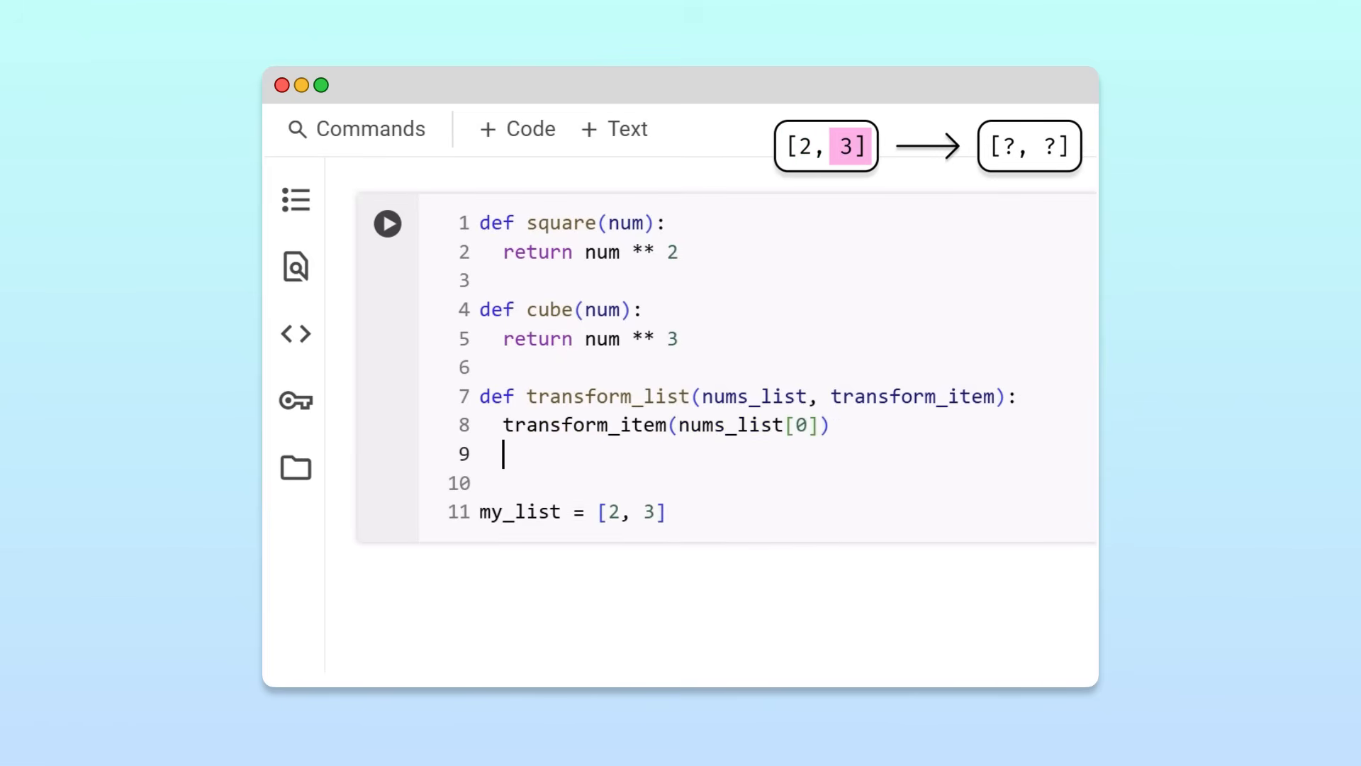
type("transform_")
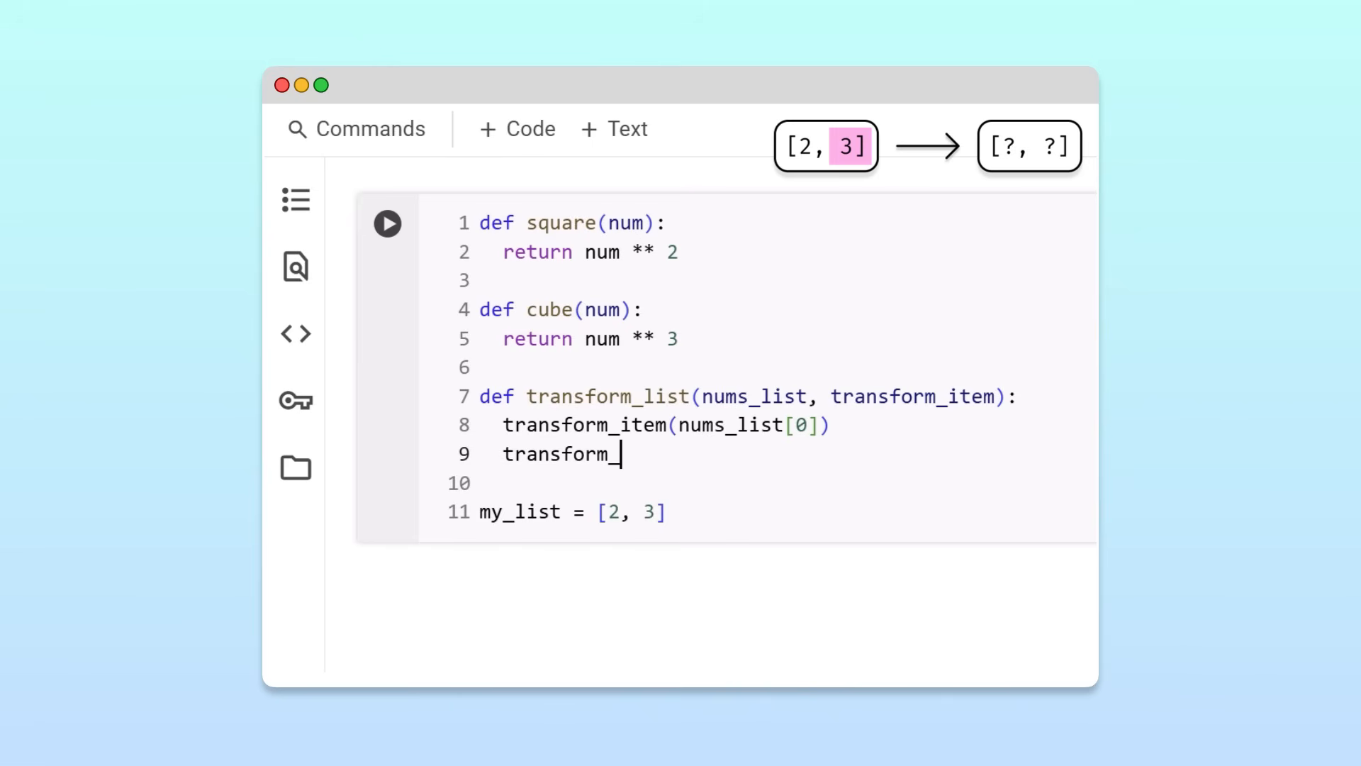
type("item(nums_list[1])")
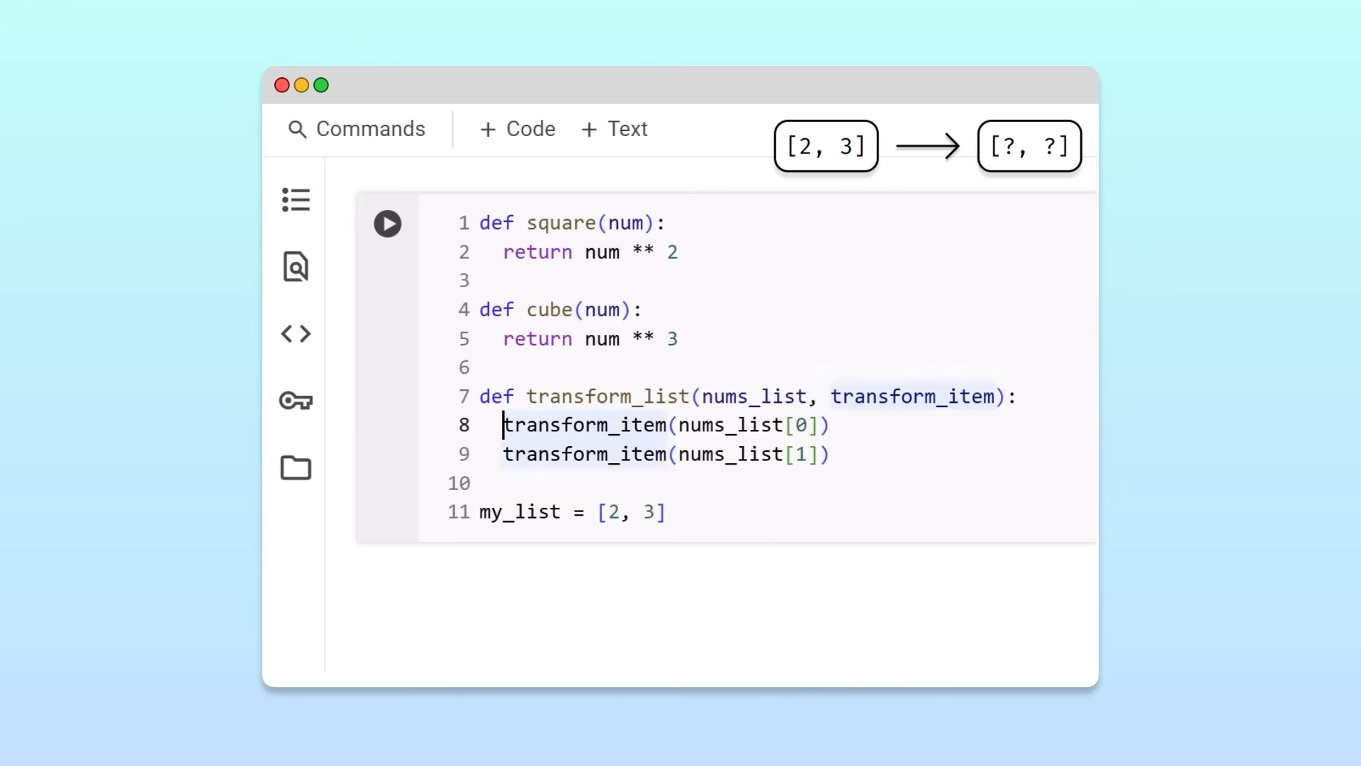
type("transformed_0 =")
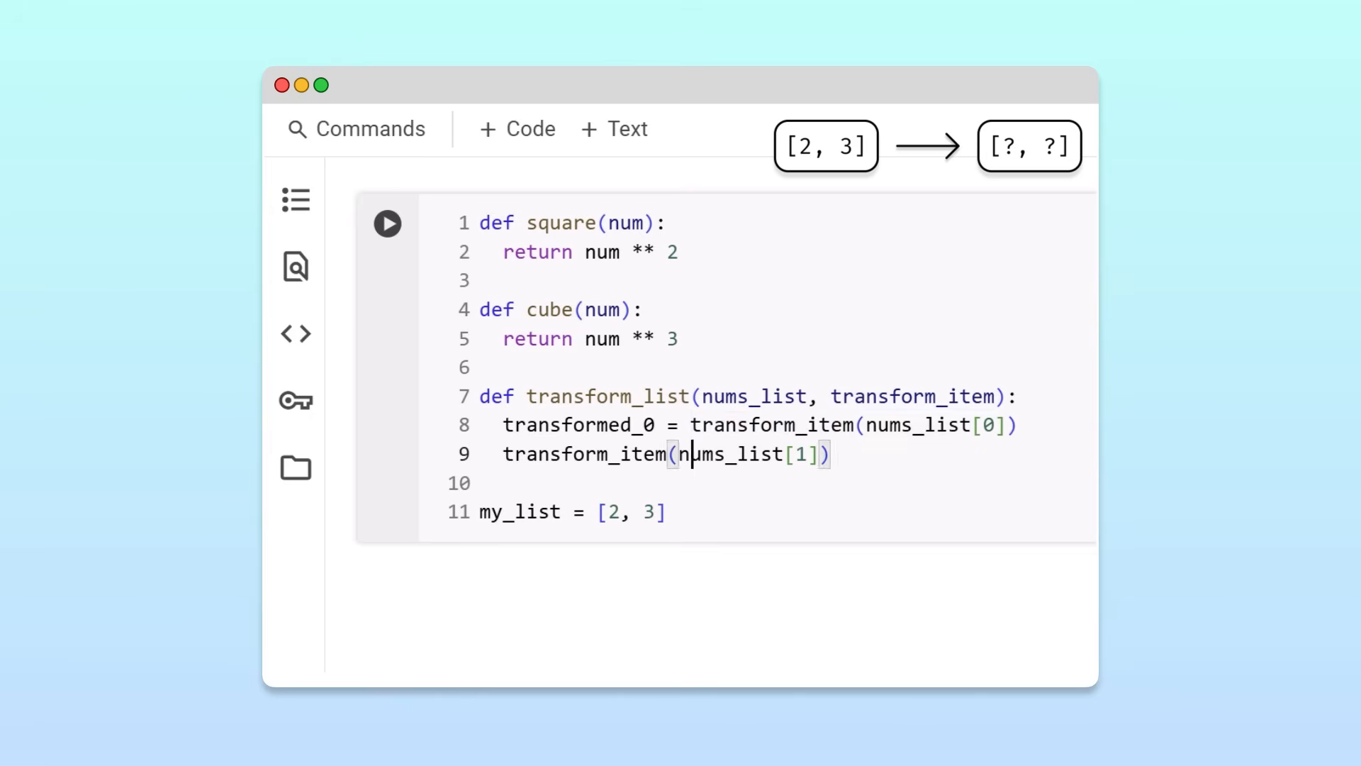
type("transformed_1 =")
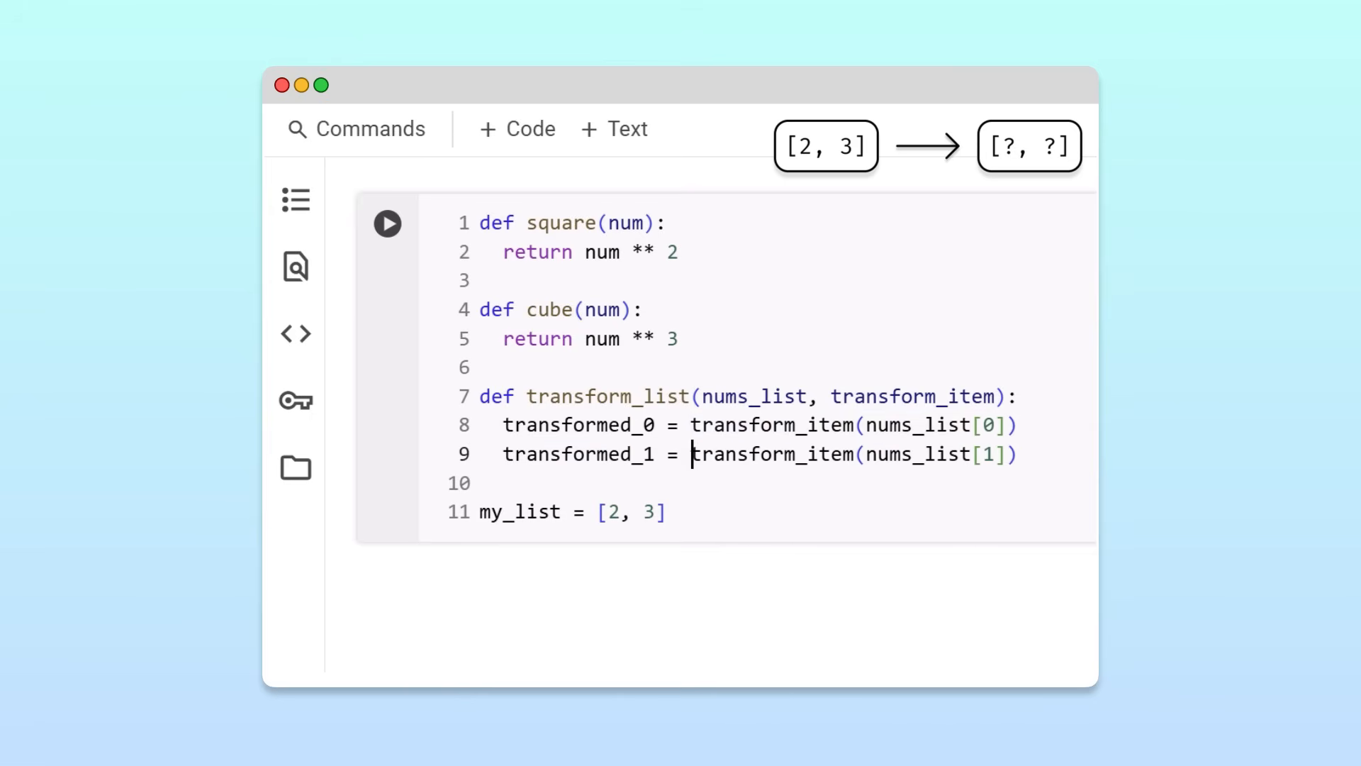
Make transform_list return [transformed_0, transformed_1].
type("return [transfor")
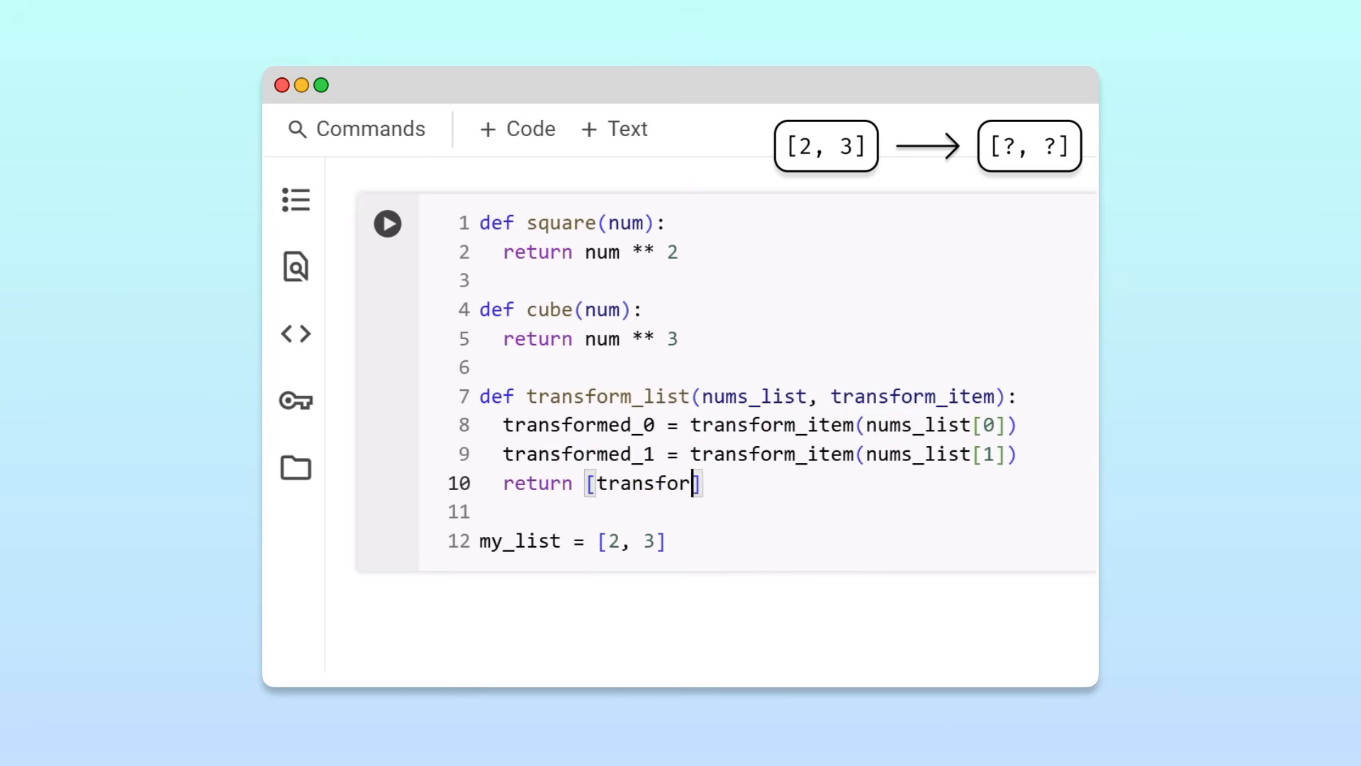
type("med_0, transformed_1")
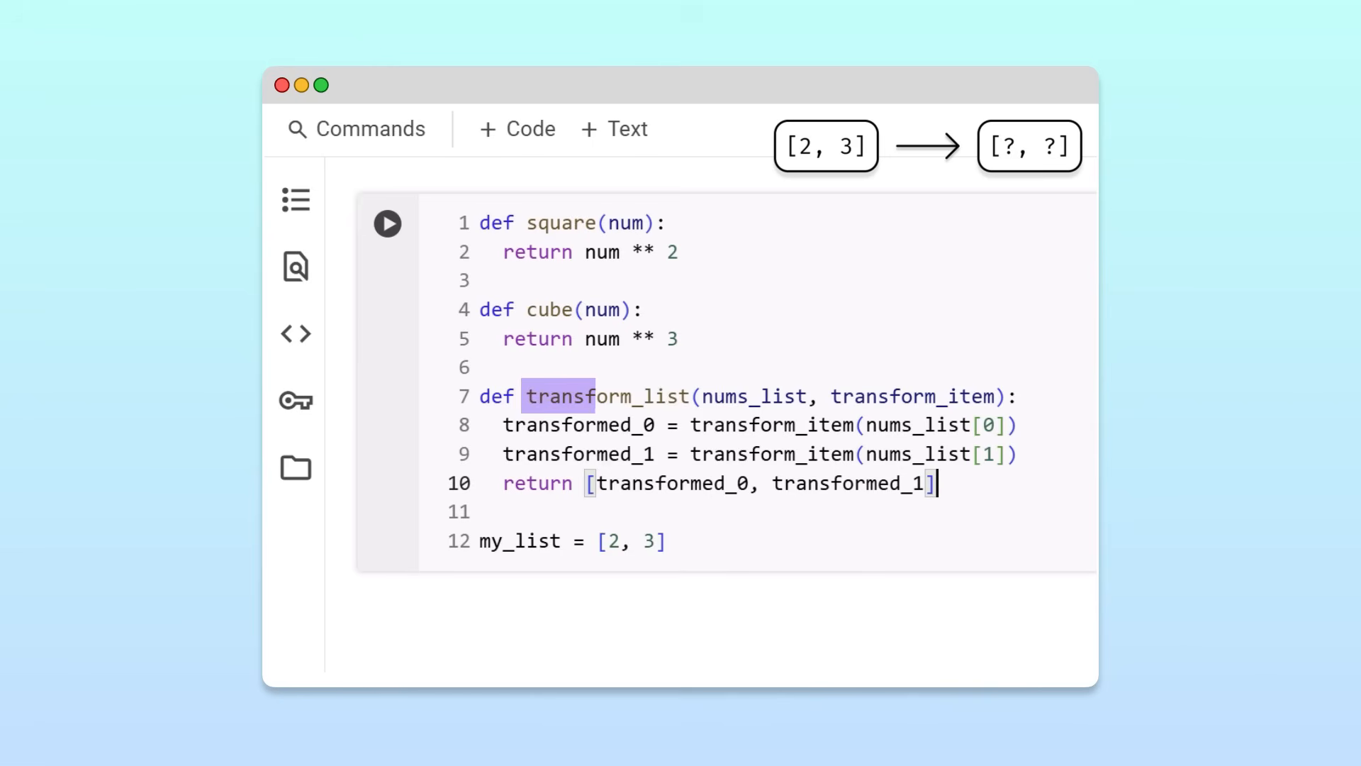
double_click(607, 396)
type("t")
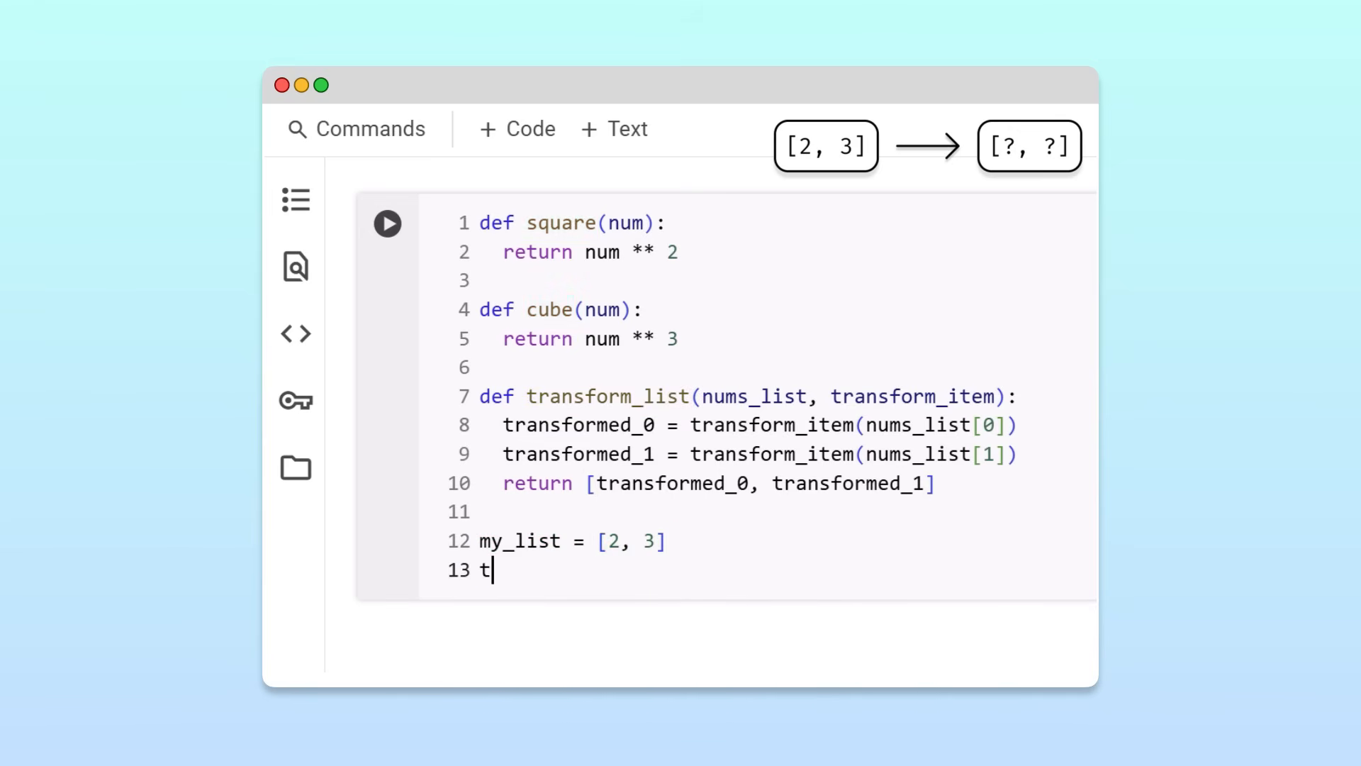
Run transform_list(my_list, square) for [4, 9], then with cube for [8, 27].
type("ransform_lis")
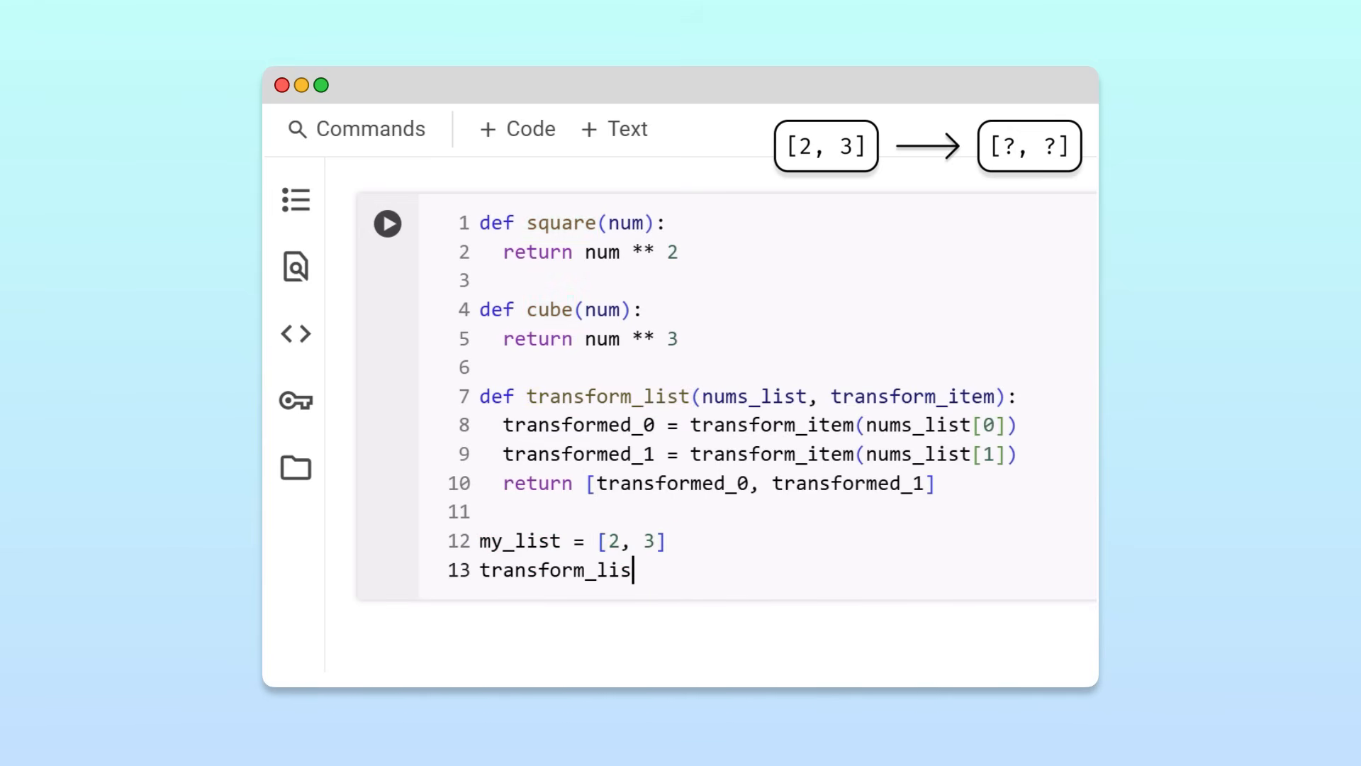
type("t(my_list, squ")
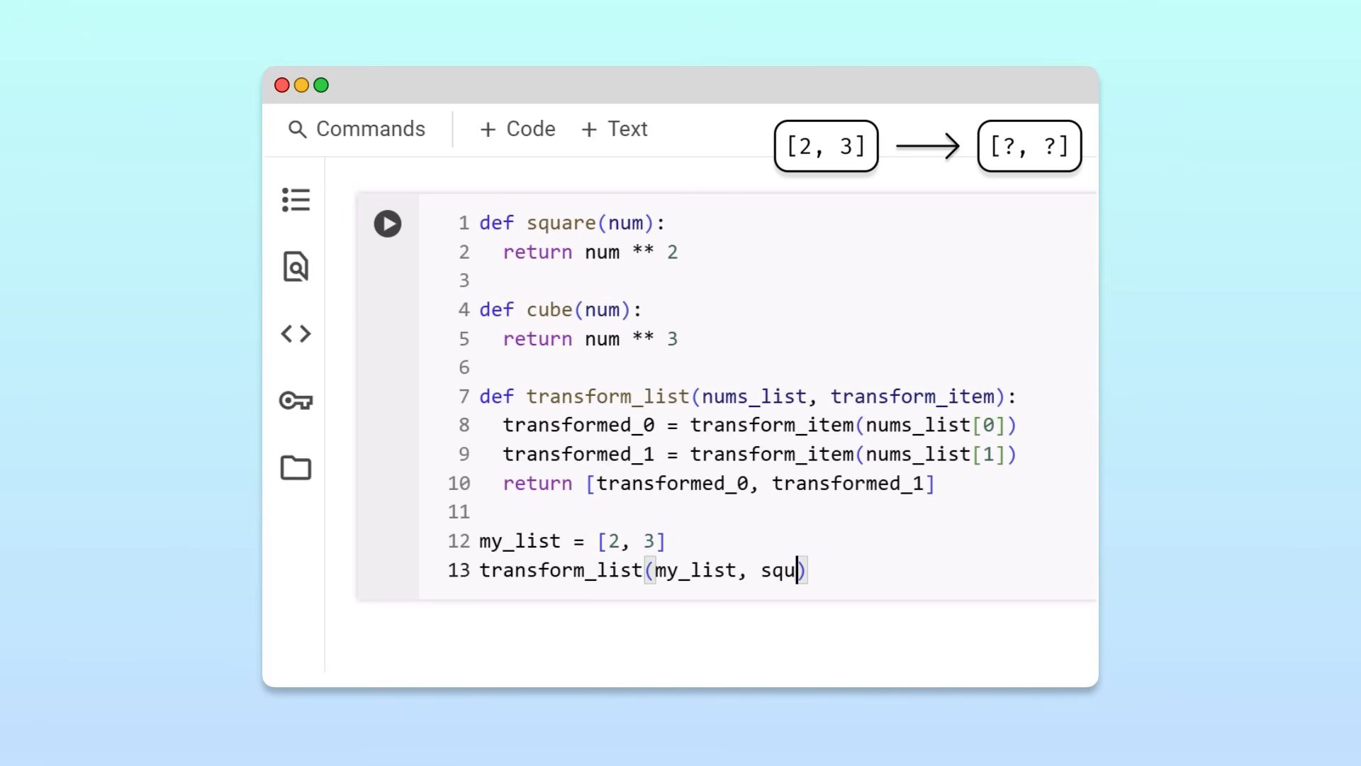
type("are")
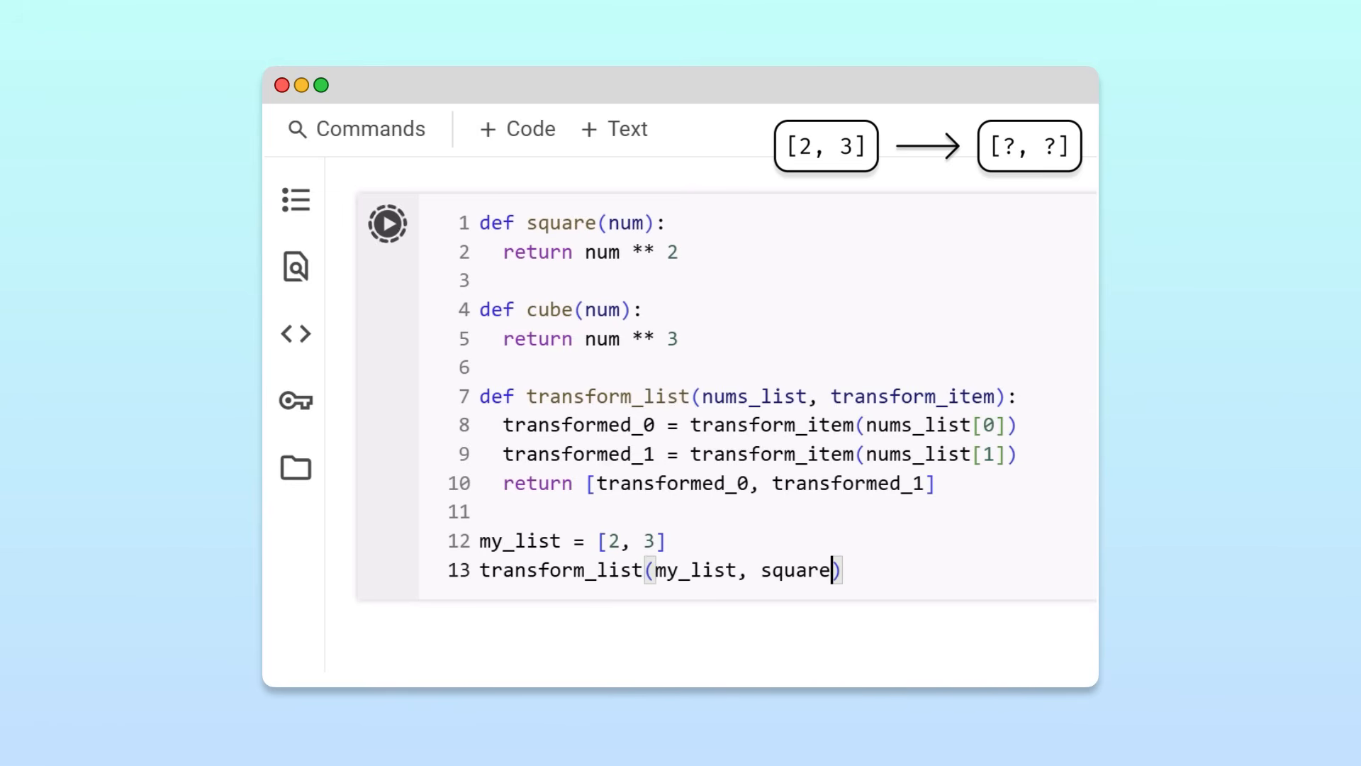
left_click(387, 223)
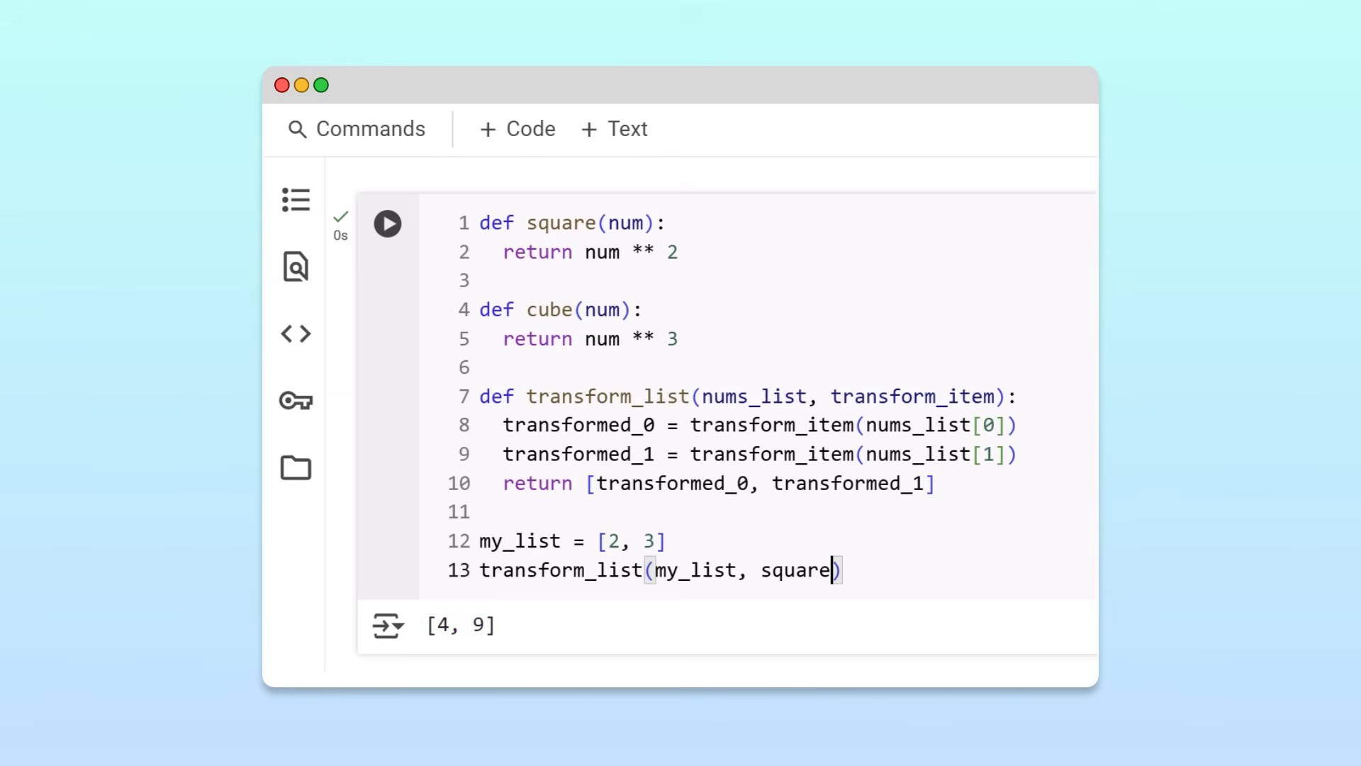
type("cube")
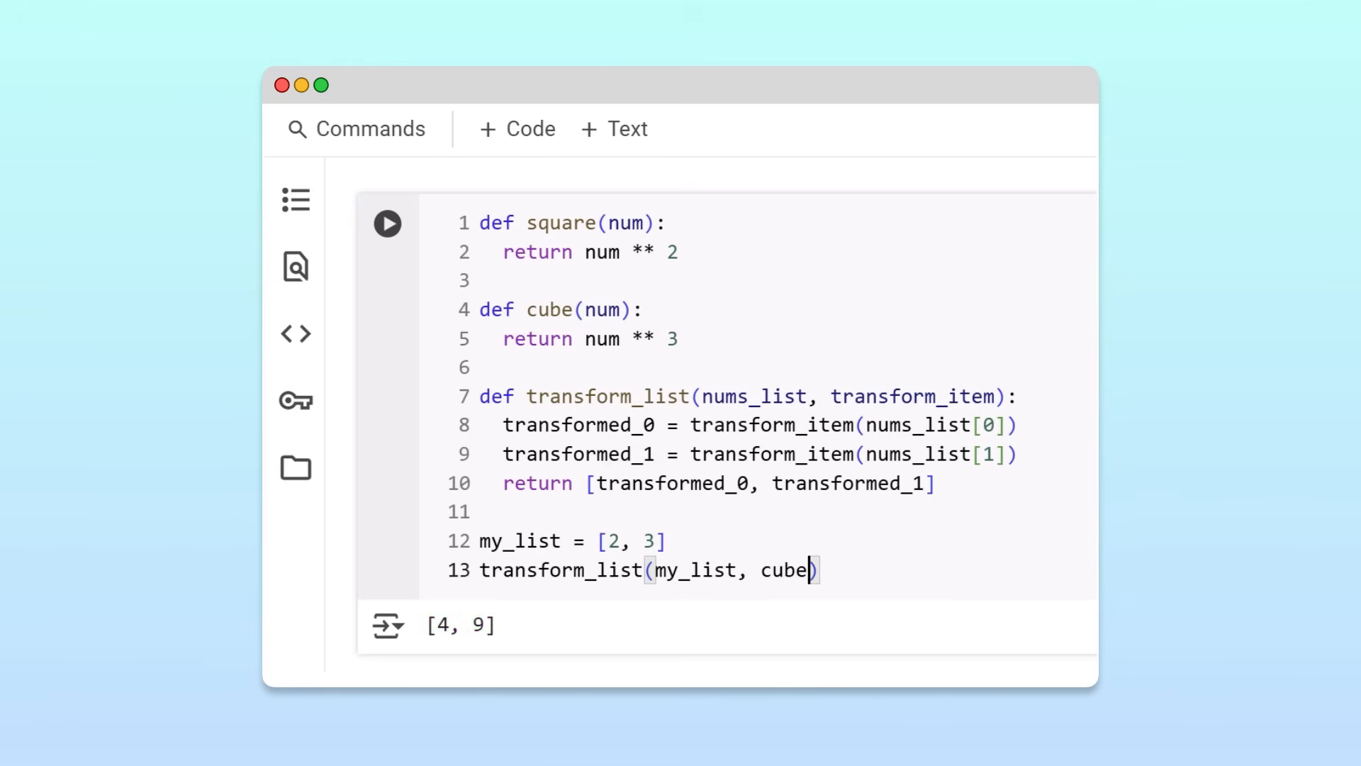
left_click(386, 223)
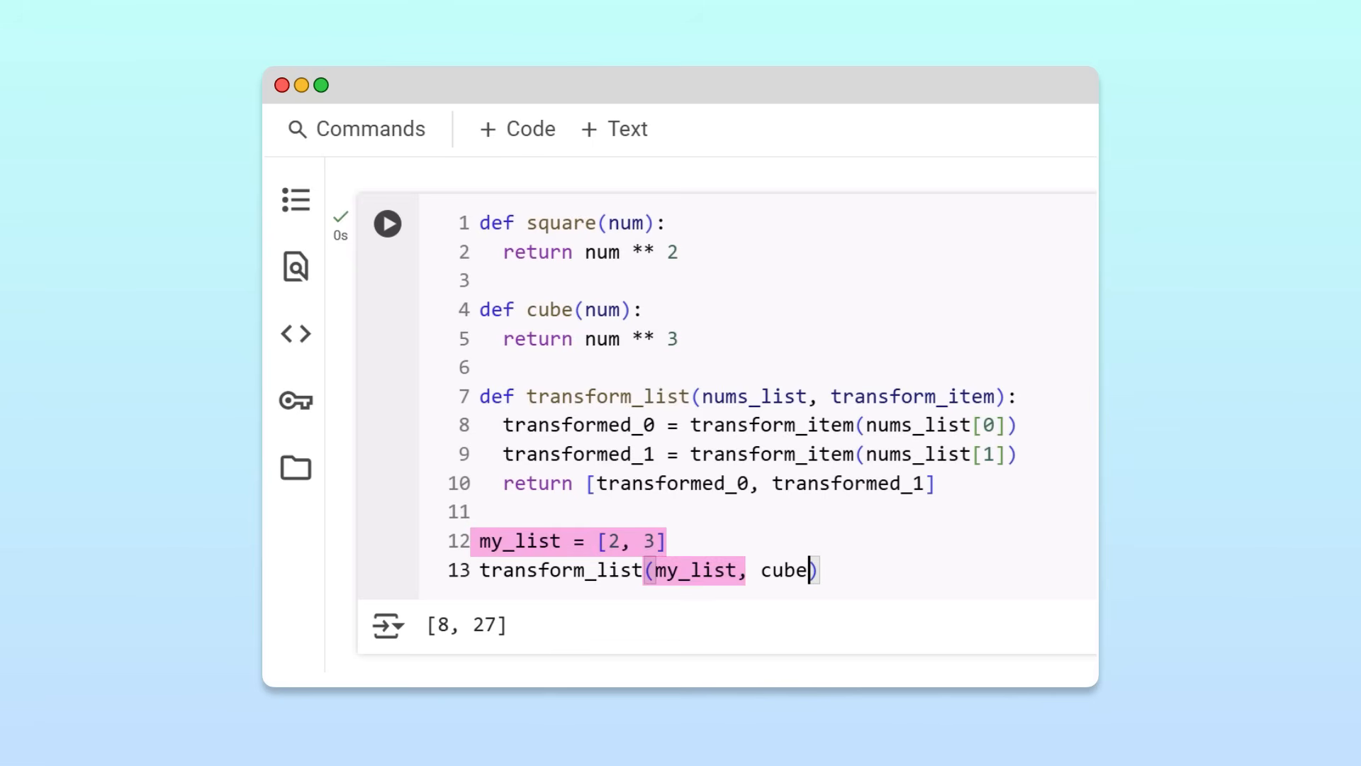
Change the call to transform_list([2, 3], cube), passing the list directly.
left_click(478, 540)
type("[2, ")
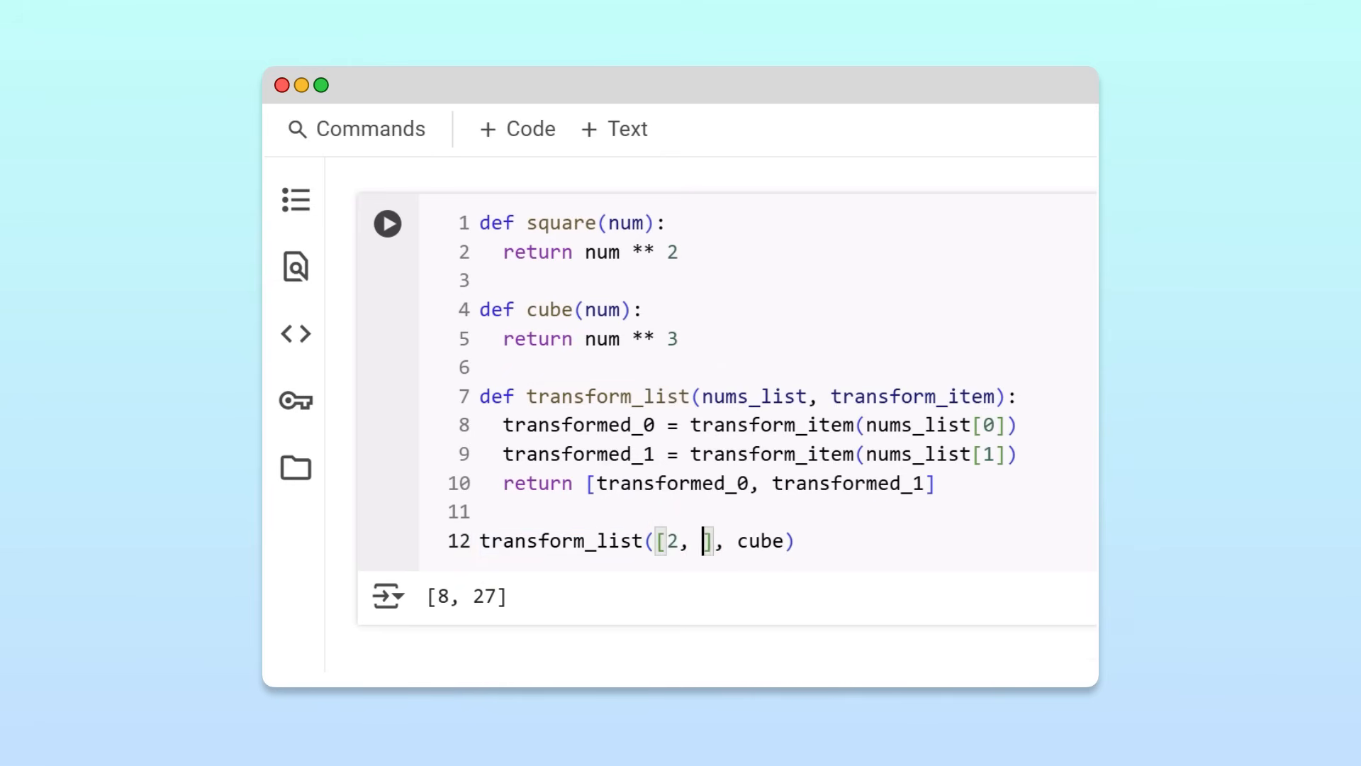
type("3")
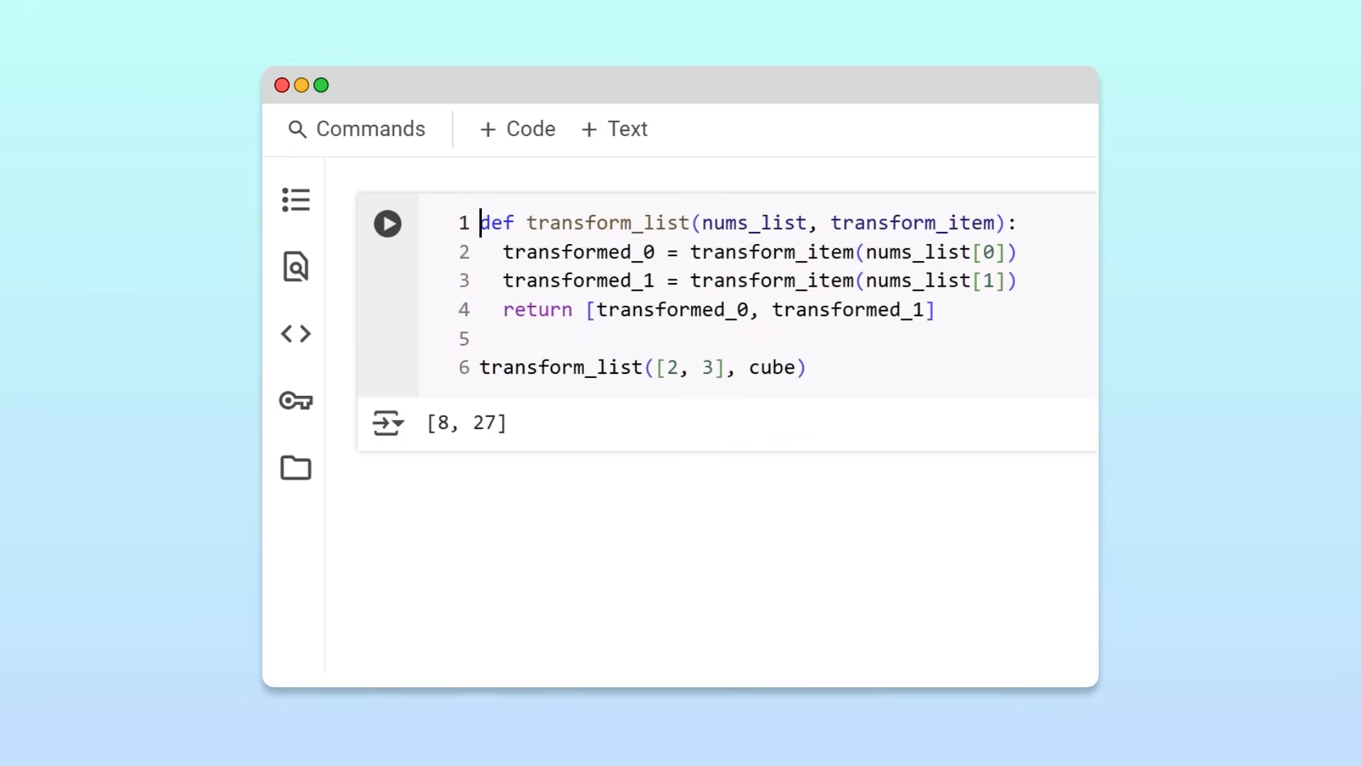
Swap cube for 'lambda num: num ** 3', rerun for [8, 27], then clear the cell.
type("lam")
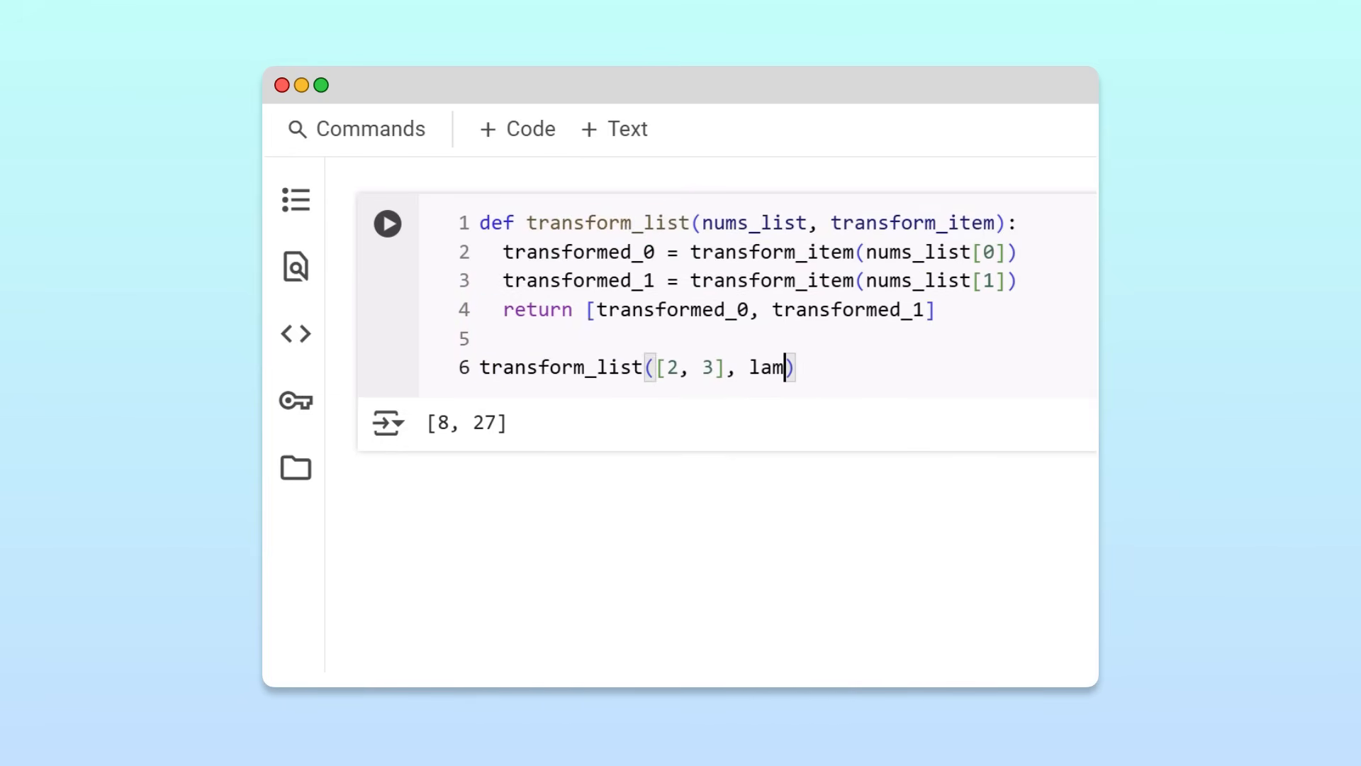
type("bda num: n")
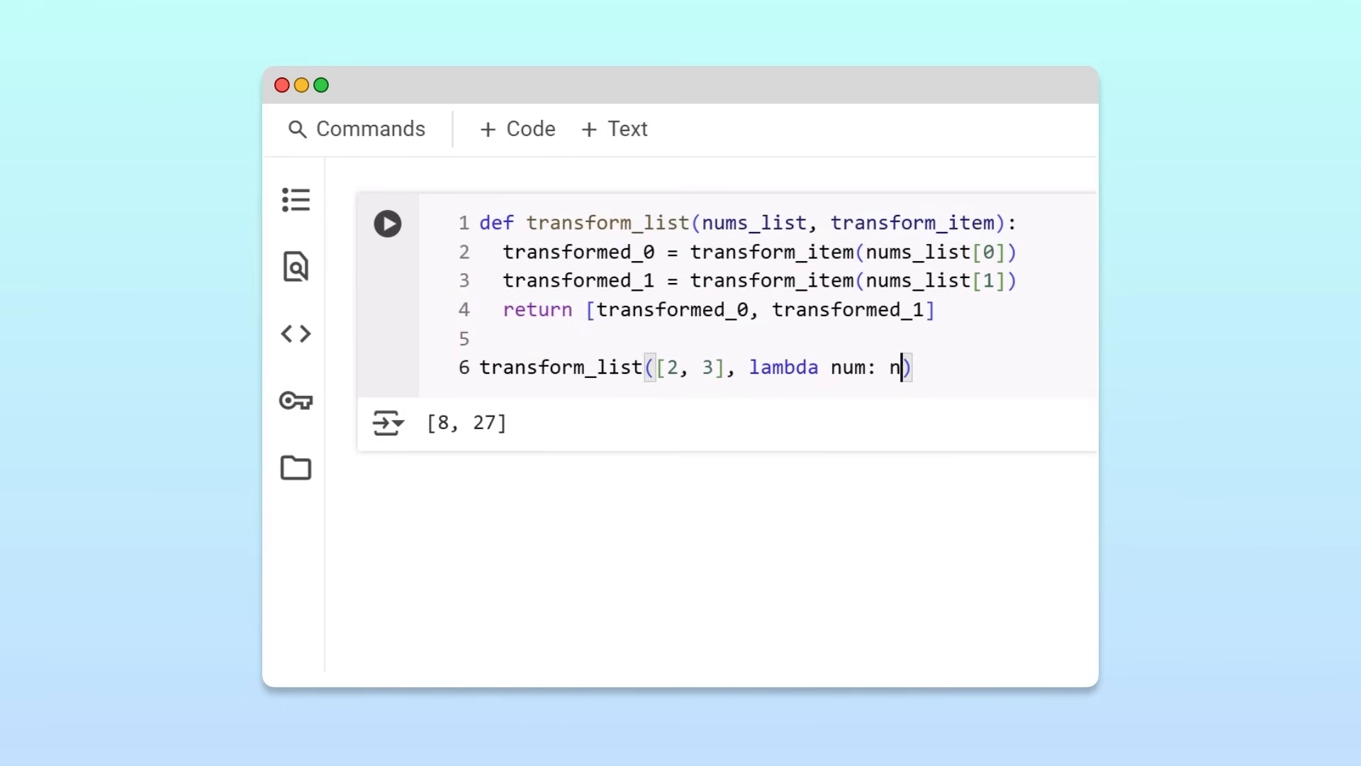
type("um ** 3")
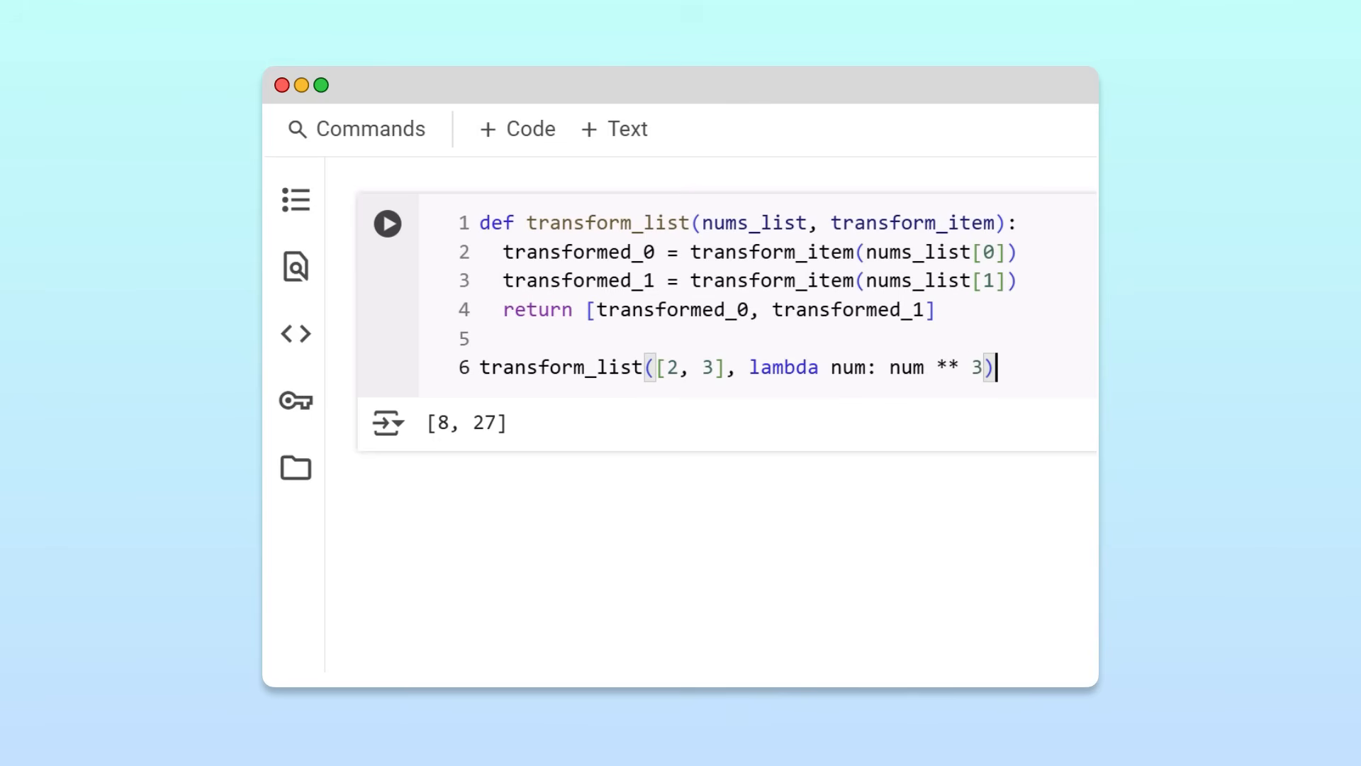
left_click(386, 223)
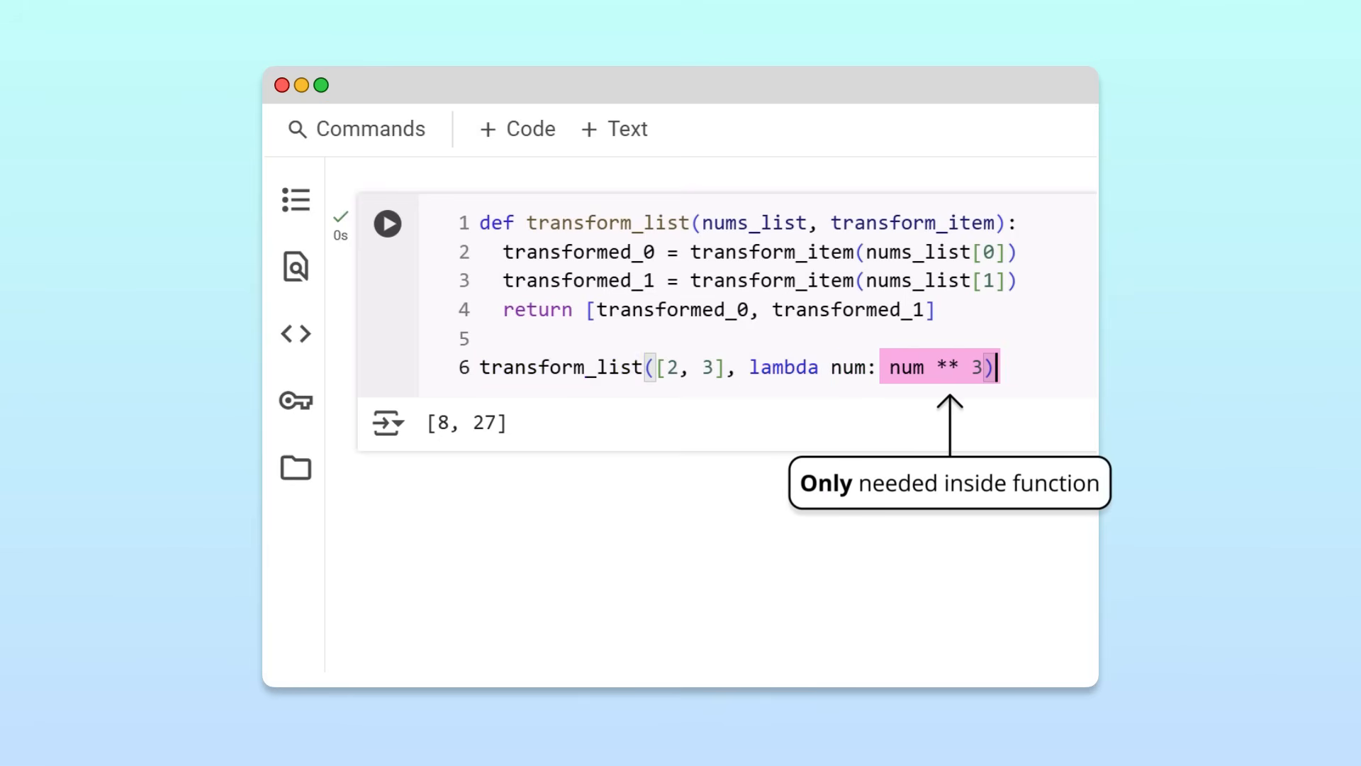
double_click(560, 367)
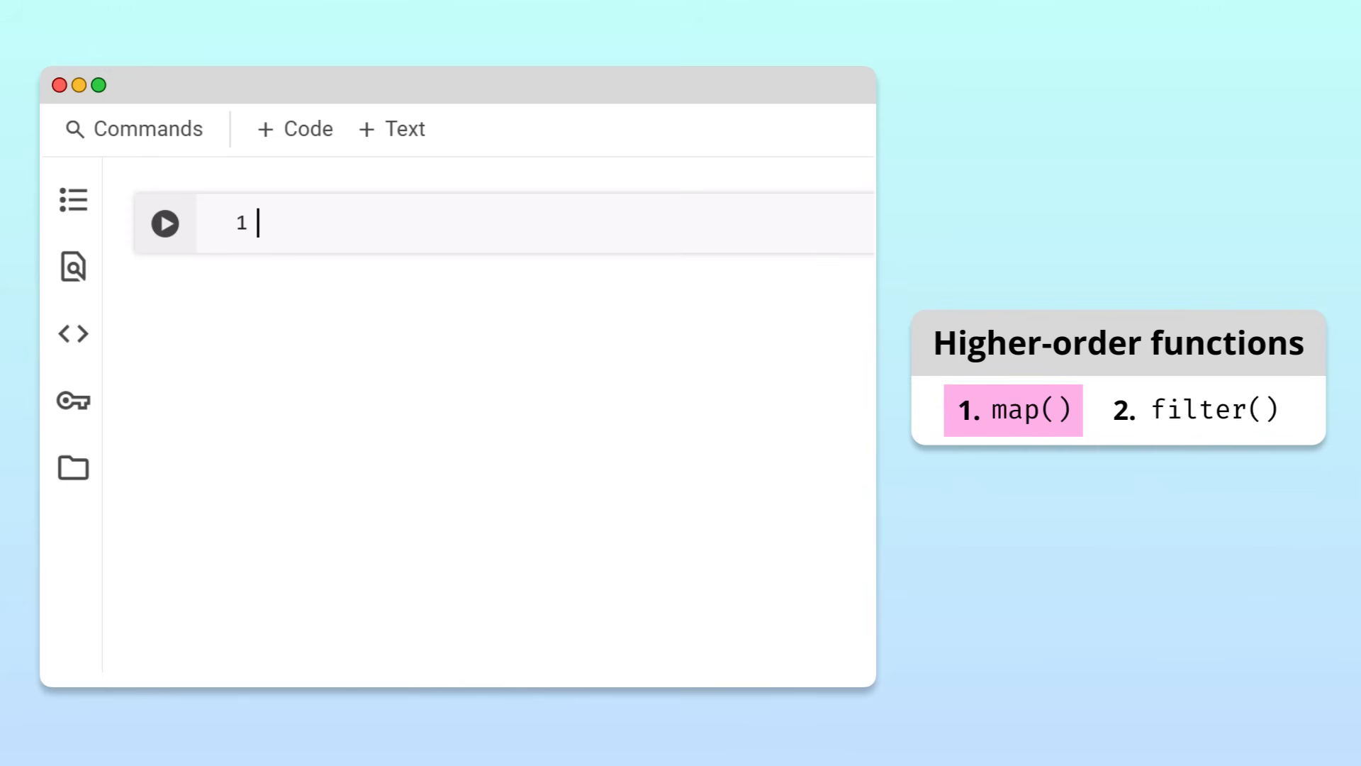
Set nums_list = [2, 3, 4, 5, 6] and run list(map(lambda num: num ** 3, nums_list)).
type("nums_list =")
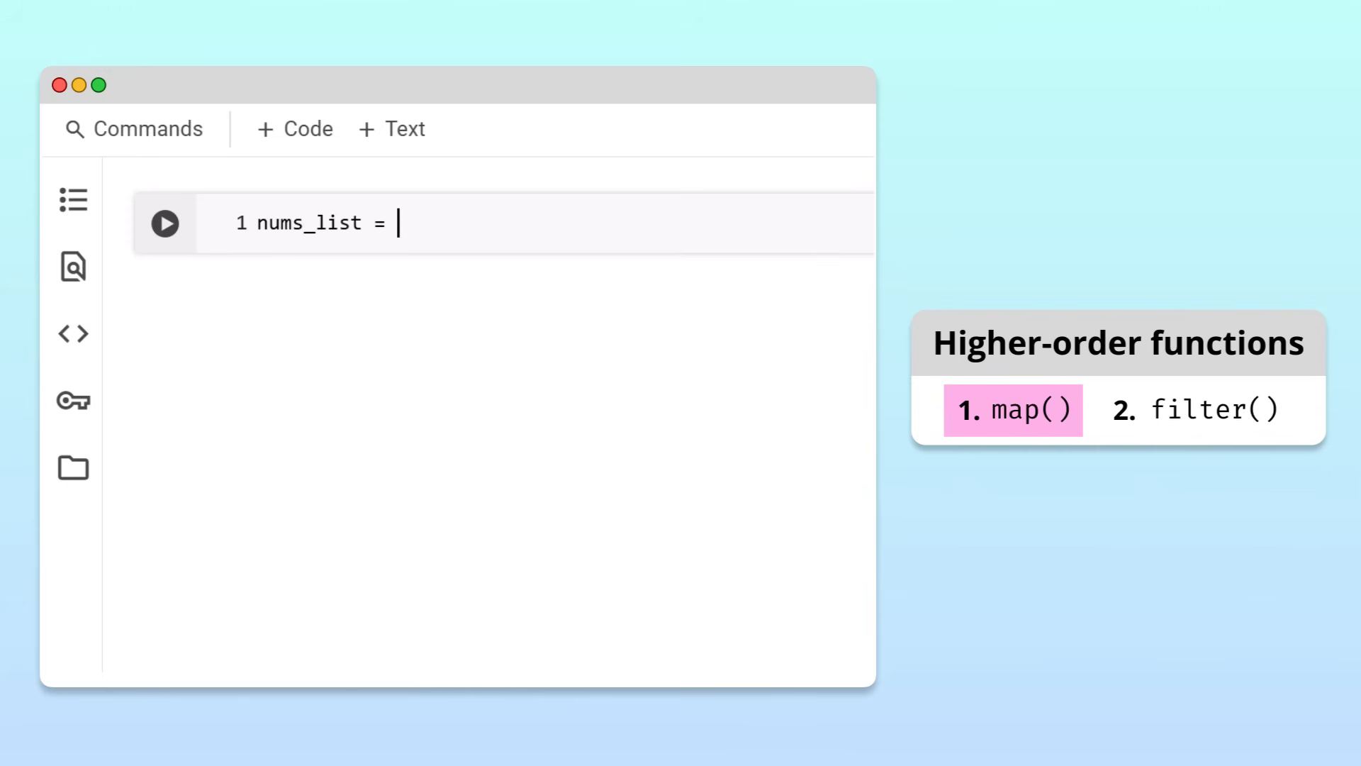
type("[2, 3, 4, ]")
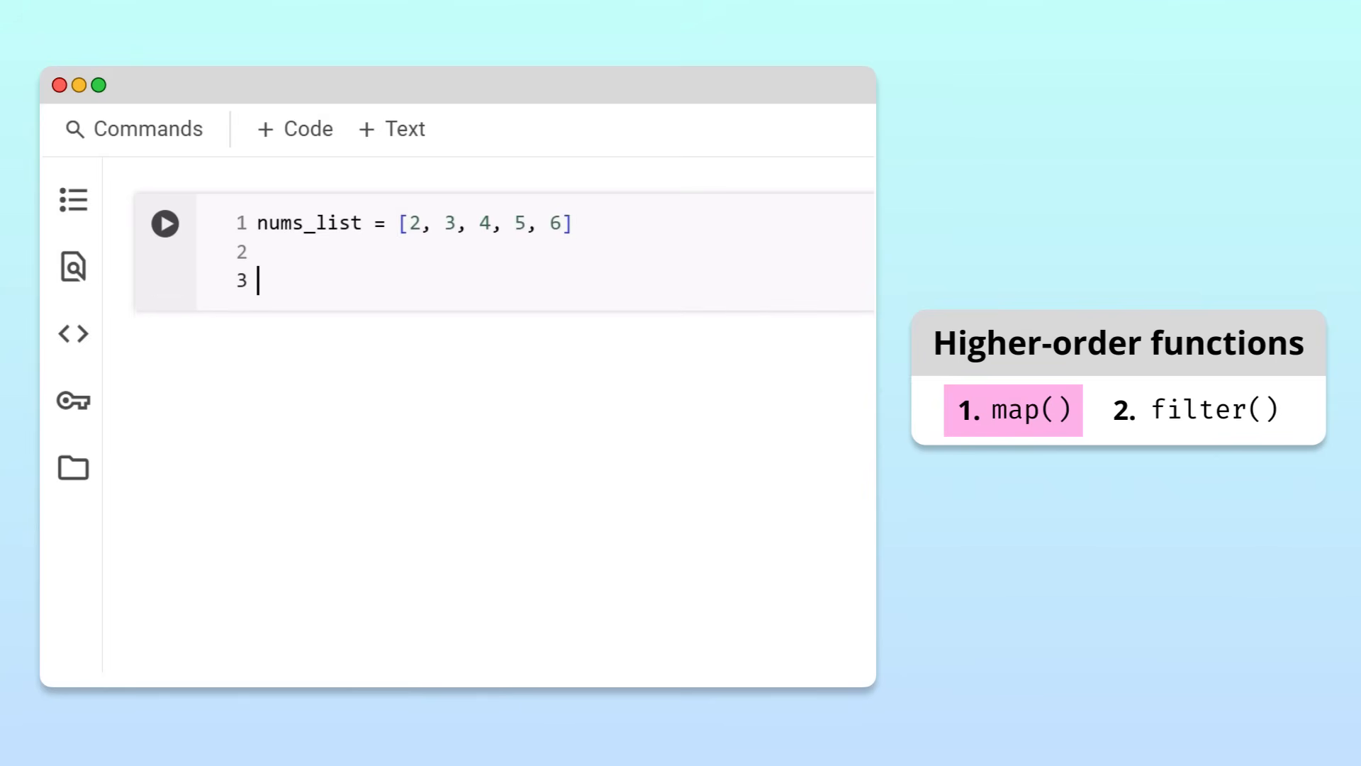
type("map(")
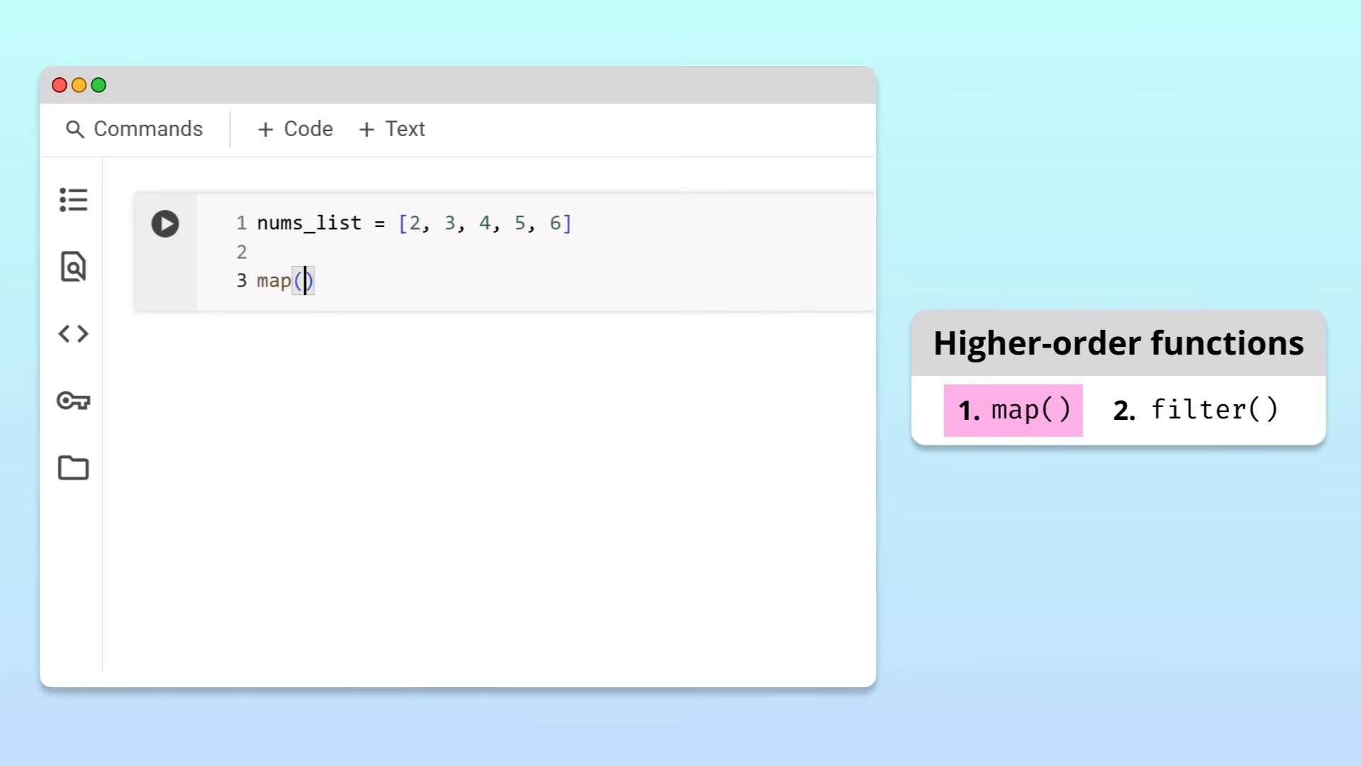
type("lambda num:")
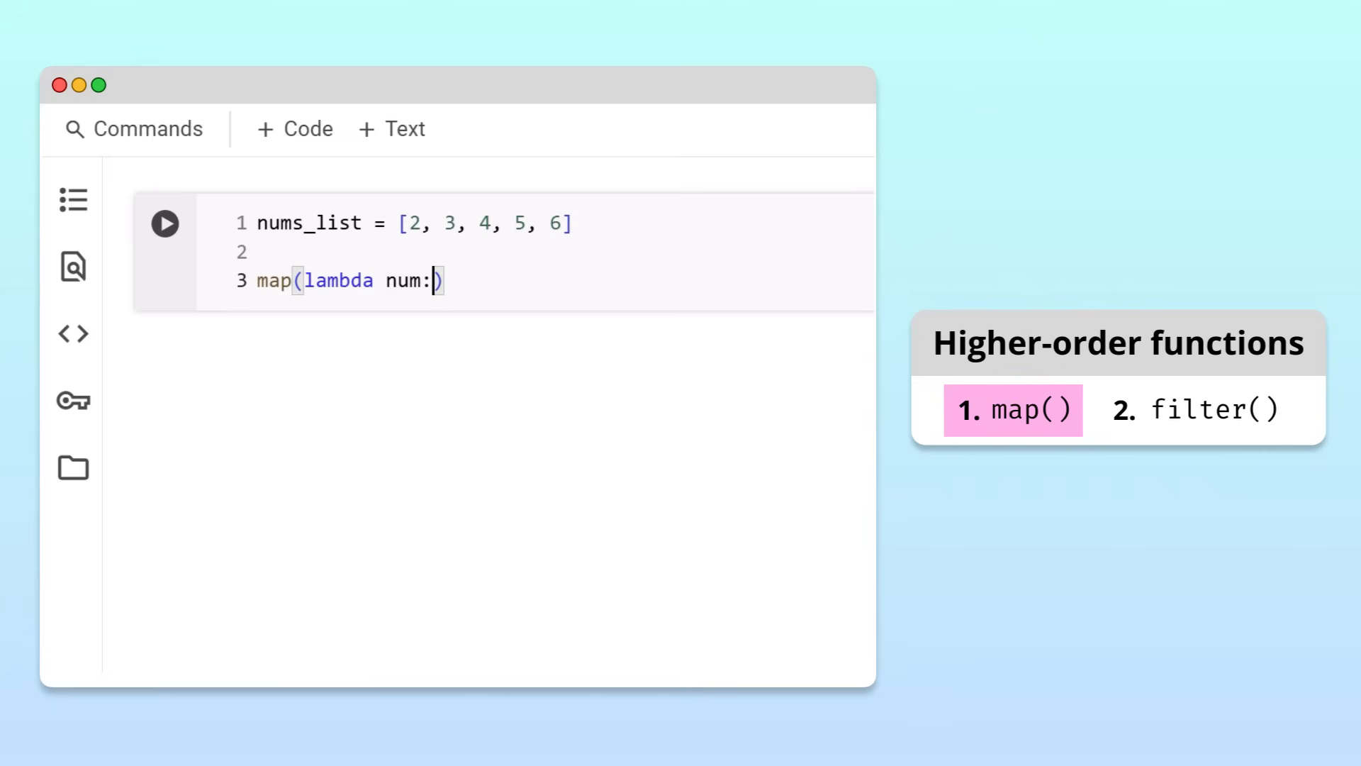
type("num ** 3")
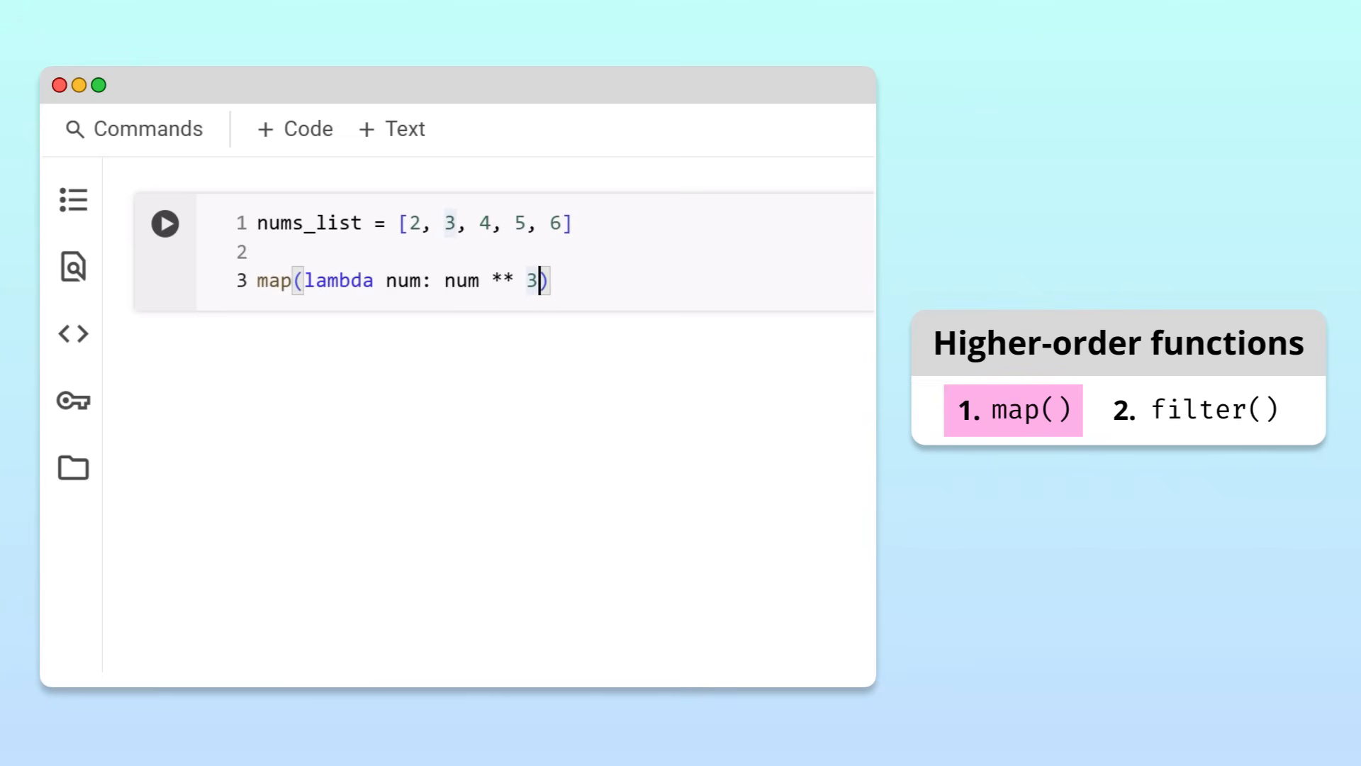
type(", nums_l")
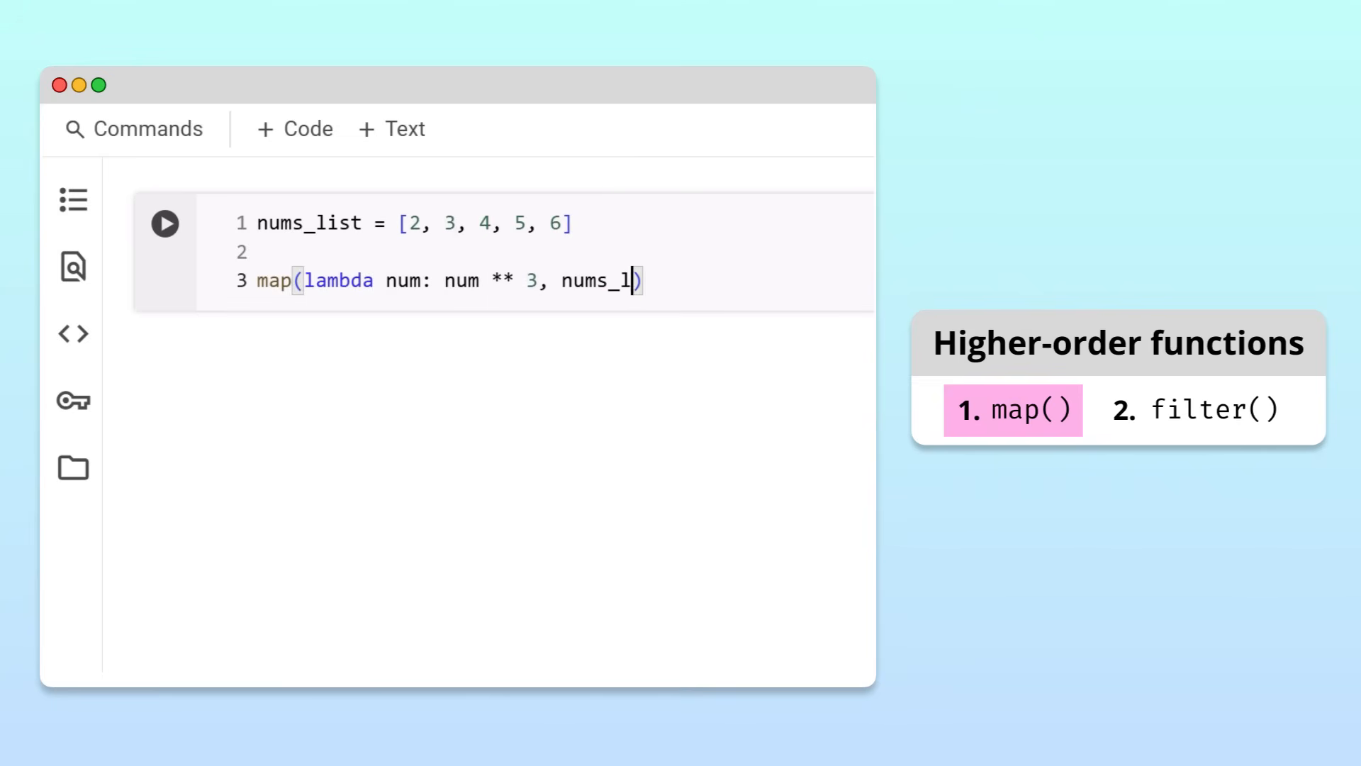
left_click(163, 223)
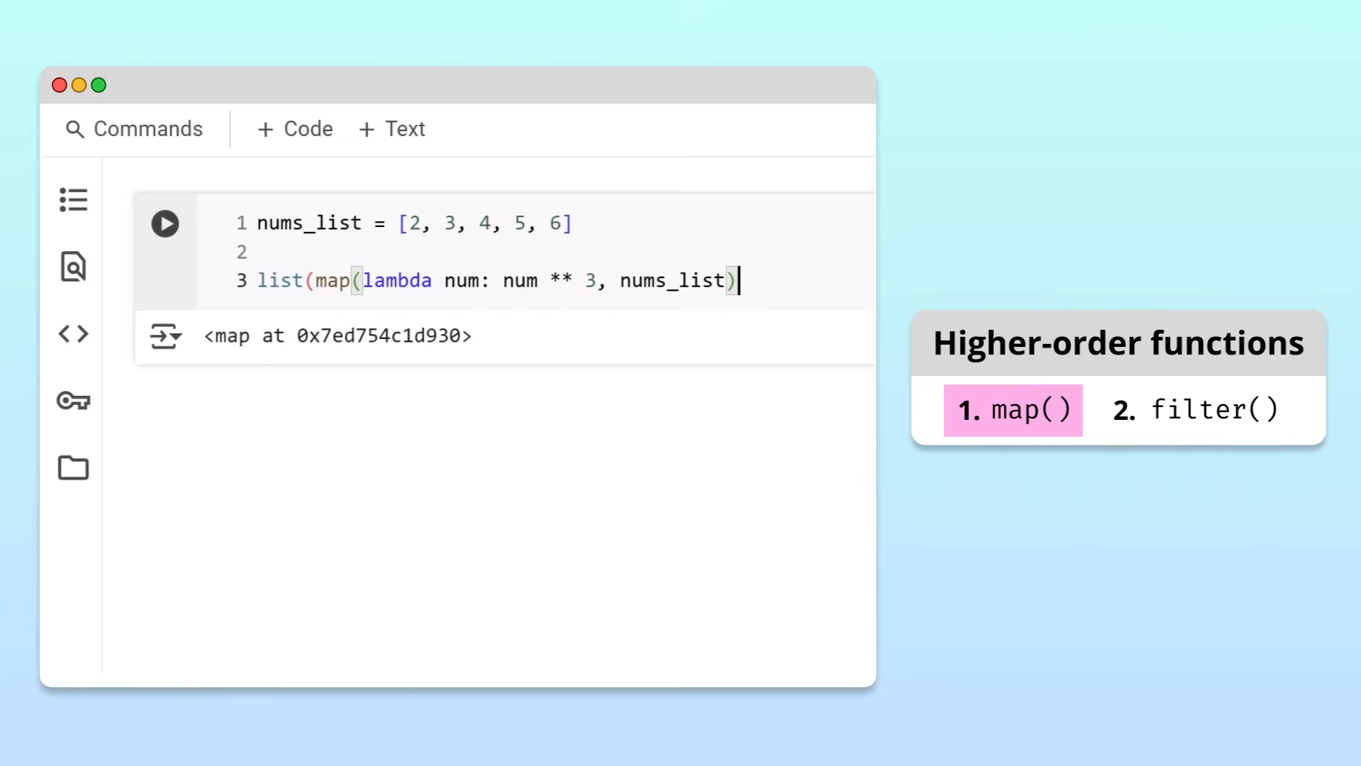
left_click(163, 223)
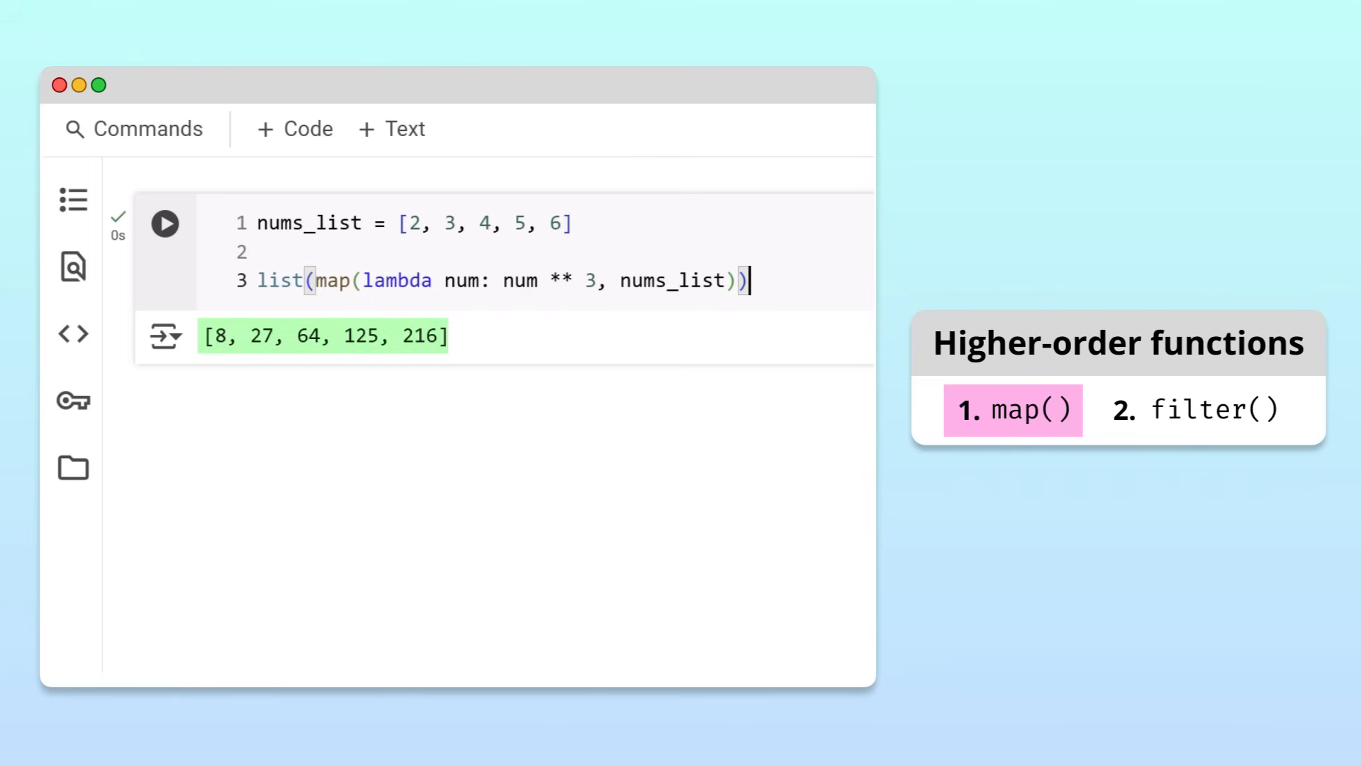
left_click(1191, 409)
type("filter(")
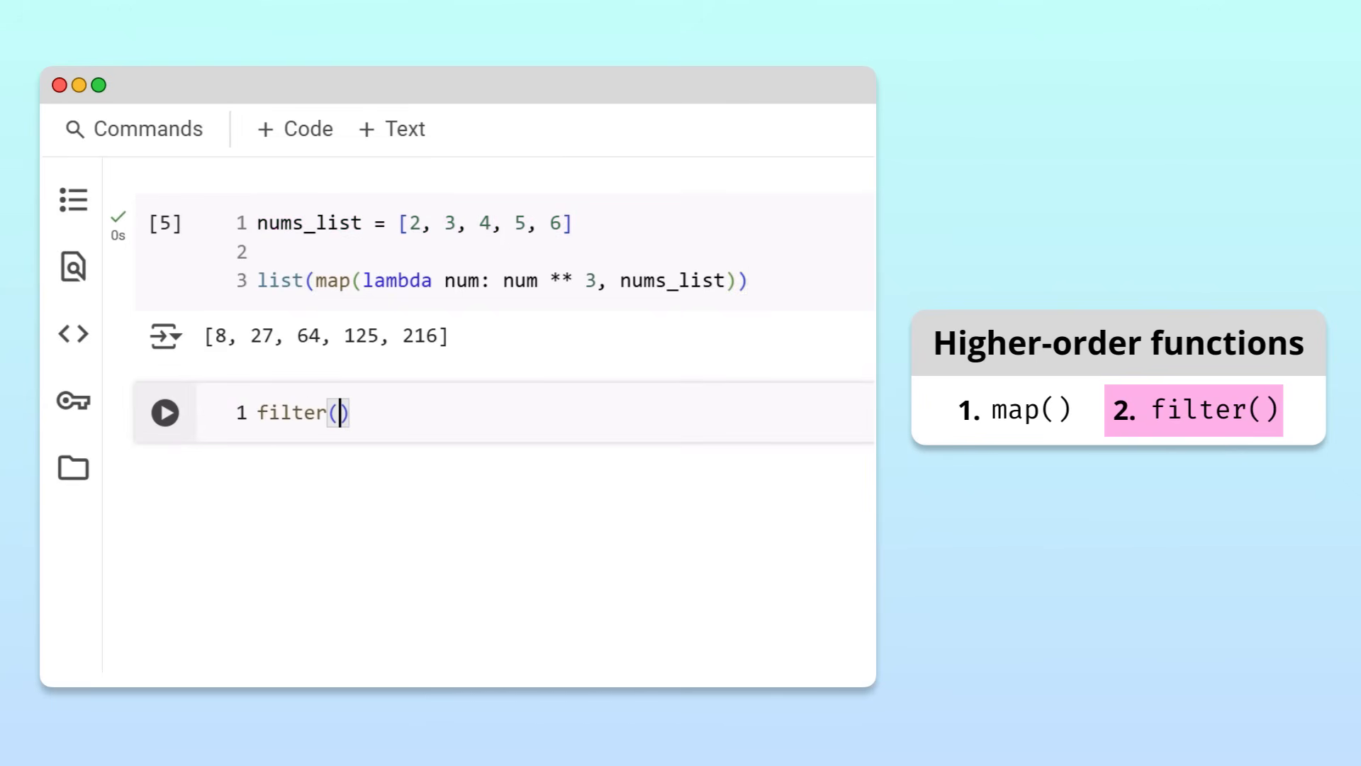
Run list(filter(lambda num: num % 2 == 0, nums_list)) to keep the even numbers.
type("lambda")
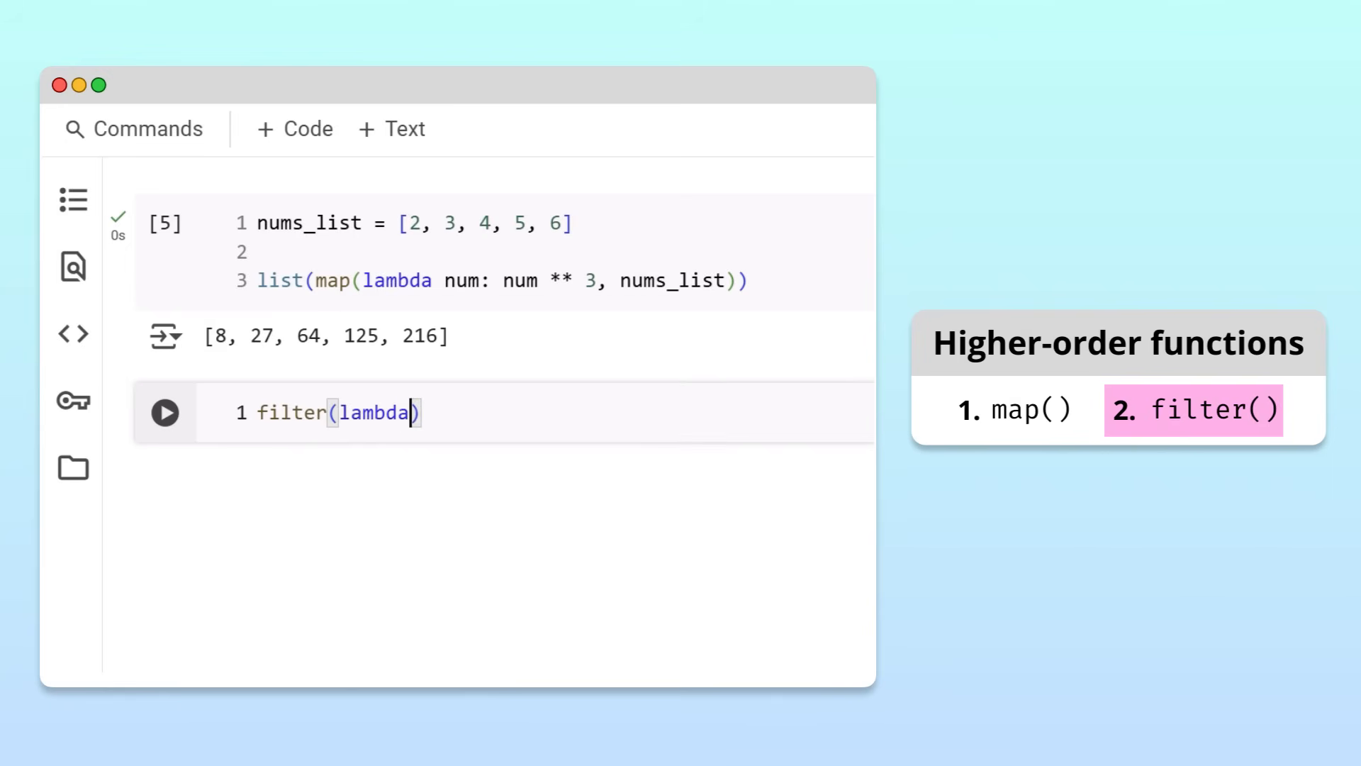
type("num: n")
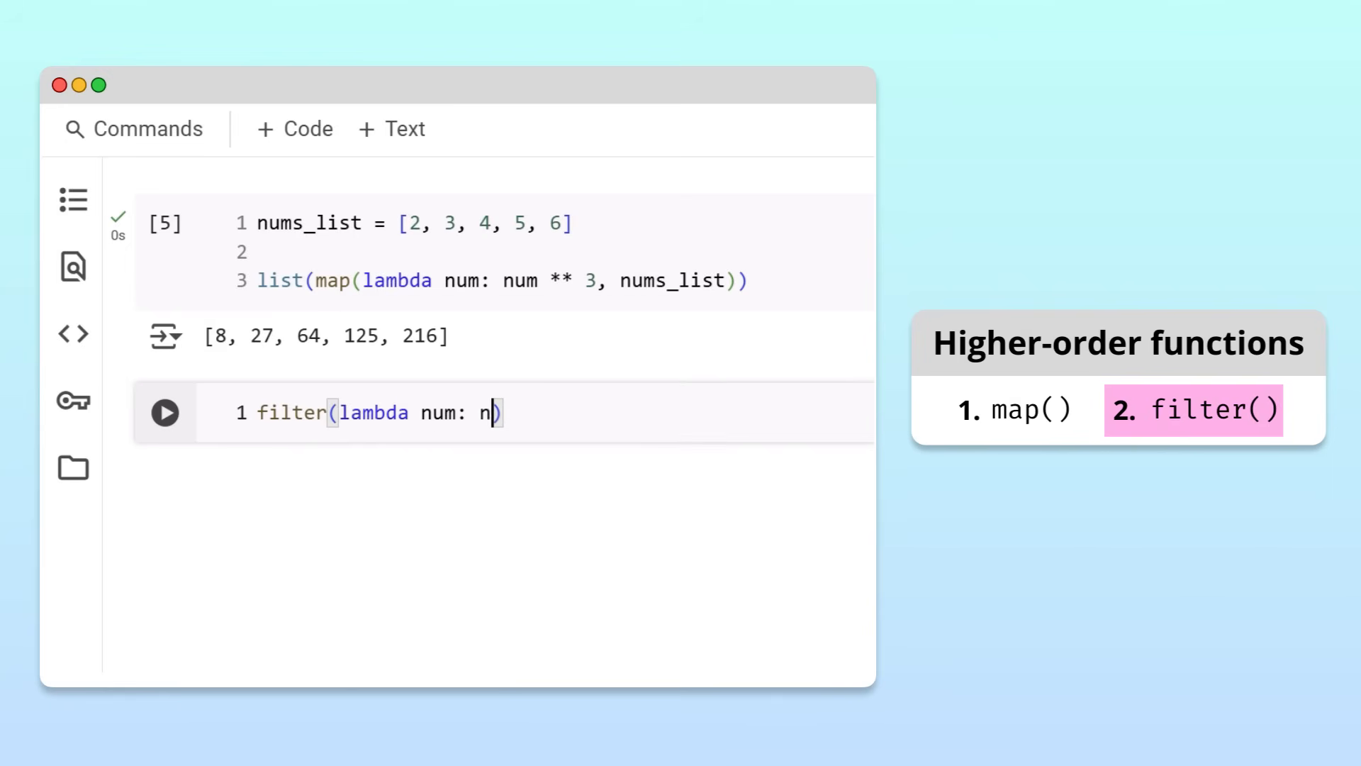
type("um % 2 == 0")
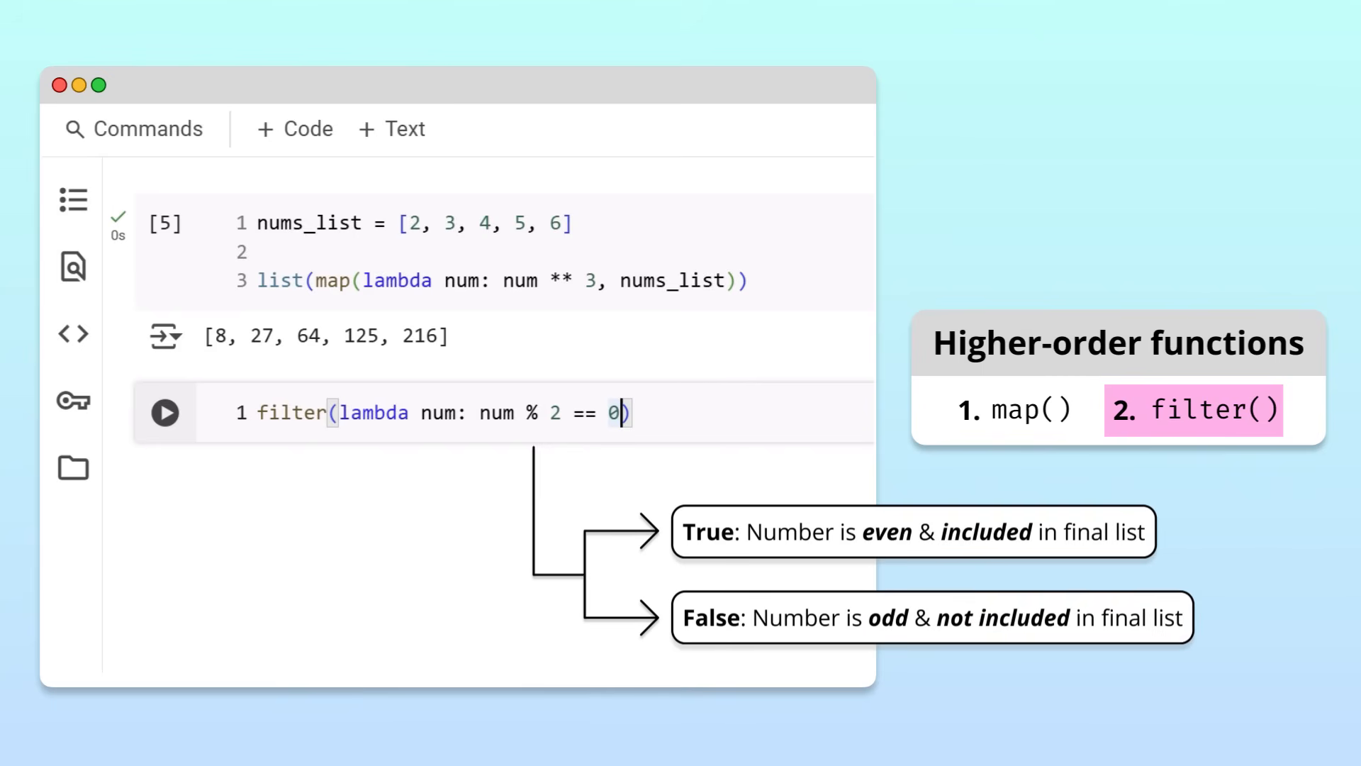
type(", nums_list")
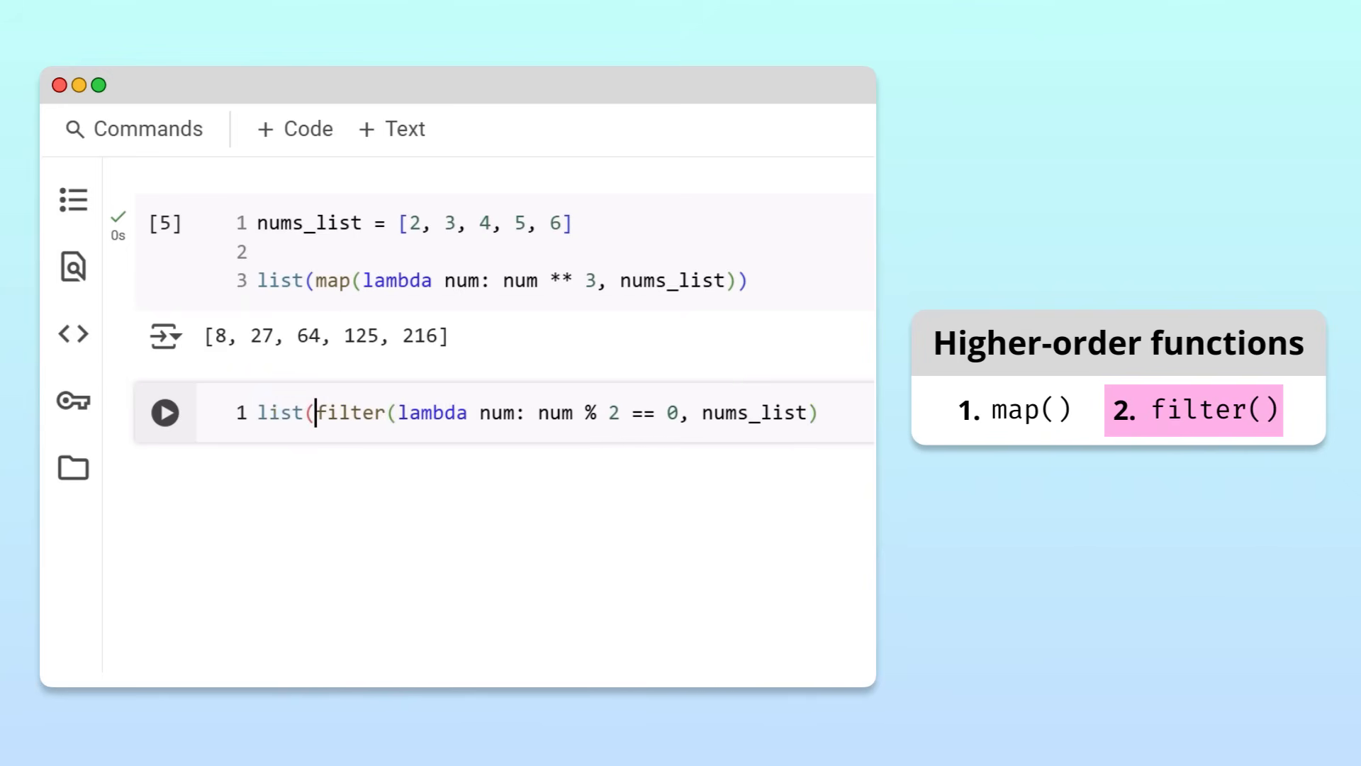
left_click(164, 413)
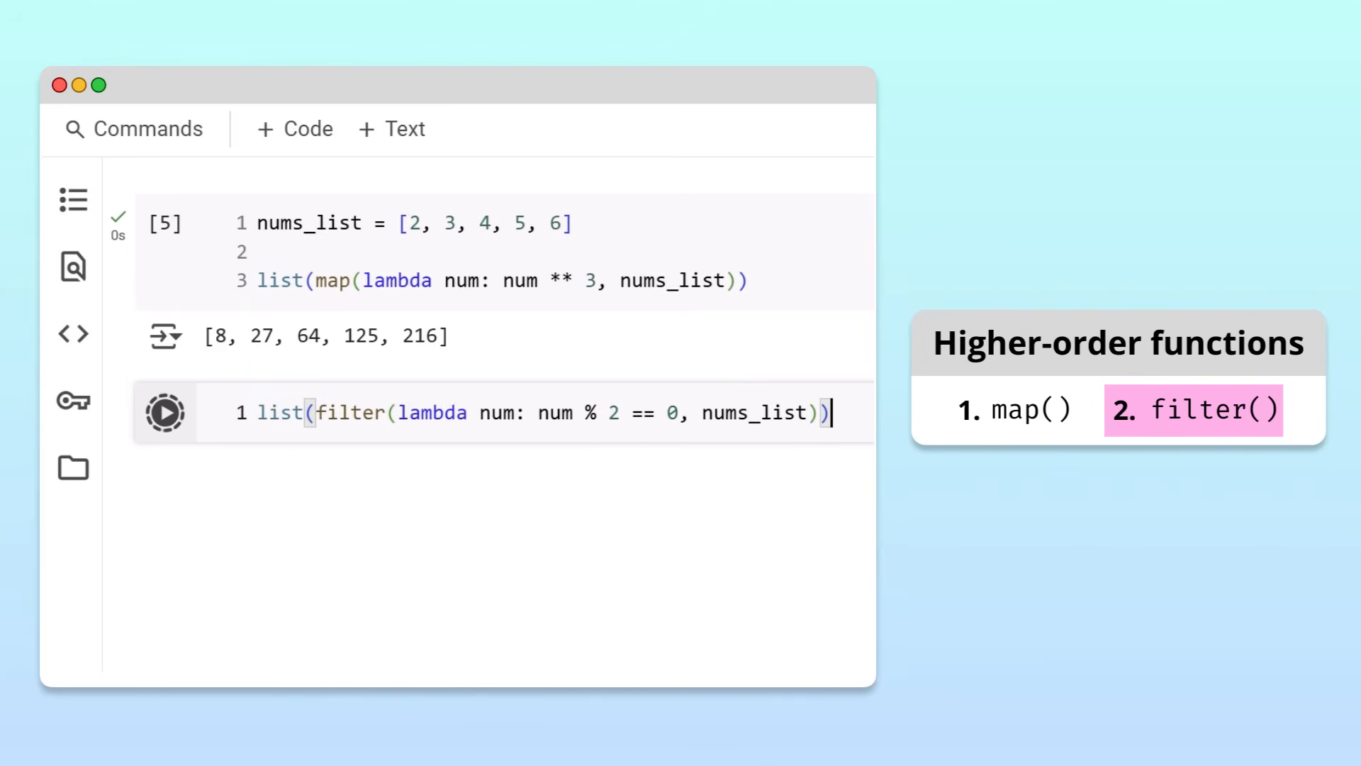
left_click(164, 411)
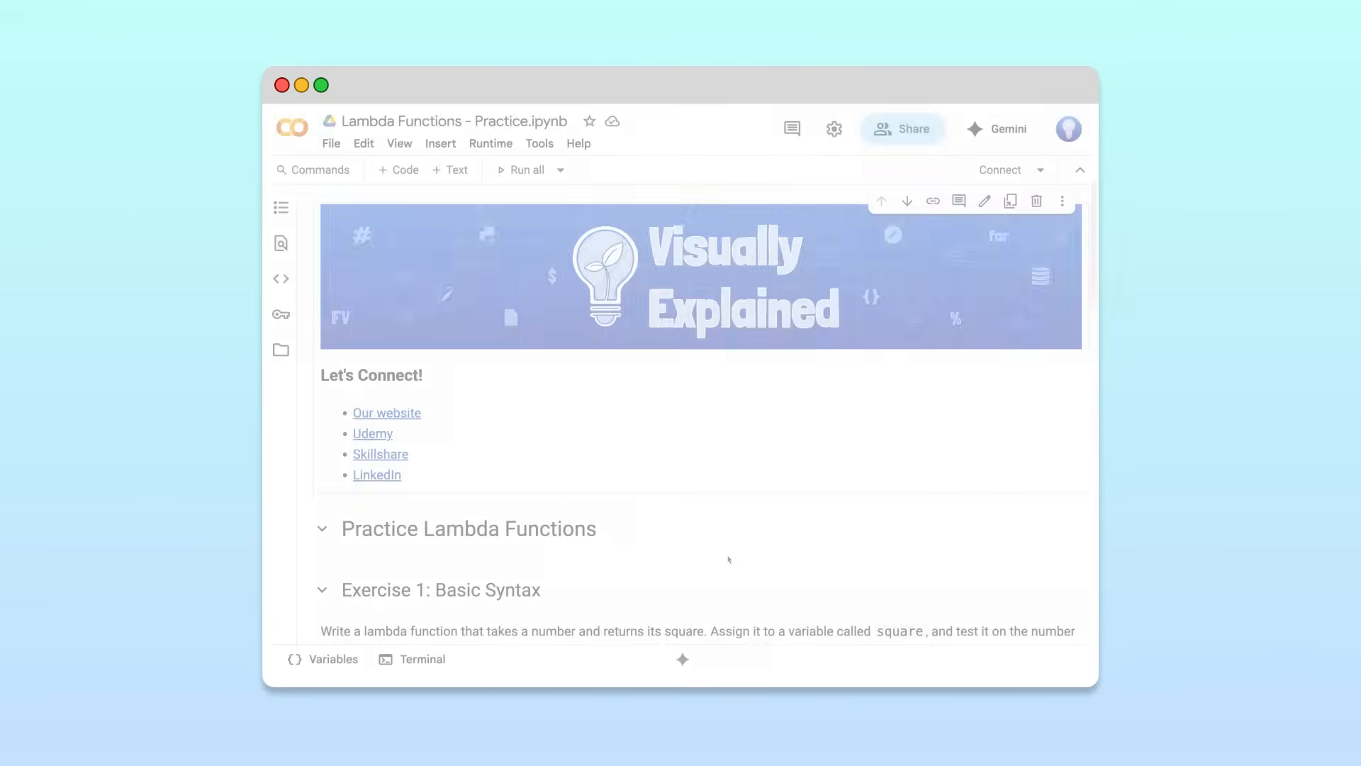
Scroll past Exercises 1–4 of the practice notebook to Exercise 5: Sorting with Lambda.
scroll("down", 3)
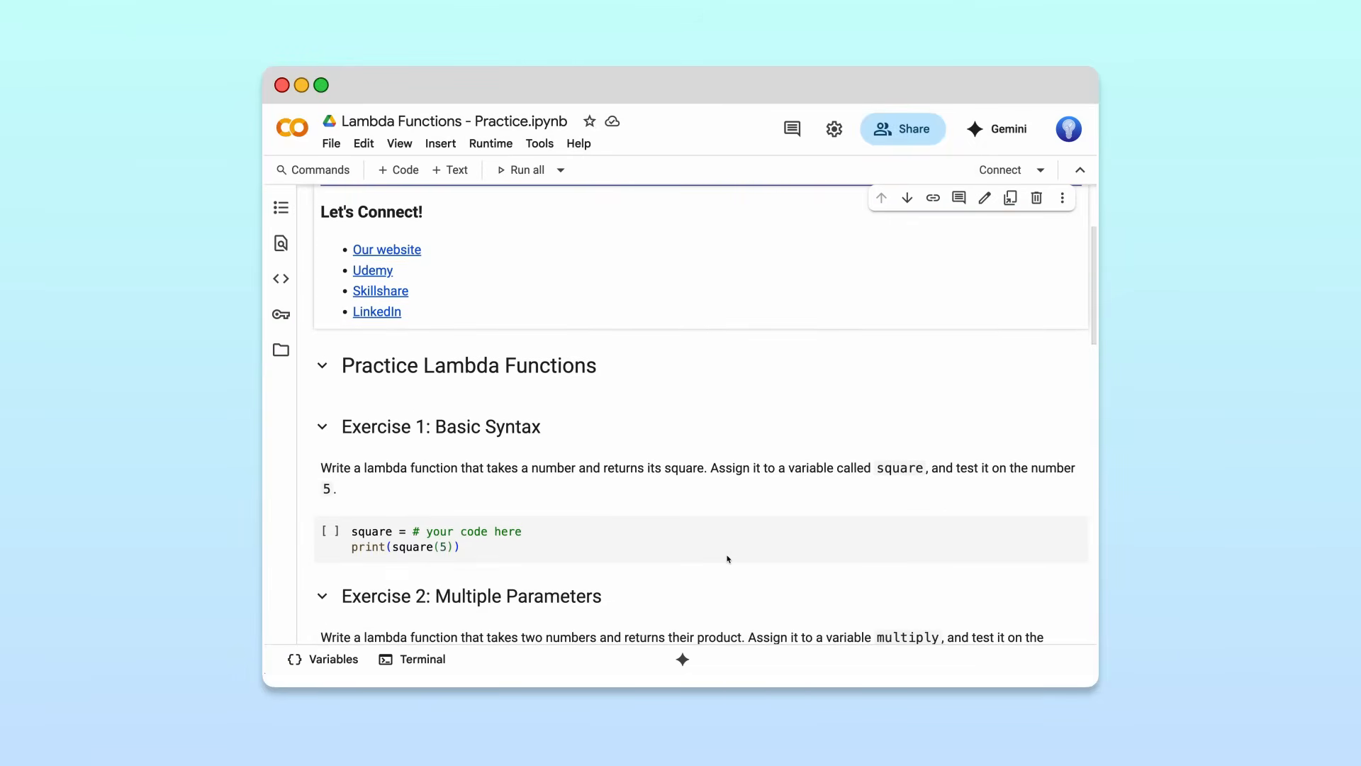
scroll("down", 3)
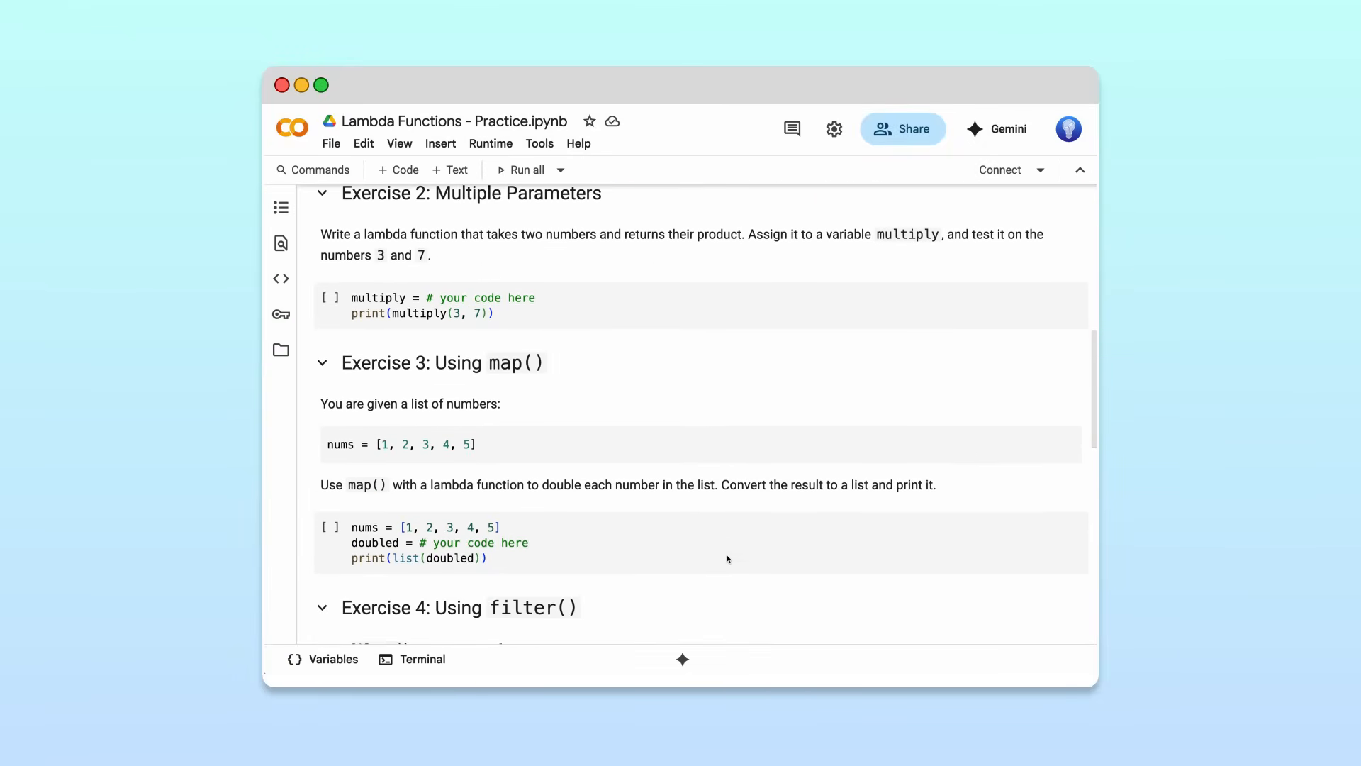
scroll("down", 3)
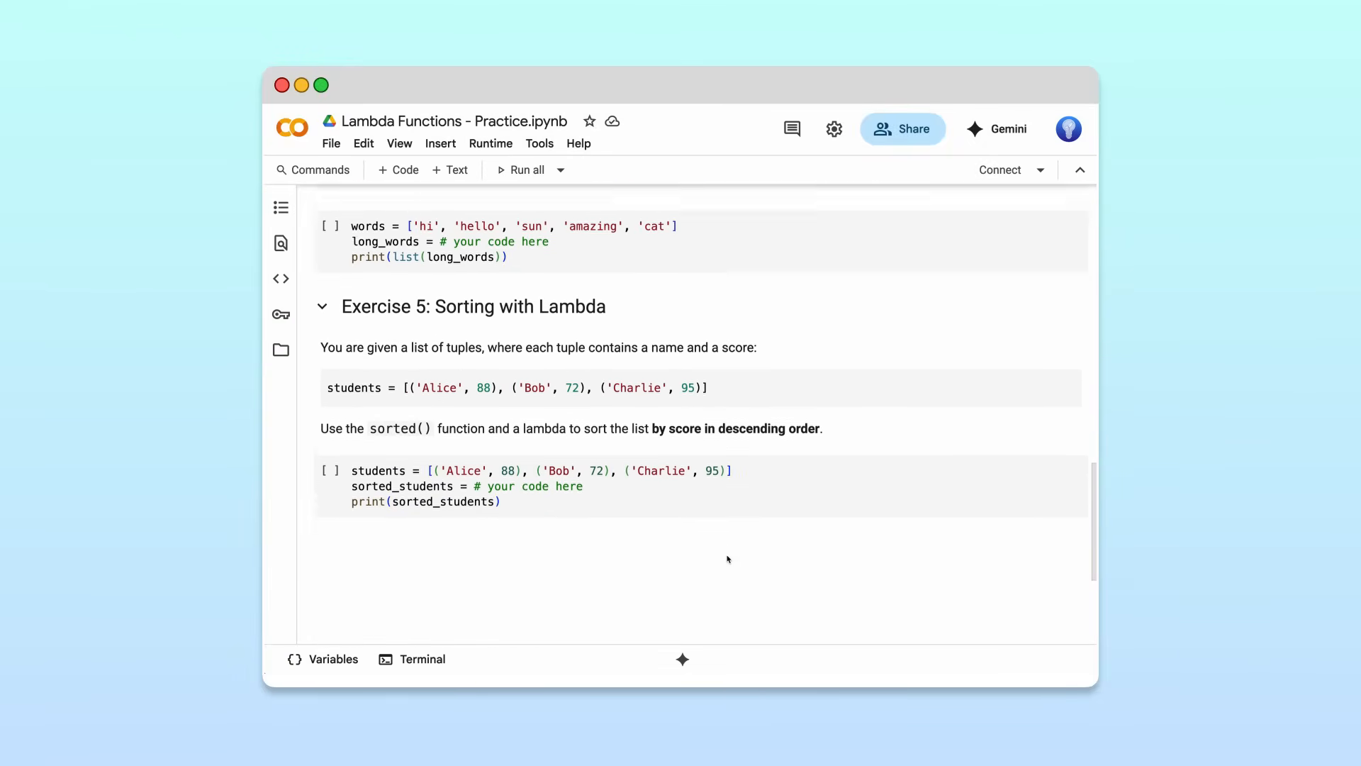